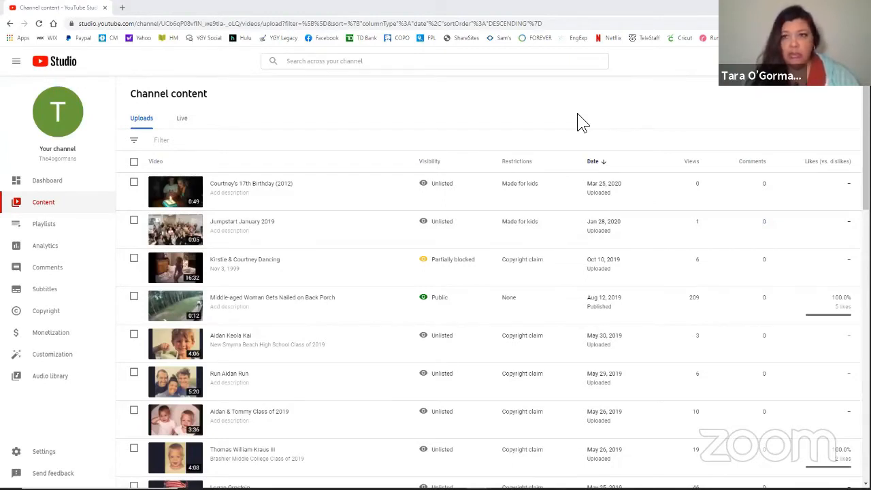
{"action": "mouse_move", "coordinate": [819, 108]}
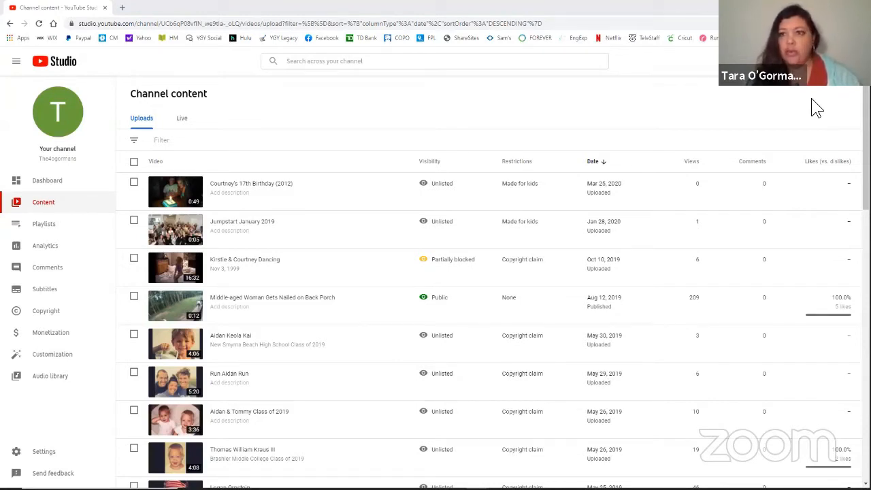
{"action": "mouse_move", "coordinate": [852, 92]}
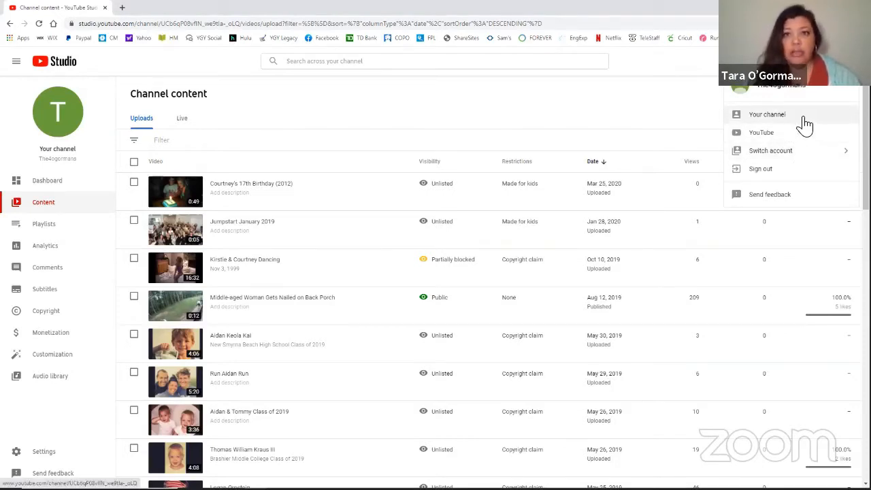
- Dismiss the account options menu on the Channel content page
{"action": "left_click", "coordinate": [619, 109]}
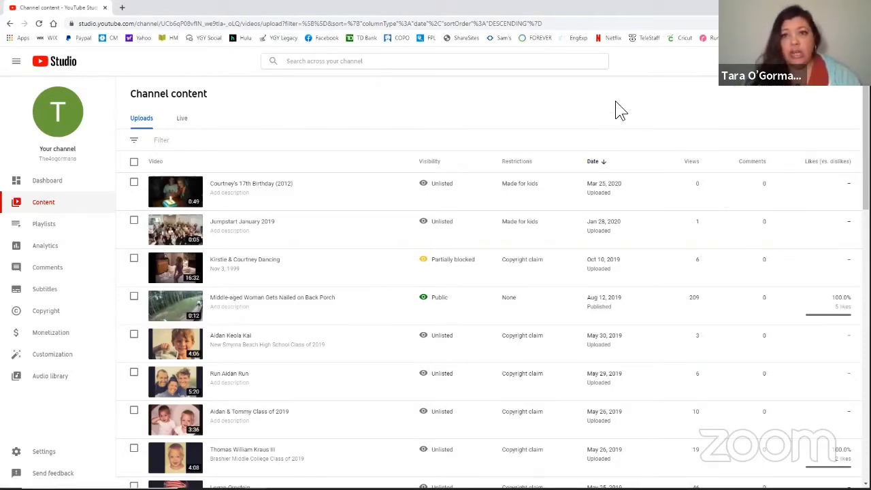
{"action": "mouse_move", "coordinate": [780, 129]}
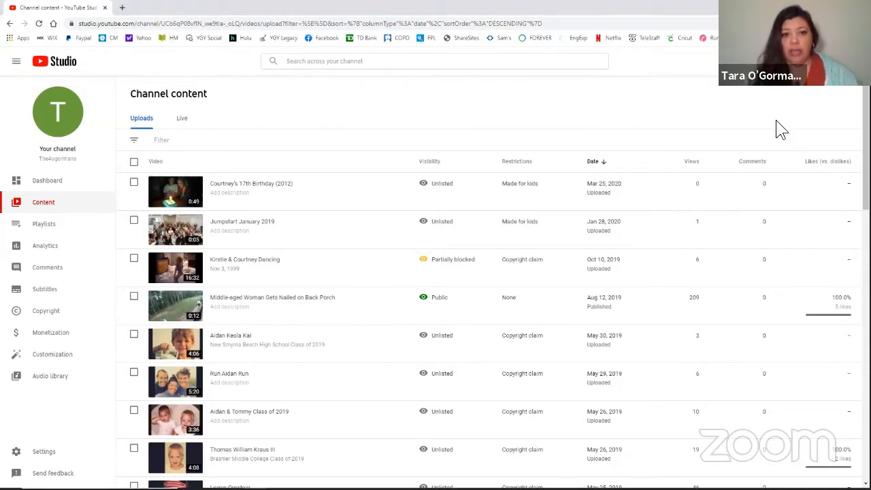
{"action": "mouse_move", "coordinate": [466, 121]}
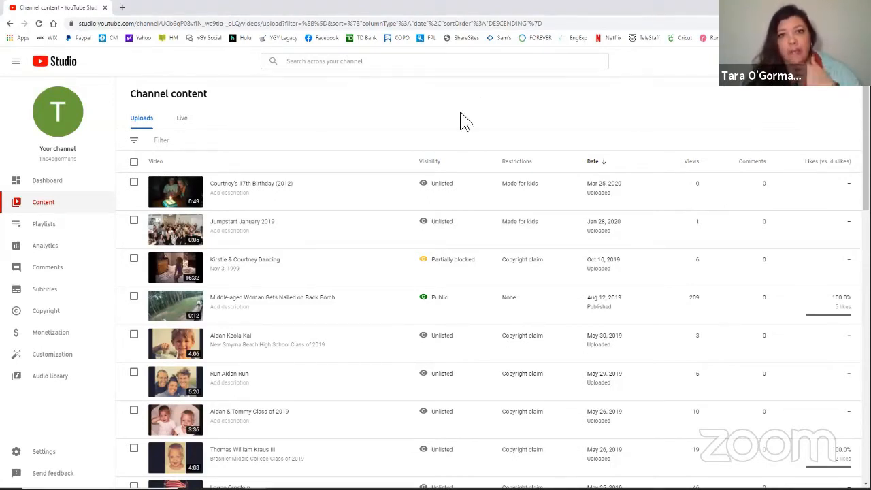
{"action": "mouse_move", "coordinate": [469, 105]}
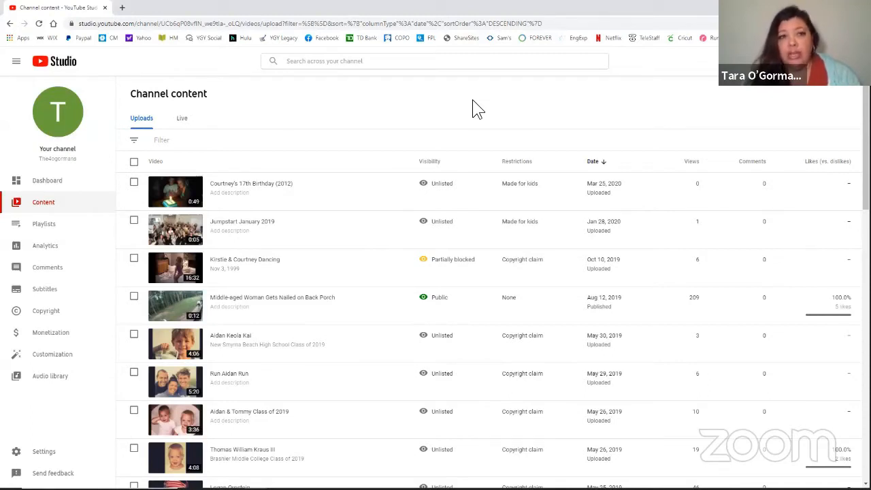
{"action": "mouse_move", "coordinate": [478, 109]}
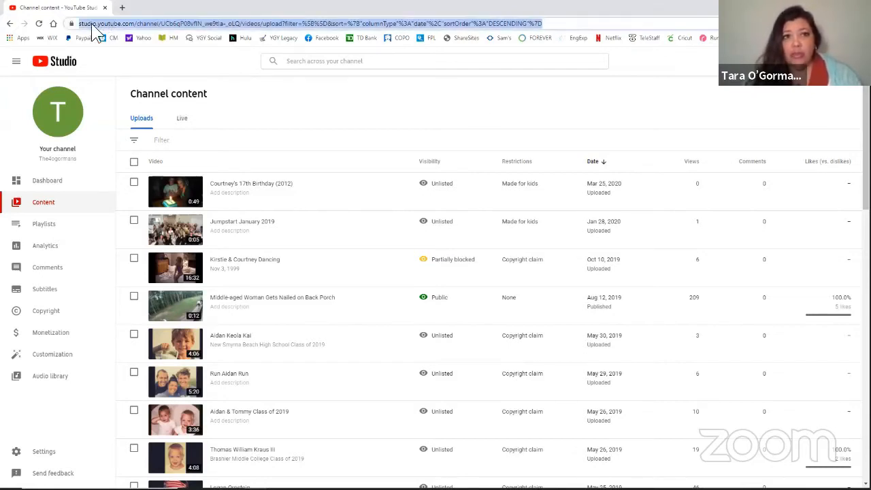
{"action": "mouse_move", "coordinate": [168, 42]}
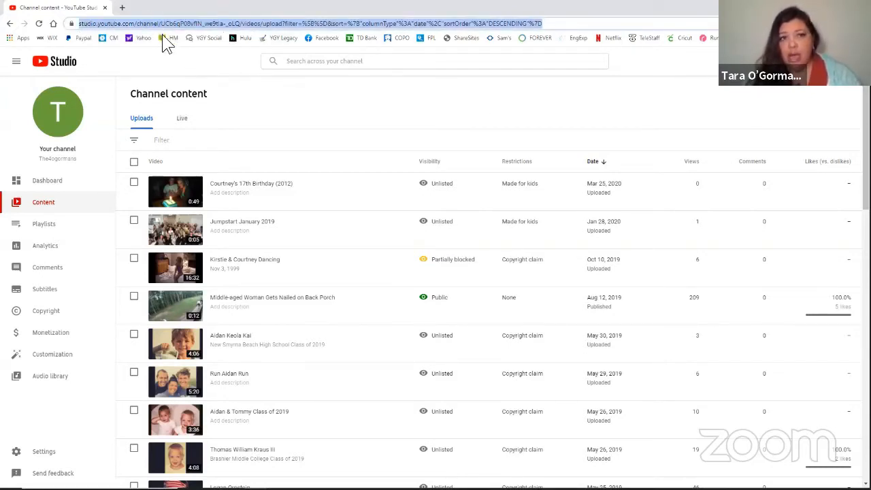
{"action": "mouse_move", "coordinate": [509, 127]}
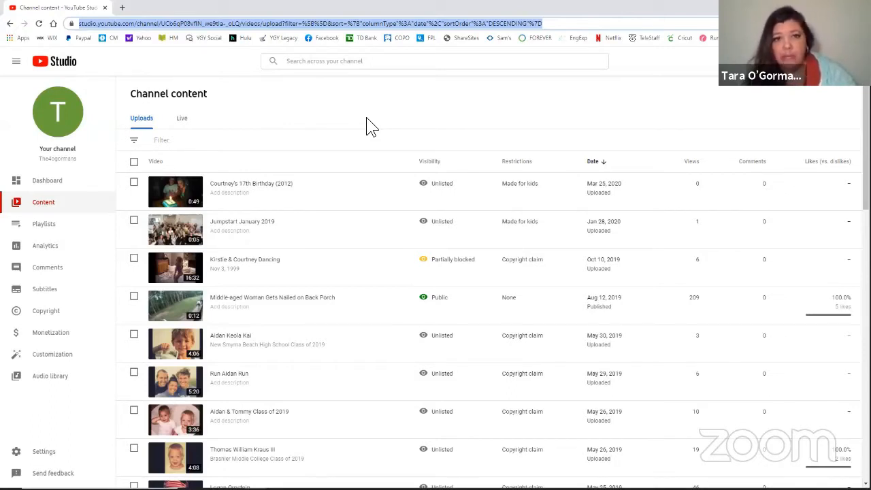
{"action": "mouse_move", "coordinate": [422, 130]}
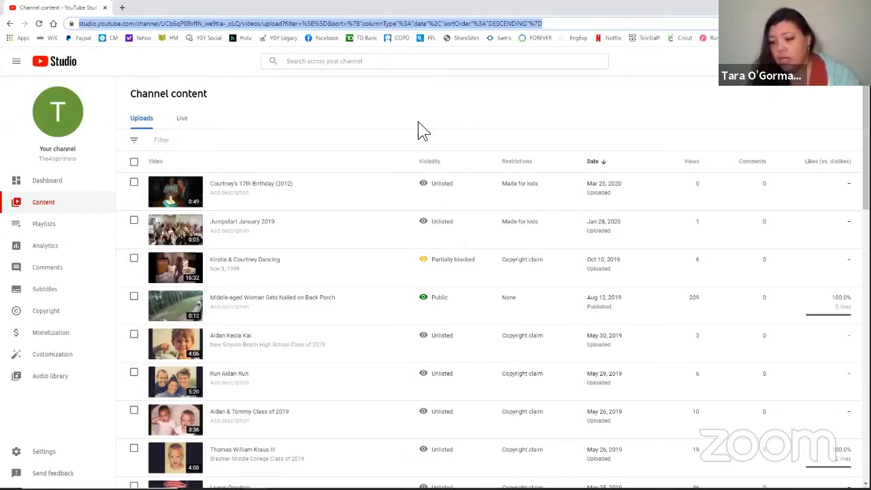
{"action": "mouse_move", "coordinate": [442, 132]}
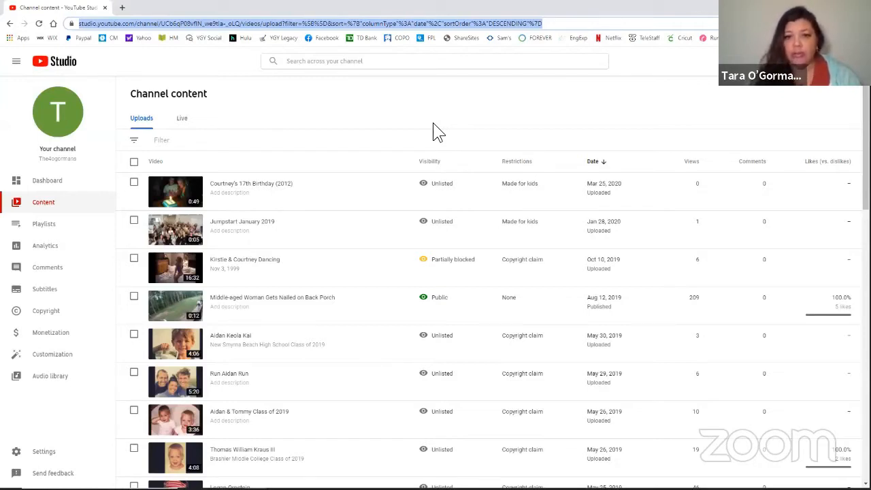
{"action": "mouse_move", "coordinate": [815, 119]}
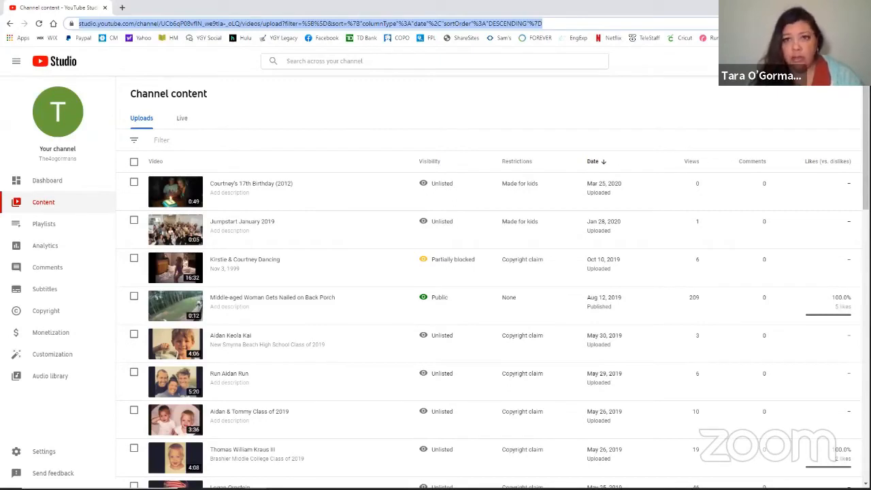
{"action": "mouse_move", "coordinate": [792, 94]}
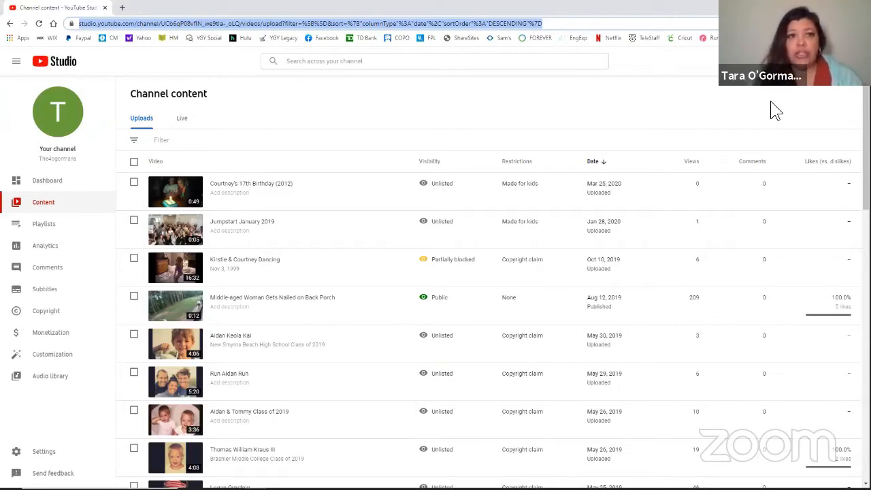
{"action": "mouse_move", "coordinate": [768, 109]}
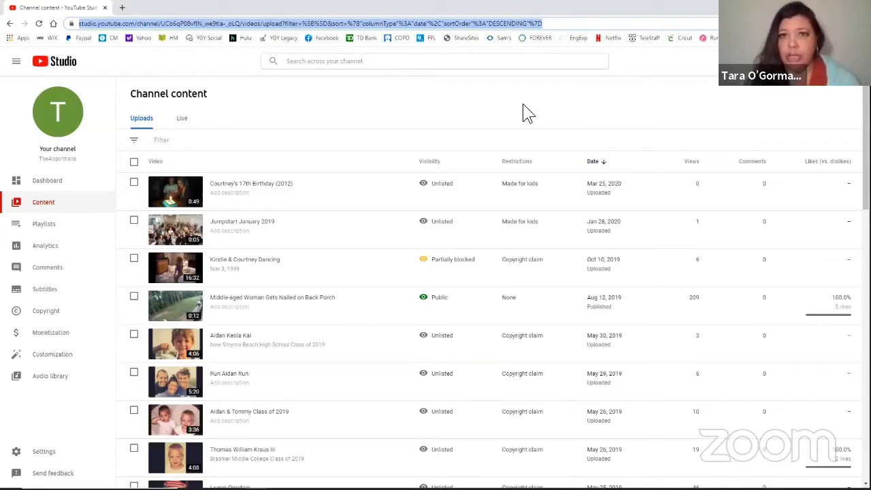
{"action": "mouse_move", "coordinate": [435, 158]}
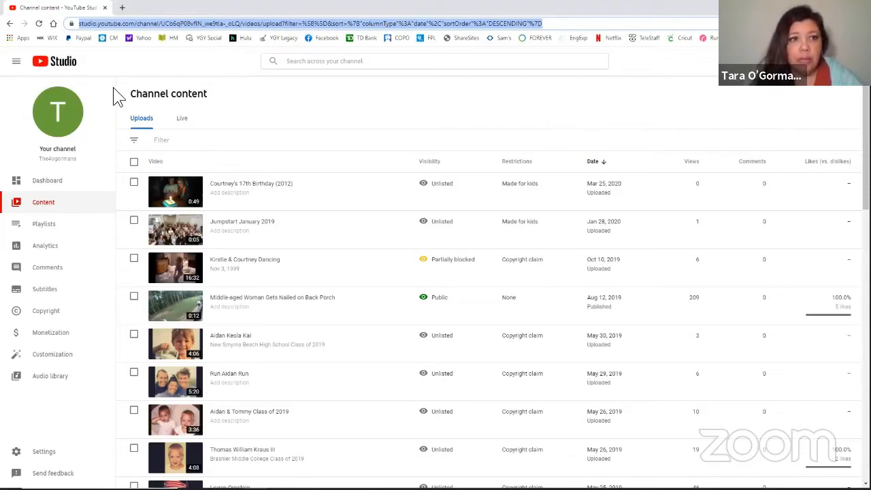
{"action": "mouse_move", "coordinate": [82, 72]}
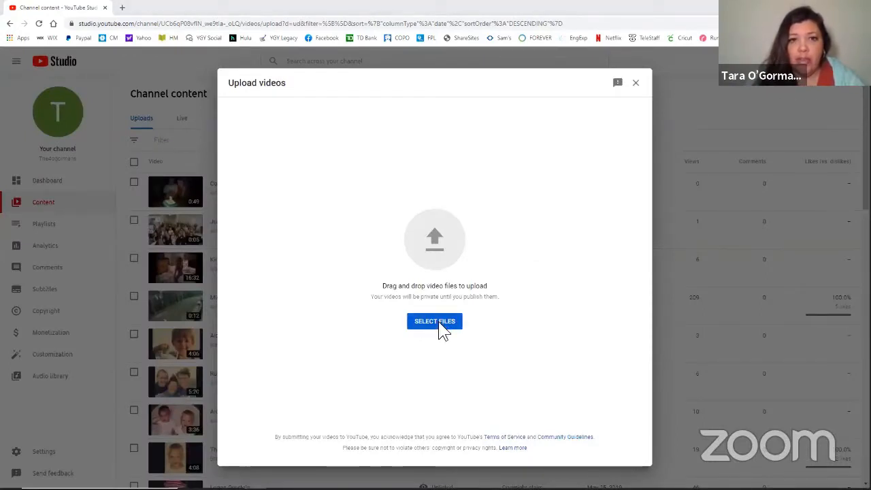
- Browse the file picker to the Desktop's TECHIE TUESDAY folder to choose the video
{"action": "left_click", "coordinate": [433, 321]}
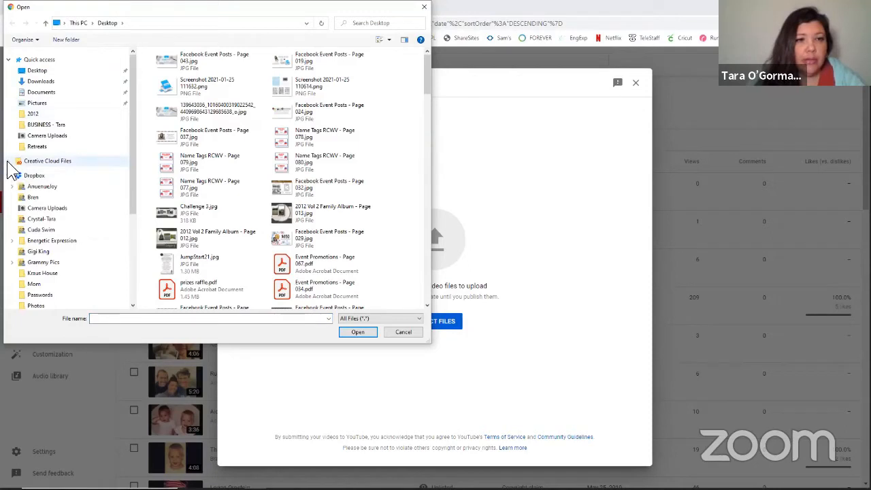
{"action": "left_click", "coordinate": [32, 204]}
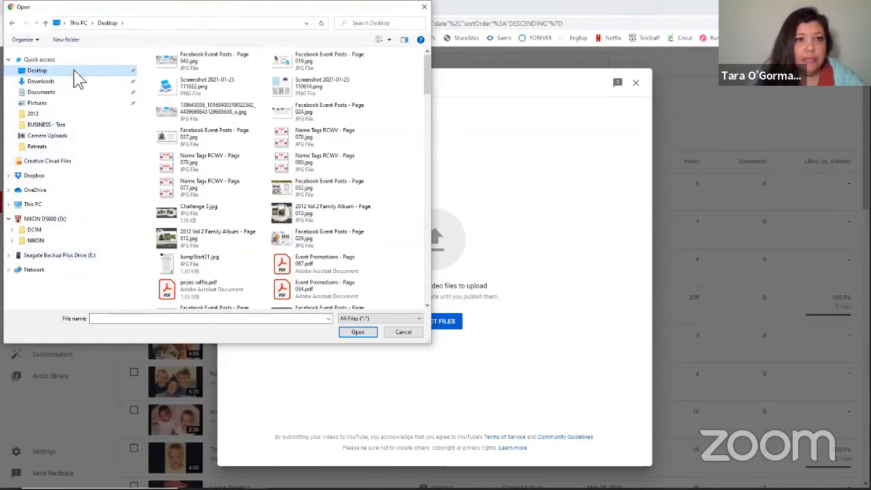
{"action": "scroll", "scroll_direction": "down", "scroll_amount": 3}
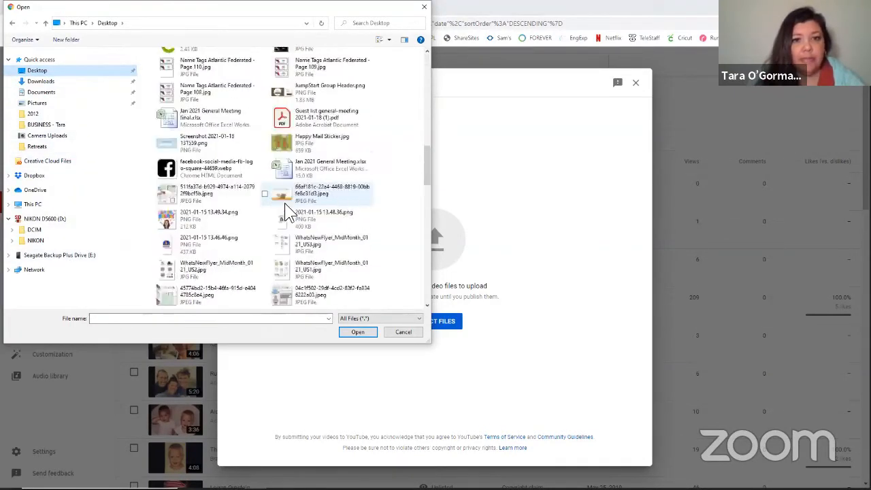
{"action": "scroll", "scroll_direction": "down", "scroll_amount": 3}
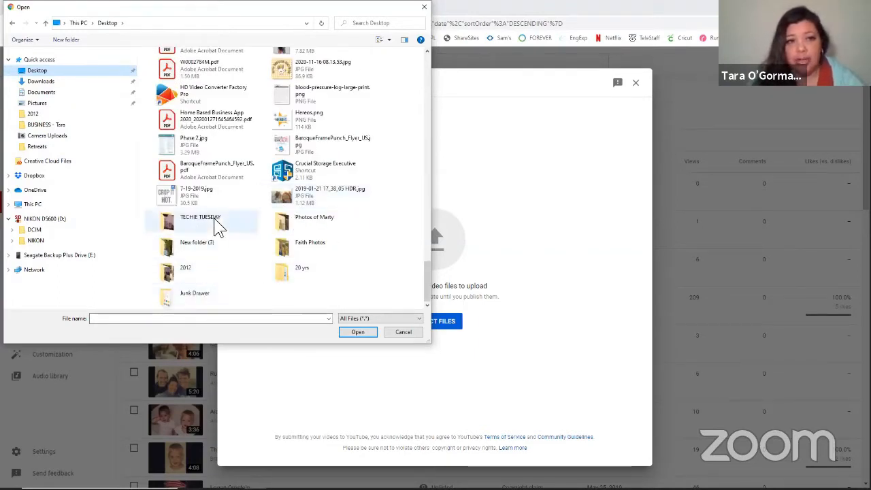
{"action": "double_click", "coordinate": [200, 221]}
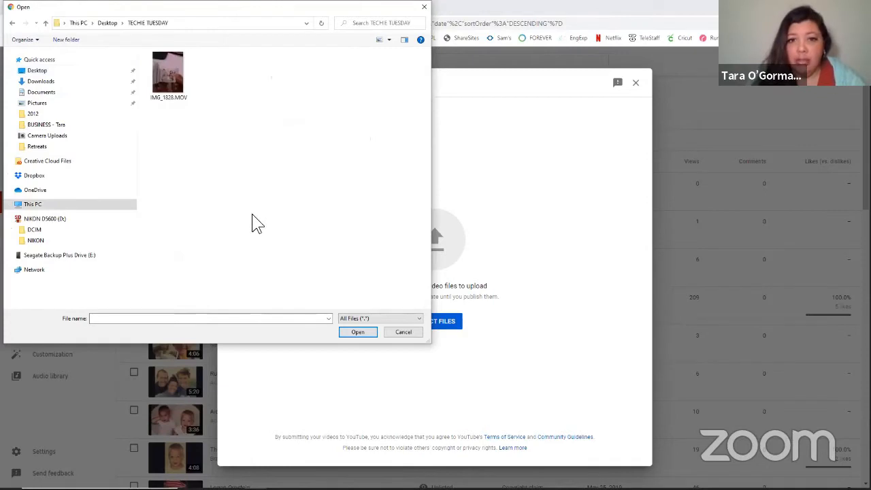
{"action": "mouse_move", "coordinate": [263, 204]}
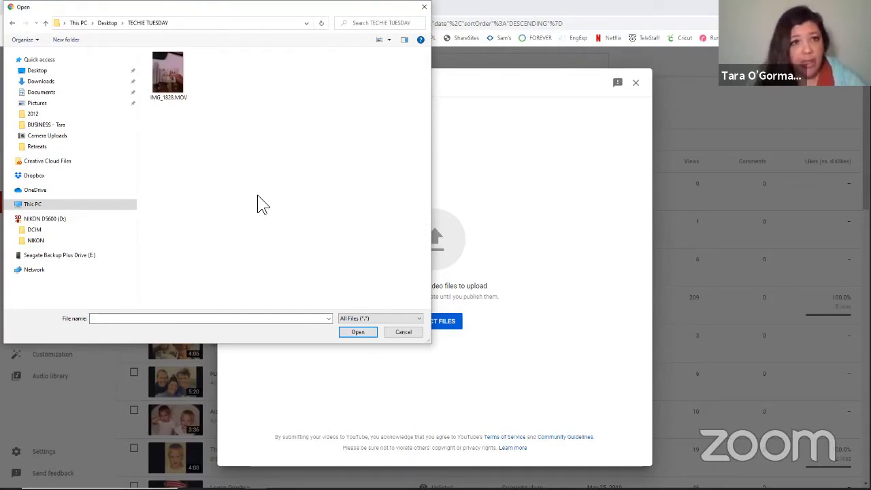
{"action": "mouse_move", "coordinate": [255, 15]}
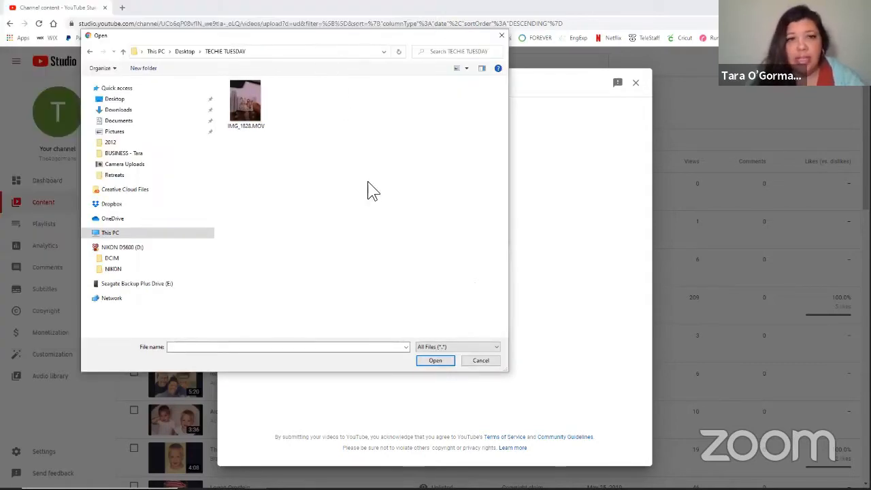
{"action": "mouse_move", "coordinate": [376, 228]}
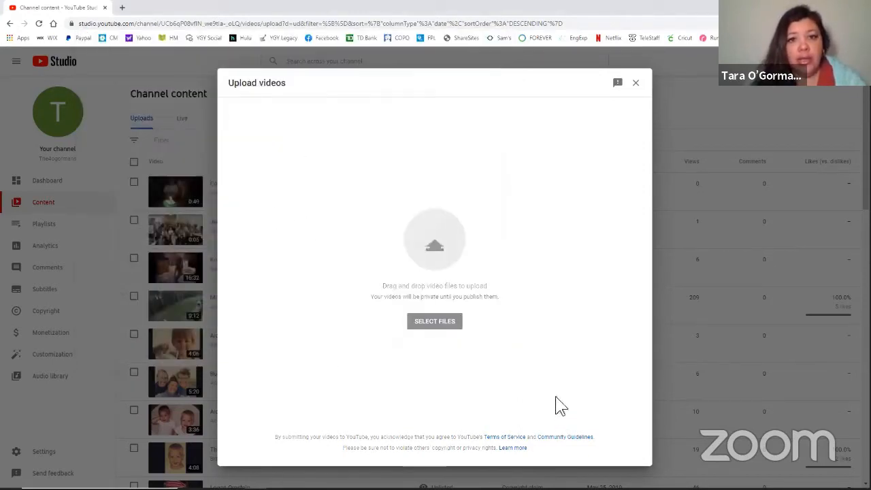
{"action": "mouse_move", "coordinate": [520, 346]}
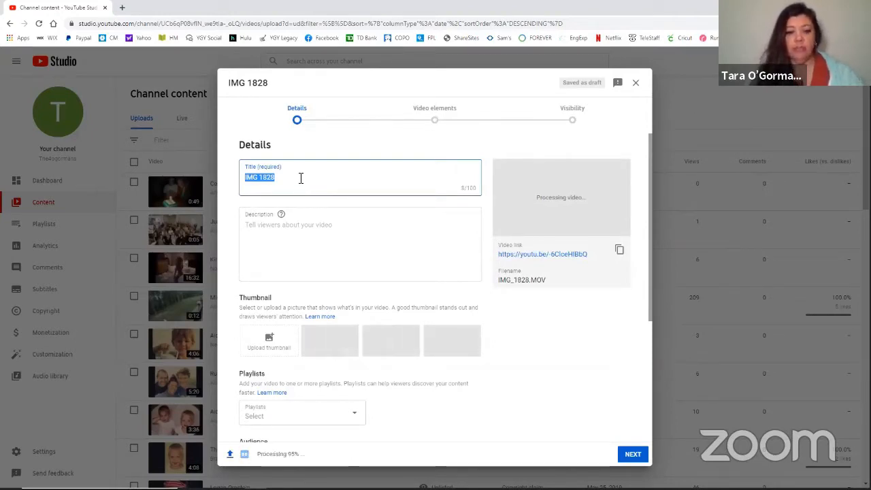
- Enter 'CM Convention Flipbook 2012' as the video's title
{"action": "type", "text": "CM"}
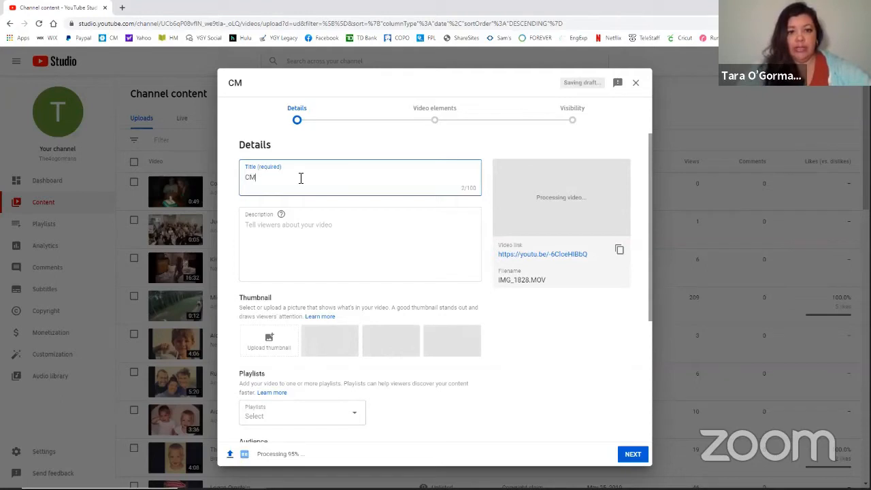
{"action": "type", "text": "Convention FLipbook"}
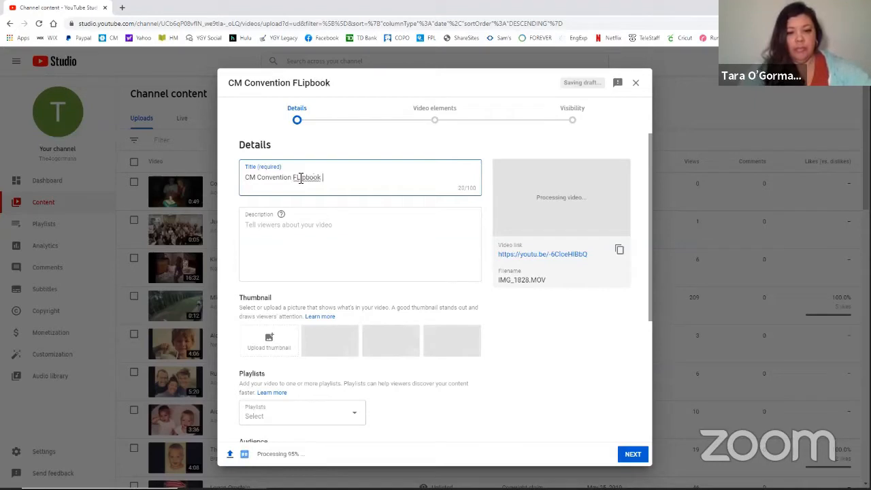
{"action": "type", "text": "20121"}
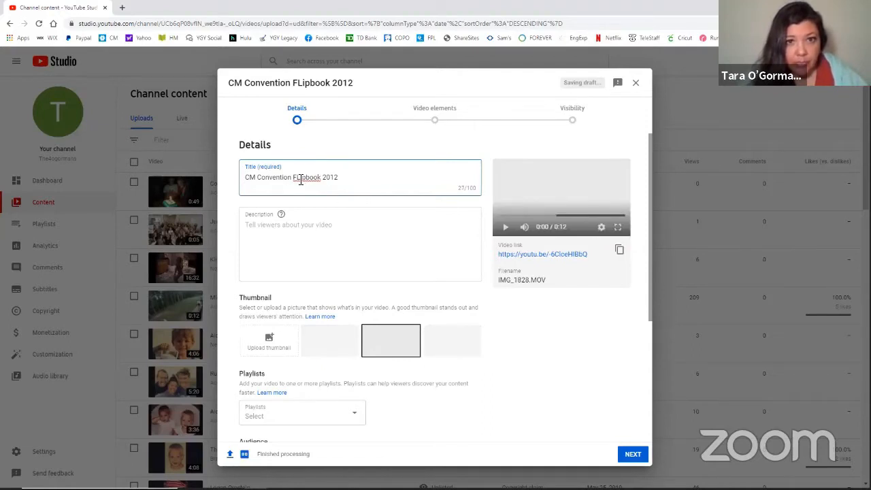
{"action": "type", "text": "Flipbook"}
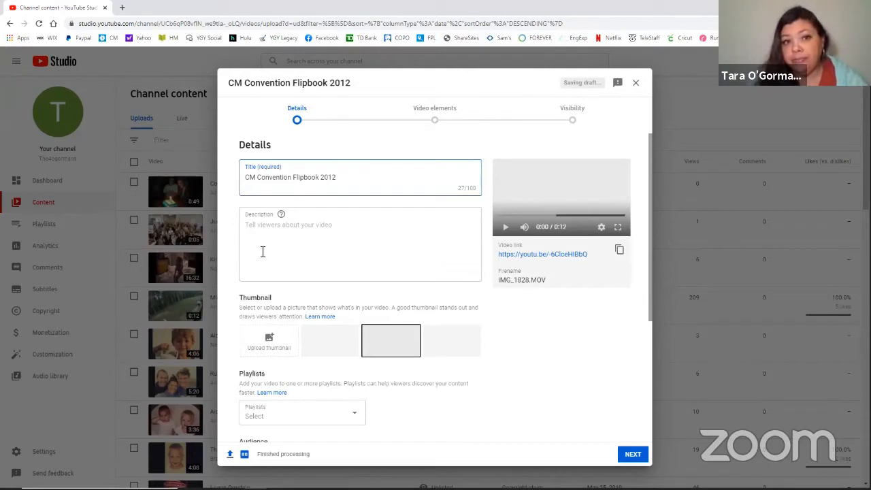
{"action": "left_click", "coordinate": [325, 244]}
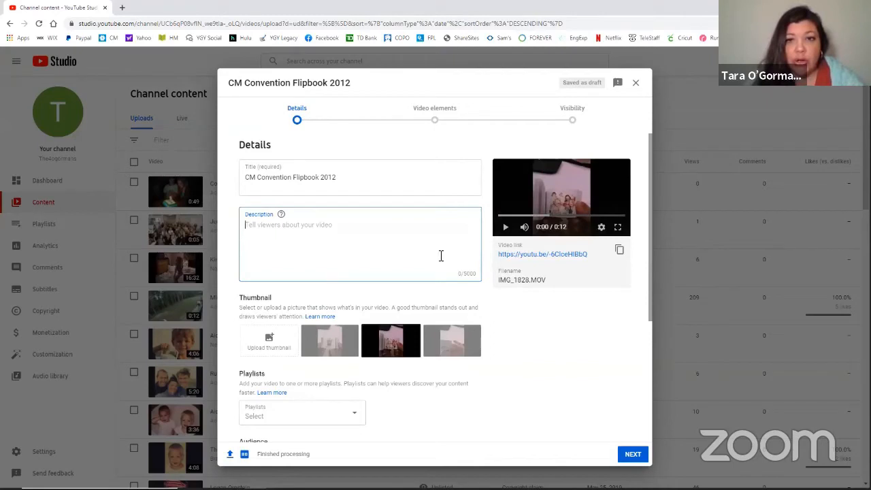
{"action": "mouse_move", "coordinate": [376, 262]}
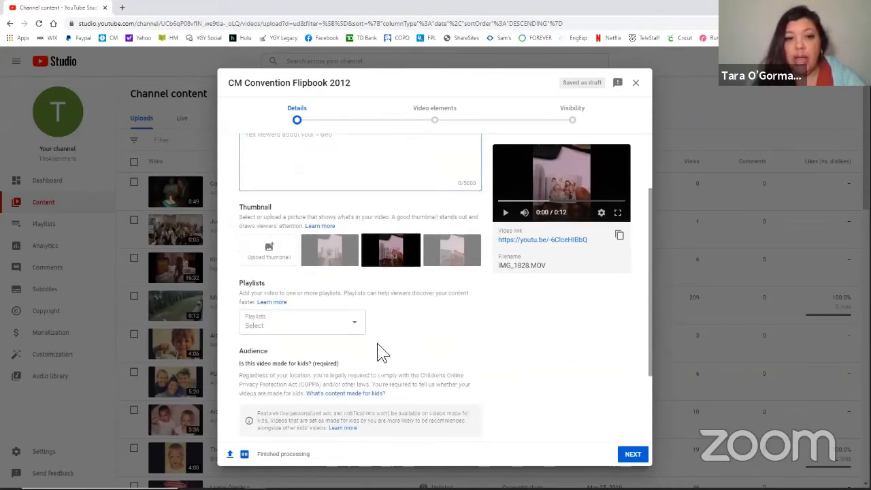
- Tick the 2012 playlist and choose 'No, it's not made for kids' under Audience
{"action": "left_click", "coordinate": [301, 322]}
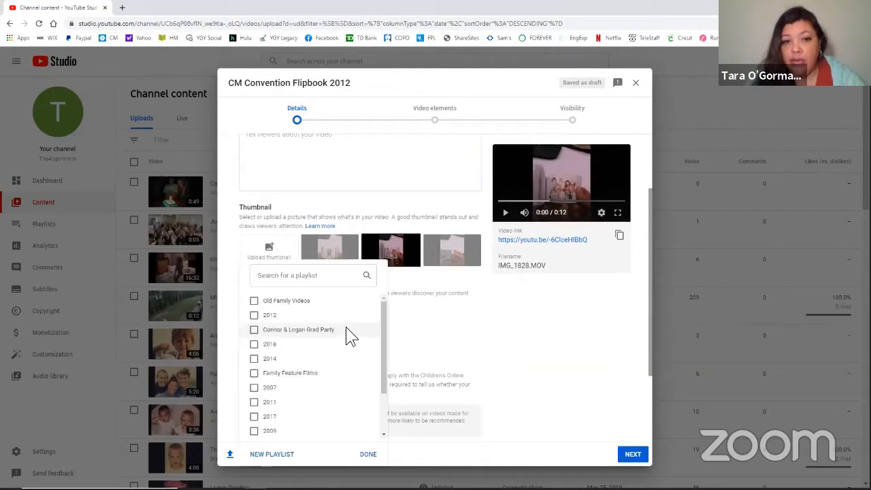
{"action": "left_click", "coordinate": [254, 315]}
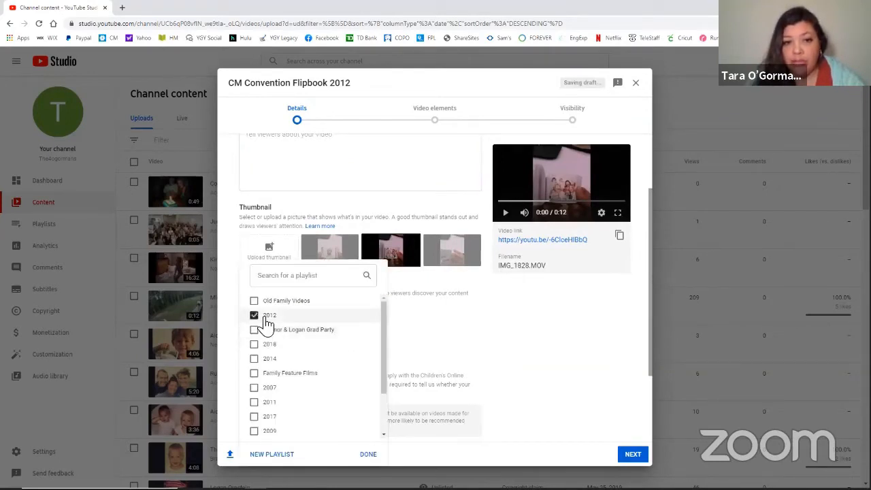
{"action": "left_click", "coordinate": [368, 454]}
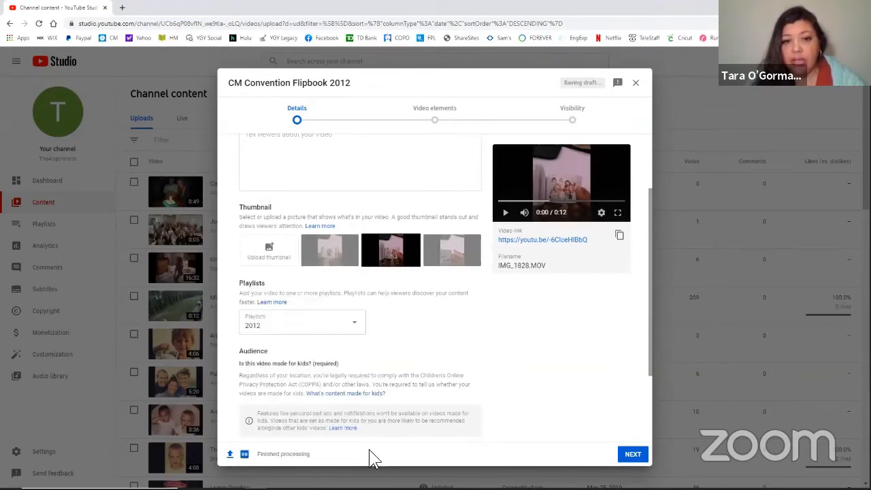
{"action": "scroll", "scroll_direction": "down", "scroll_amount": 3}
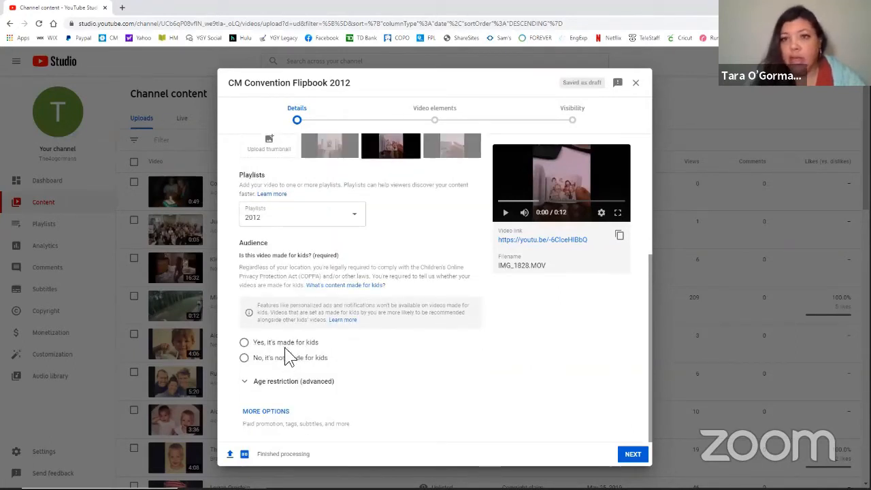
{"action": "mouse_move", "coordinate": [314, 362]}
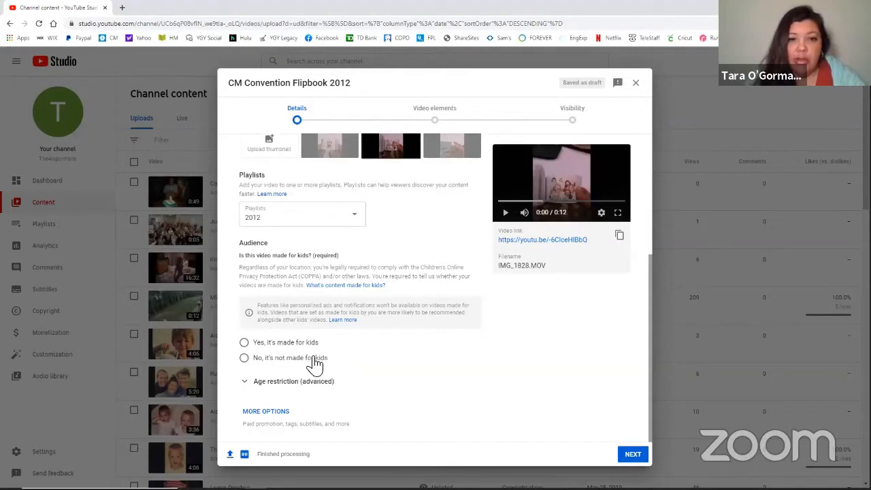
{"action": "left_click", "coordinate": [244, 358]}
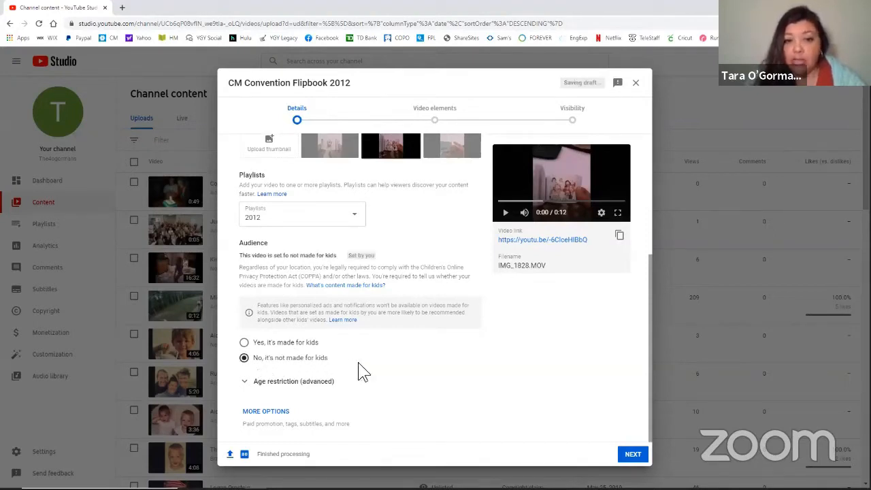
{"action": "mouse_move", "coordinate": [235, 285]}
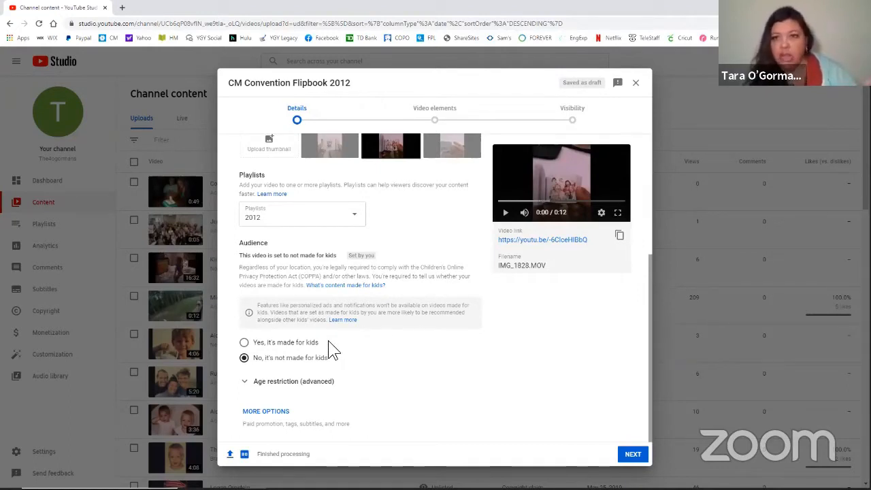
{"action": "mouse_move", "coordinate": [332, 349]}
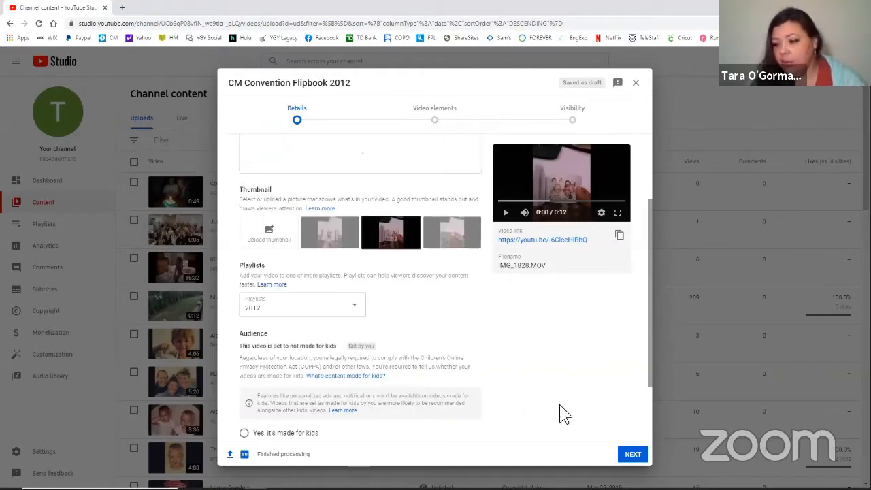
{"action": "mouse_move", "coordinate": [568, 409]}
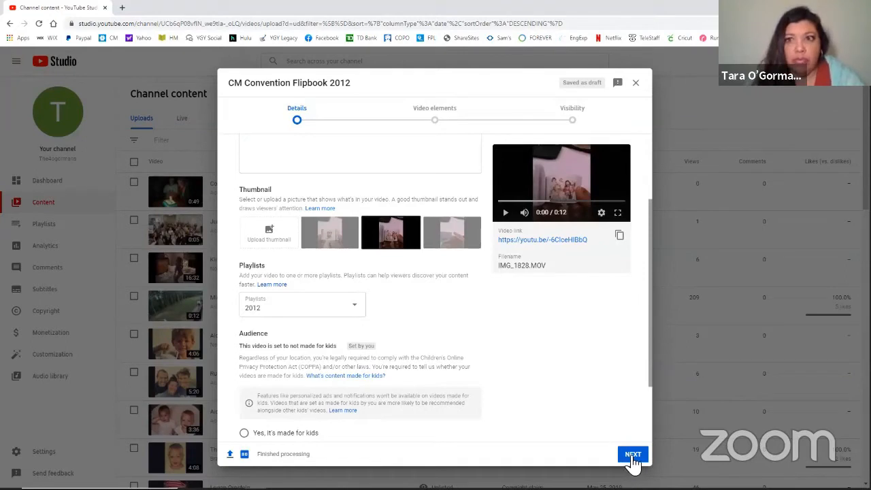
- Advance through Video elements to the Visibility step and select Unlisted
{"action": "left_click", "coordinate": [631, 453]}
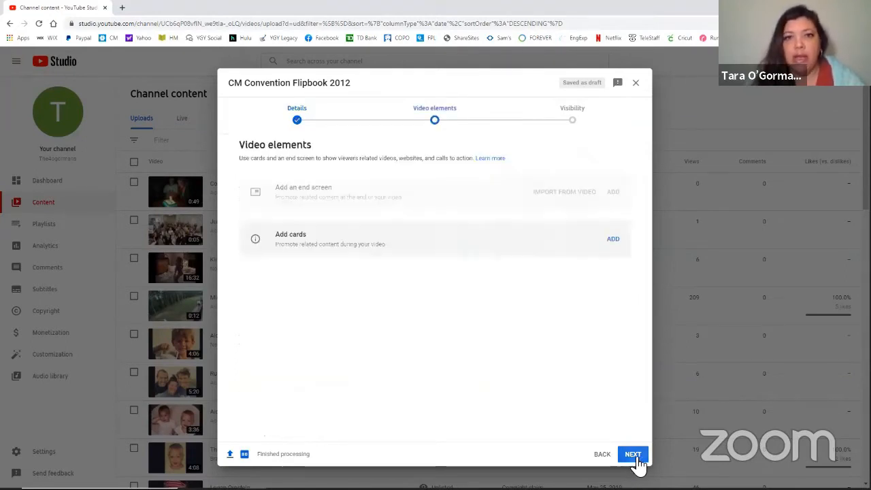
{"action": "mouse_move", "coordinate": [568, 409]}
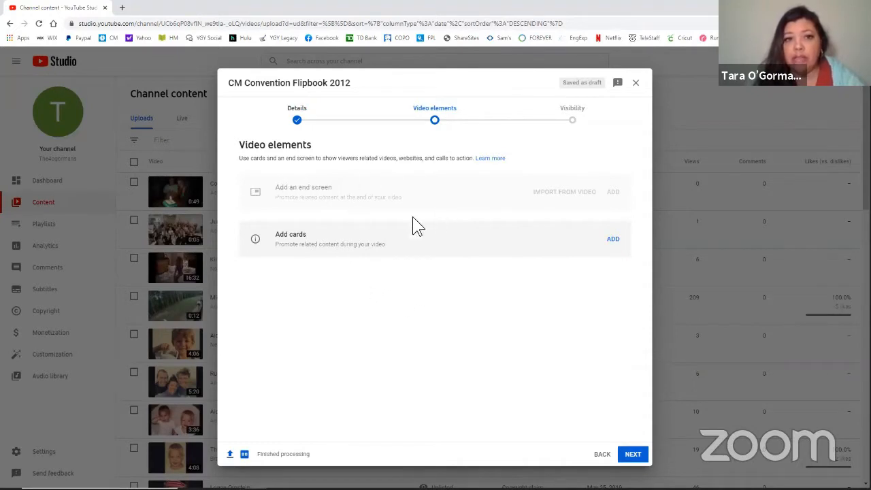
{"action": "mouse_move", "coordinate": [279, 268]}
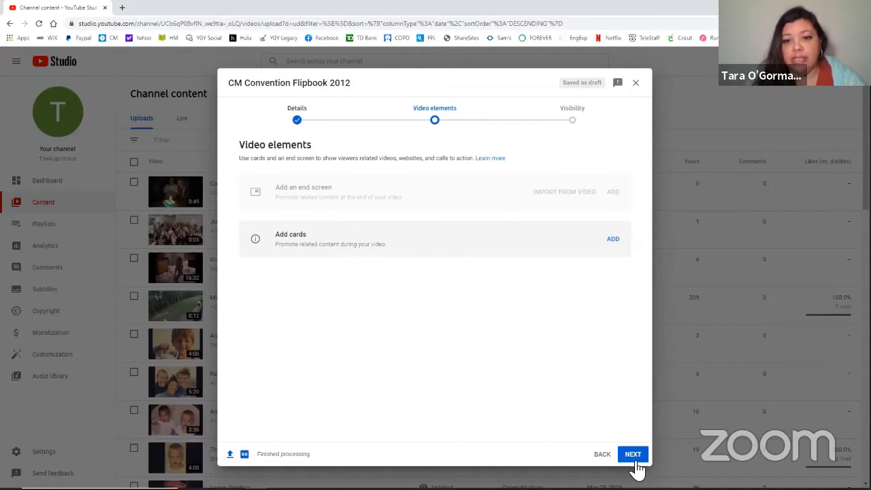
{"action": "left_click", "coordinate": [632, 454]}
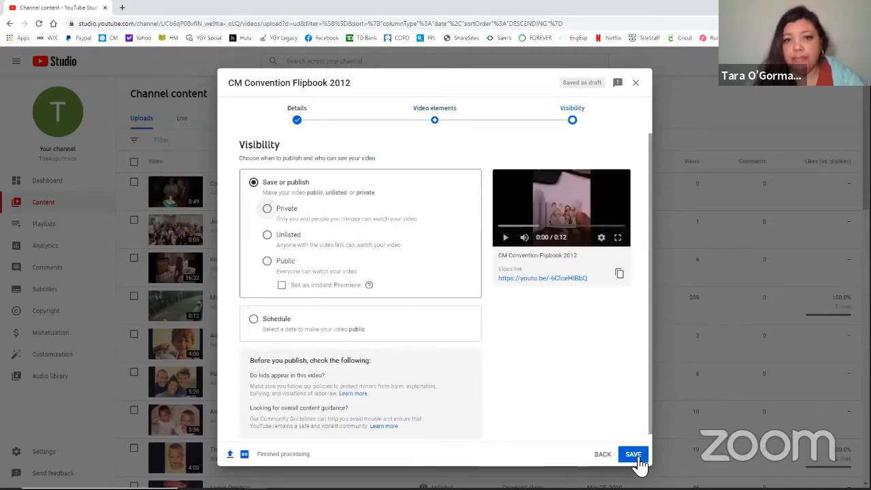
{"action": "mouse_move", "coordinate": [583, 393]}
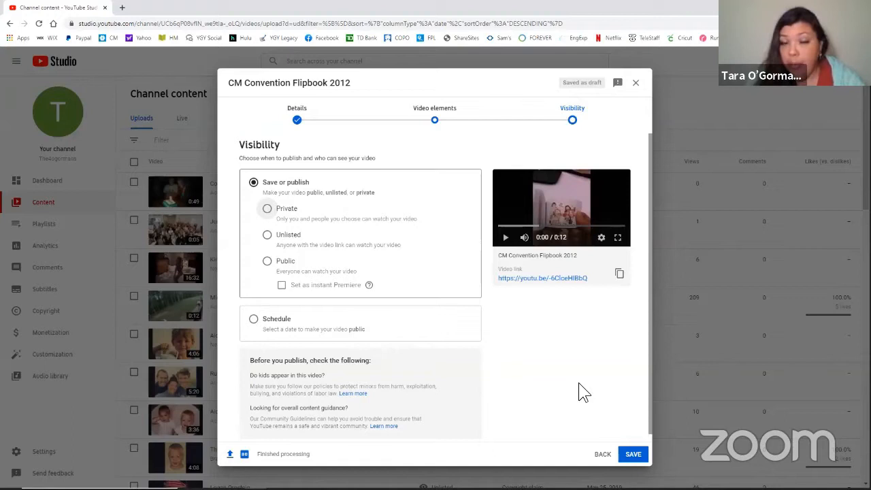
{"action": "mouse_move", "coordinate": [488, 343]}
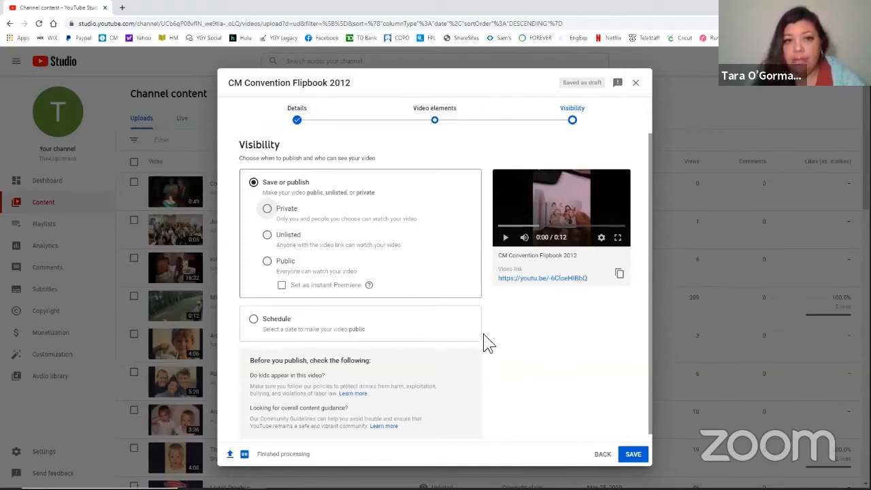
{"action": "mouse_move", "coordinate": [294, 237]}
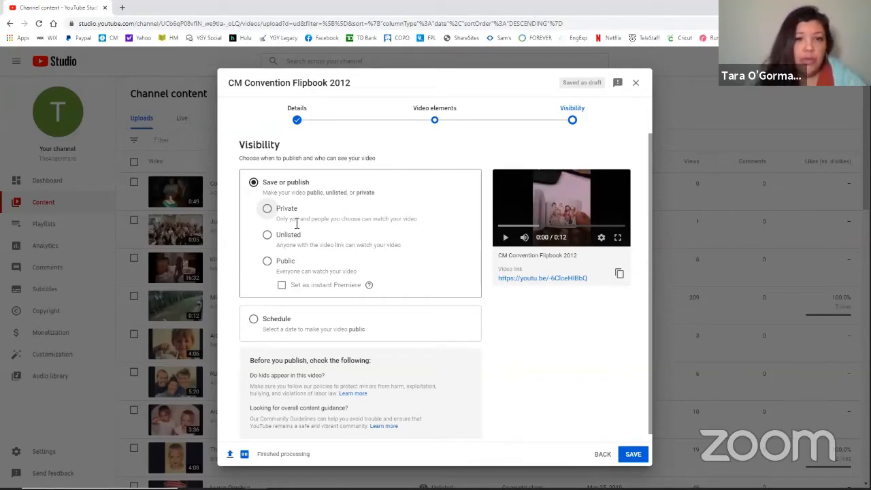
{"action": "mouse_move", "coordinate": [397, 234]}
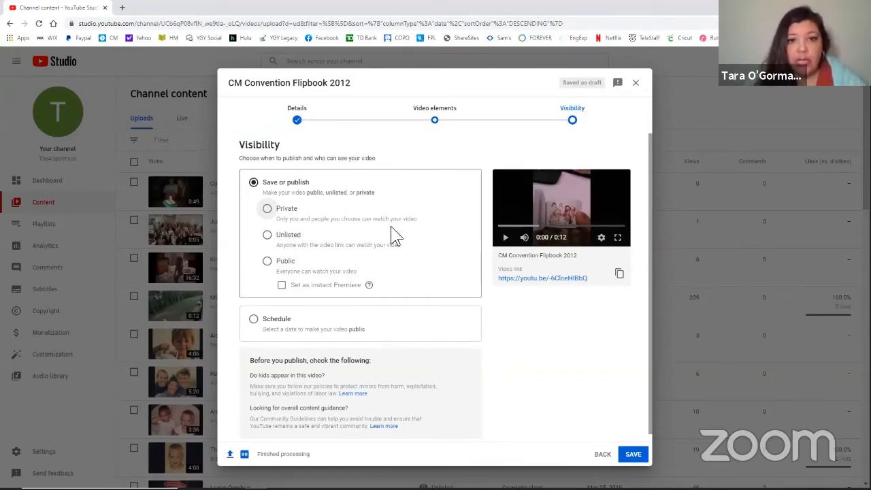
{"action": "mouse_move", "coordinate": [376, 216]}
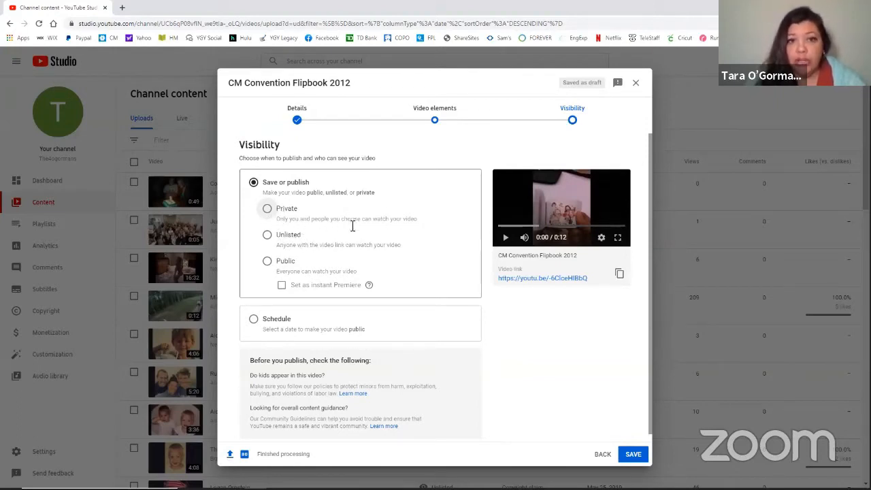
{"action": "mouse_move", "coordinate": [269, 264]}
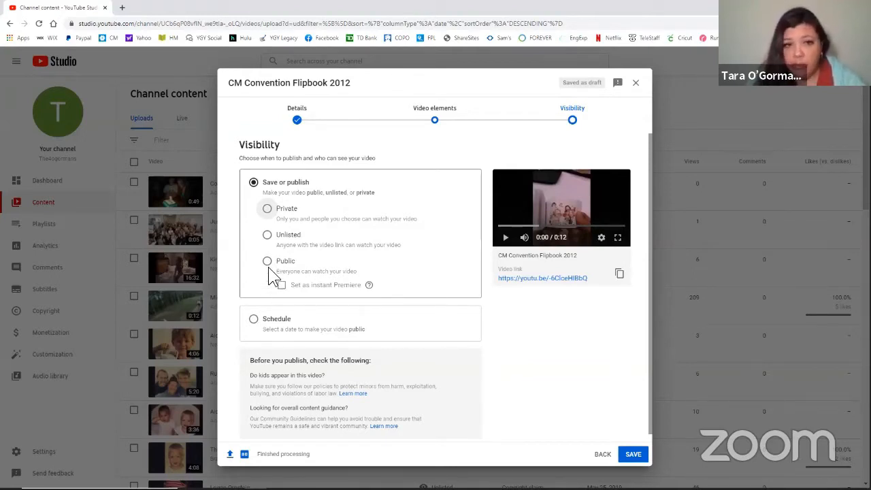
{"action": "left_click", "coordinate": [267, 234]}
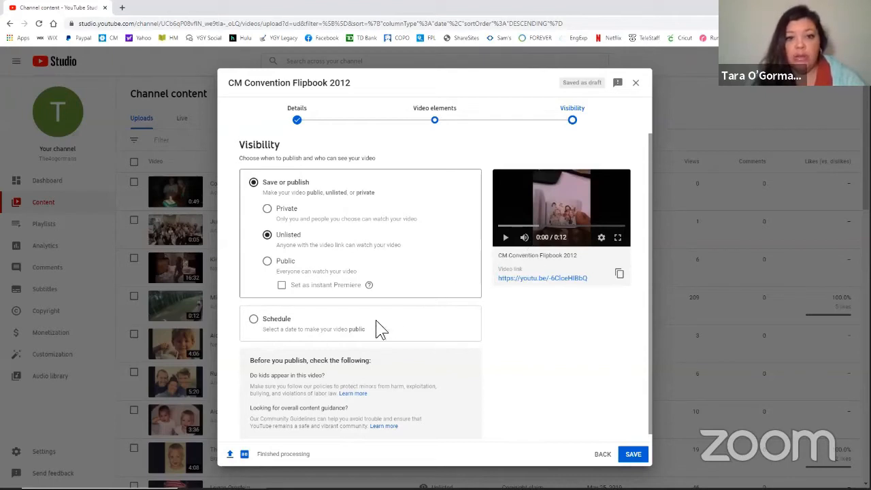
{"action": "mouse_move", "coordinate": [468, 301]}
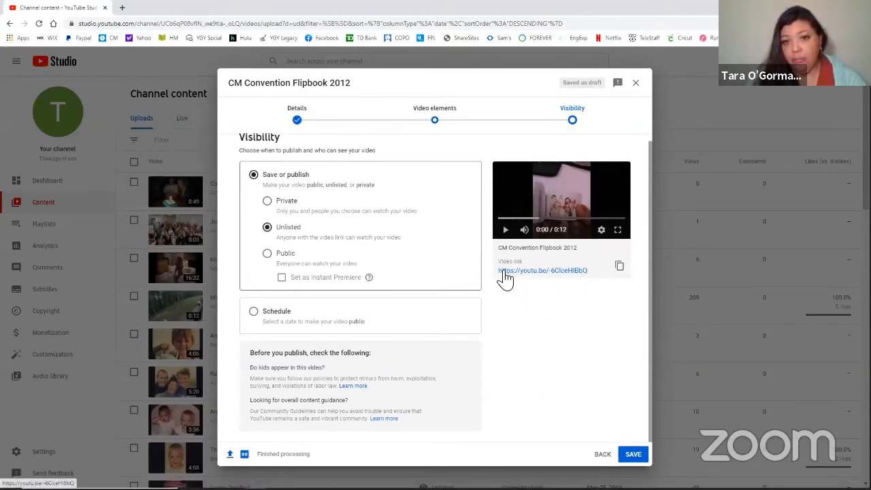
{"action": "mouse_move", "coordinate": [561, 278]}
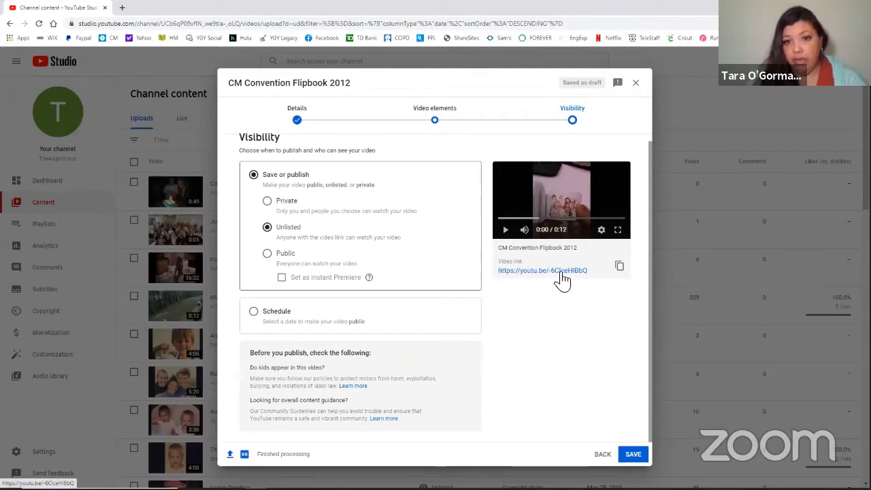
{"action": "mouse_move", "coordinate": [619, 265]}
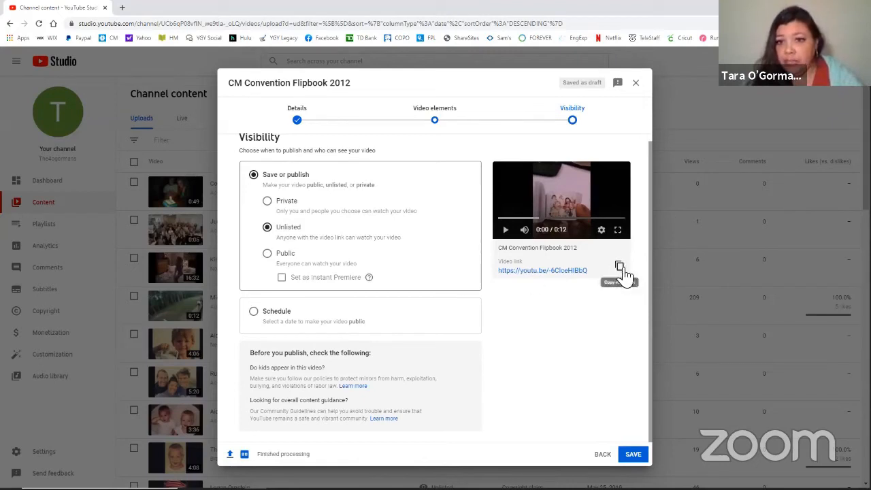
- Copy the unlisted video's link to the clipboard
{"action": "left_click", "coordinate": [619, 266]}
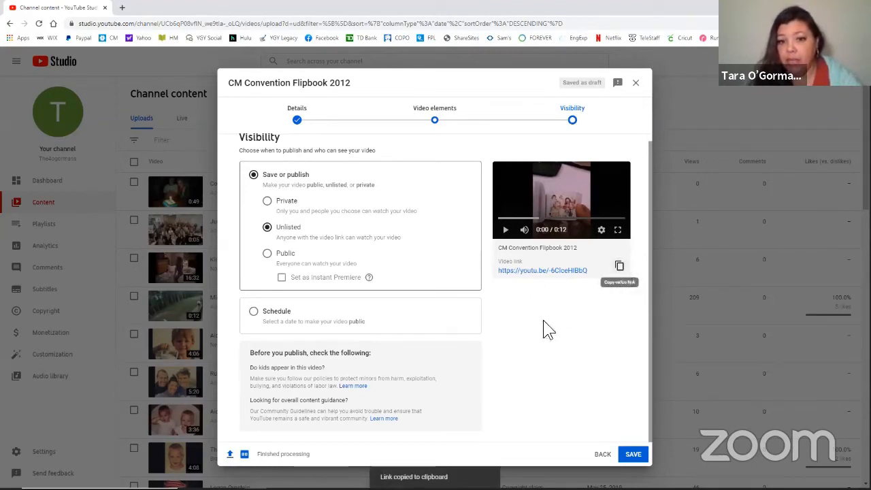
{"action": "mouse_move", "coordinate": [524, 395]}
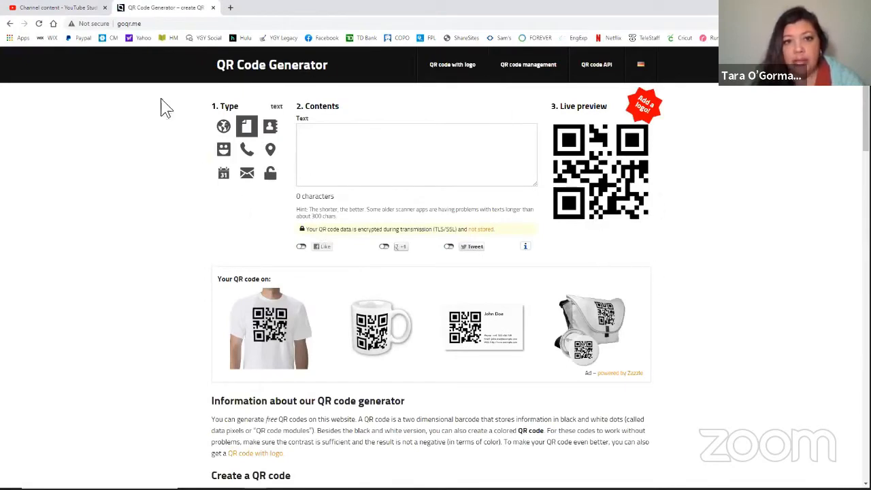
- Set the goqr.me QR code type to a URL
{"action": "left_click", "coordinate": [223, 127]}
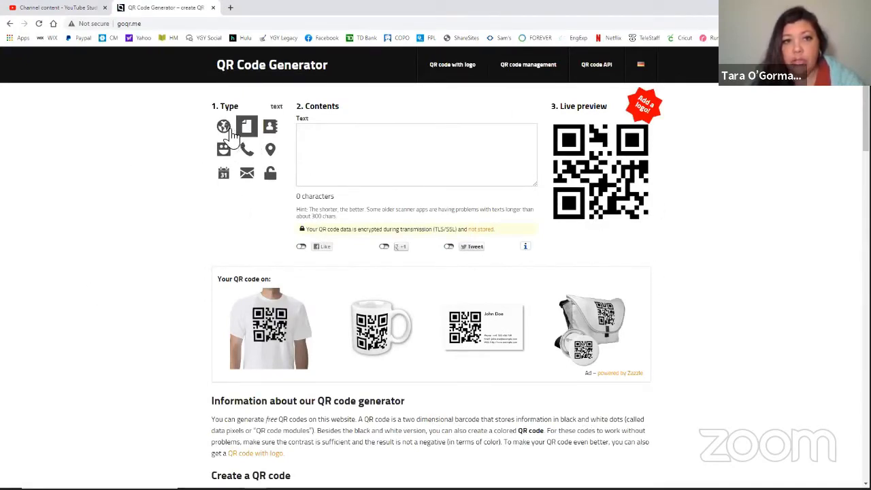
{"action": "left_click", "coordinate": [223, 127]}
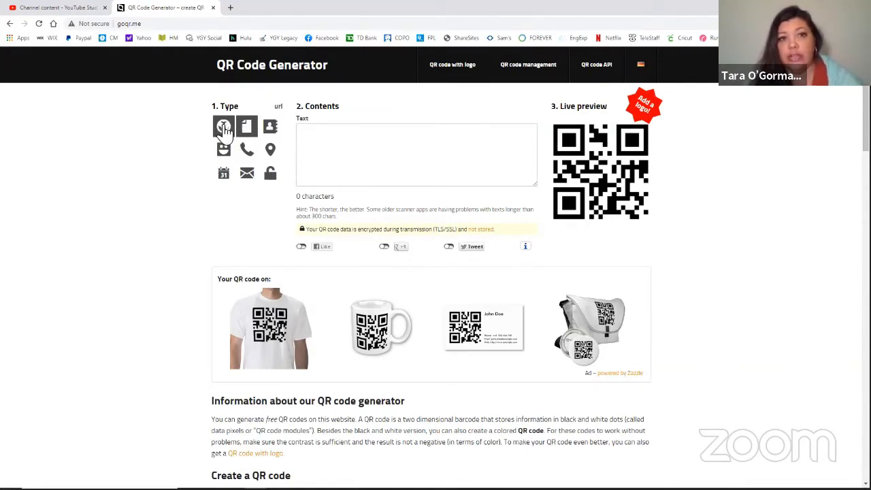
{"action": "left_click", "coordinate": [247, 126]}
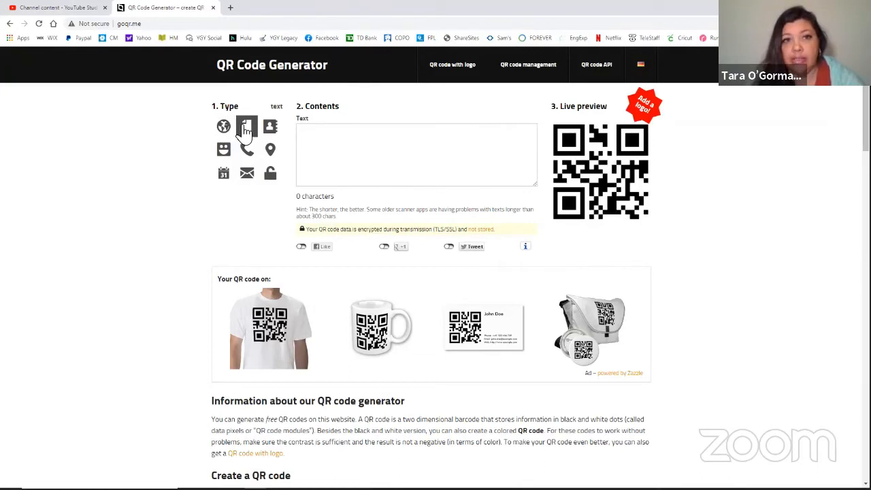
{"action": "left_click", "coordinate": [223, 127]}
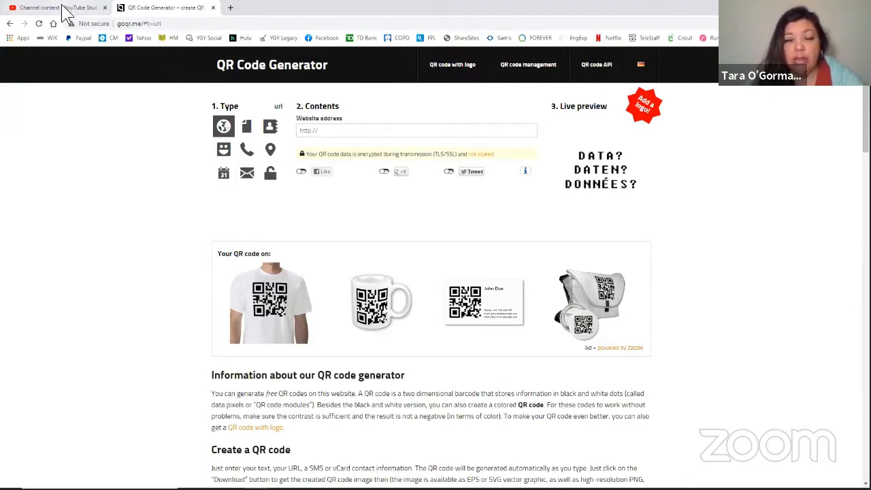
- Copy the video's link again in YouTube Studio and return to goqr.me
{"action": "left_click", "coordinate": [54, 8]}
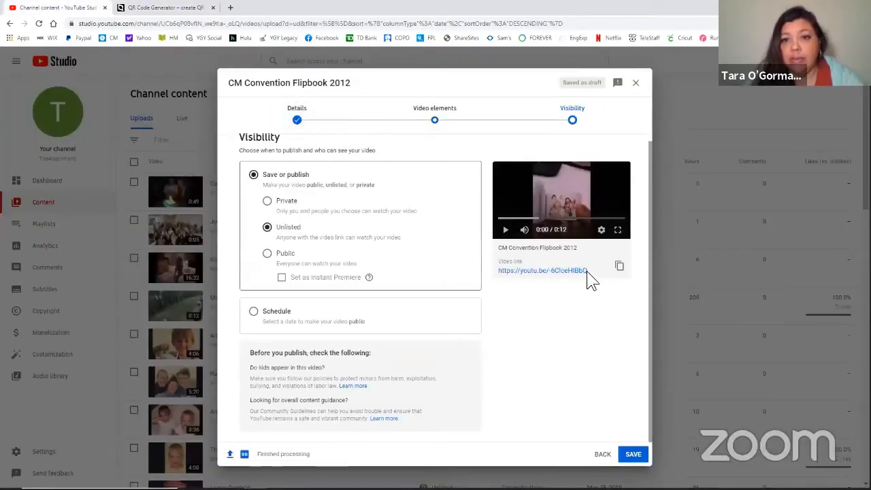
{"action": "mouse_move", "coordinate": [605, 275]}
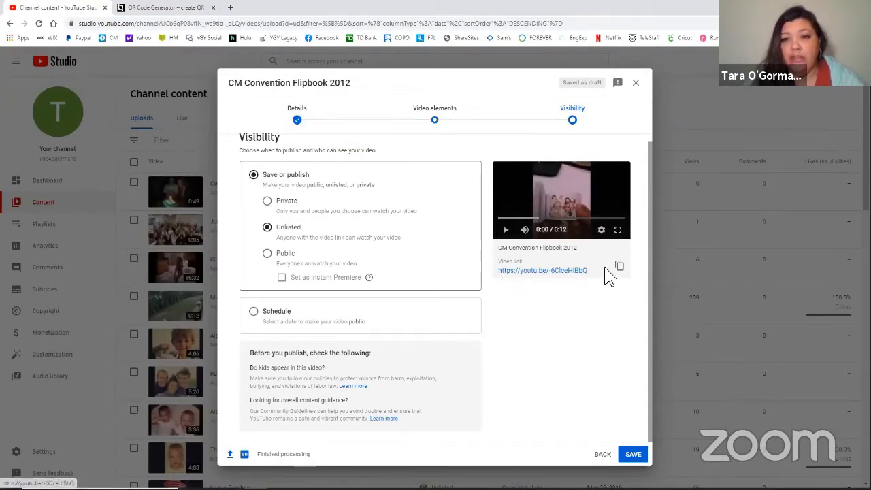
{"action": "left_click", "coordinate": [618, 266]}
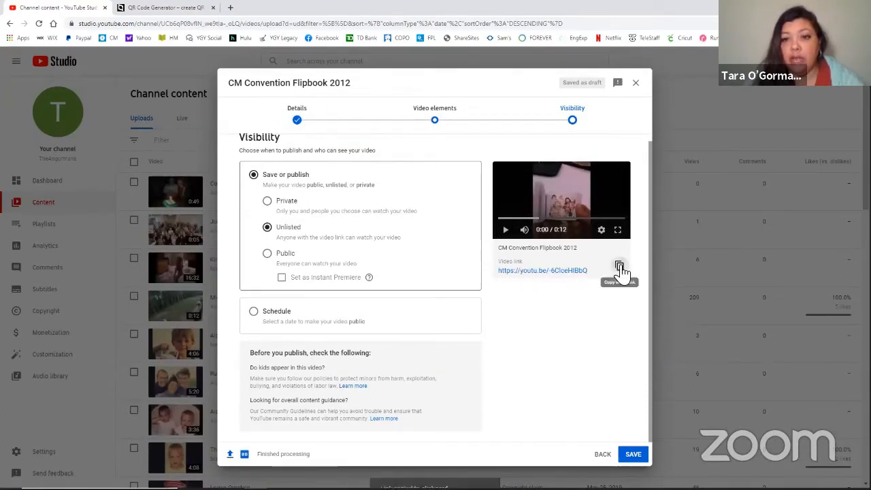
{"action": "left_click", "coordinate": [163, 7]}
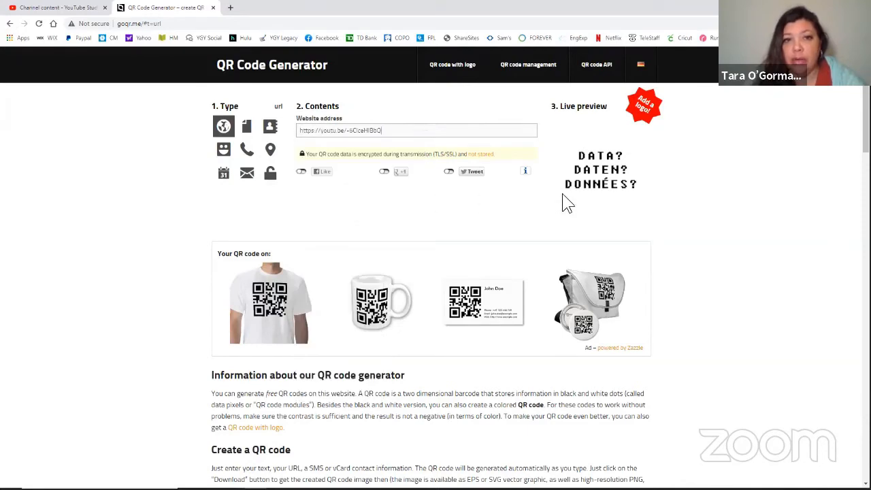
{"action": "mouse_move", "coordinate": [655, 168]}
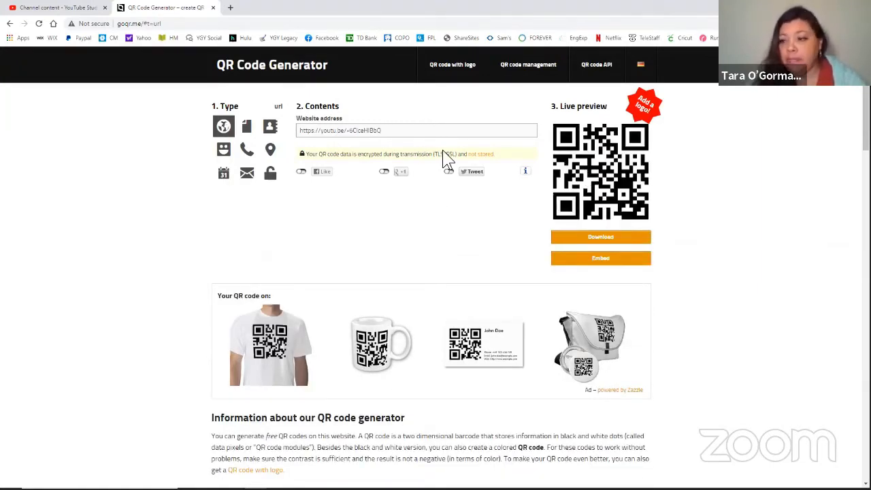
{"action": "mouse_move", "coordinate": [456, 156]}
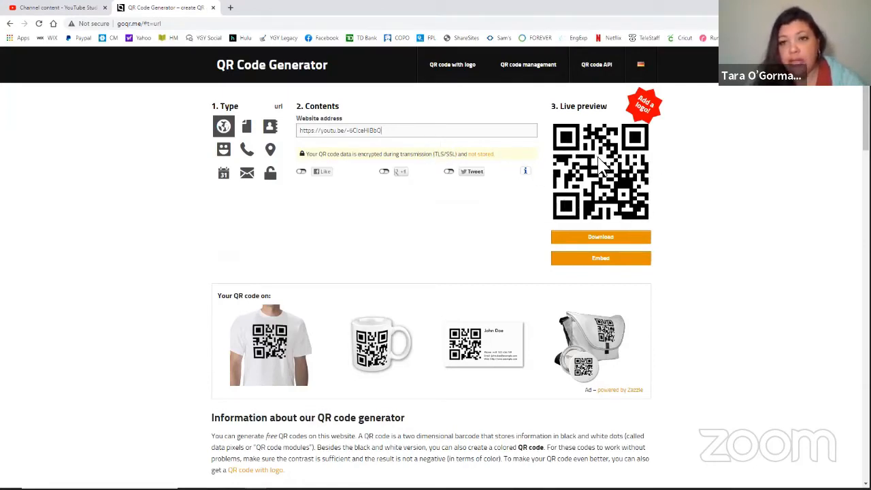
{"action": "mouse_move", "coordinate": [597, 200]}
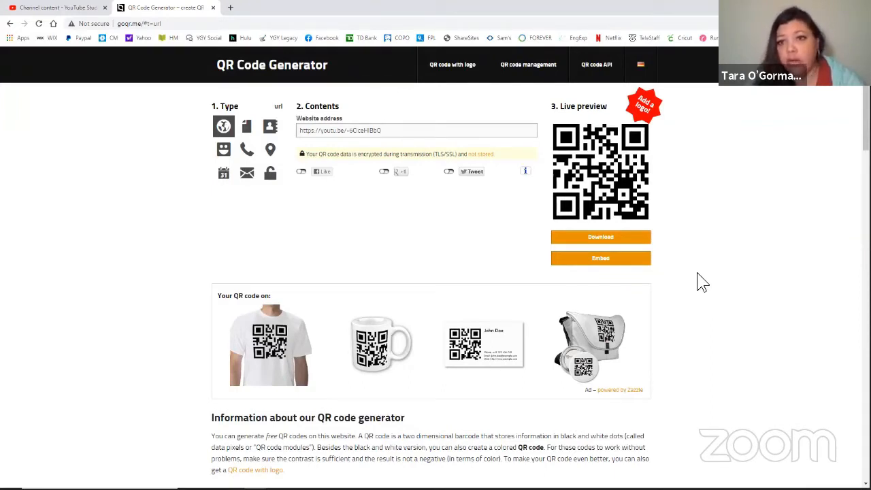
{"action": "mouse_move", "coordinate": [710, 269]}
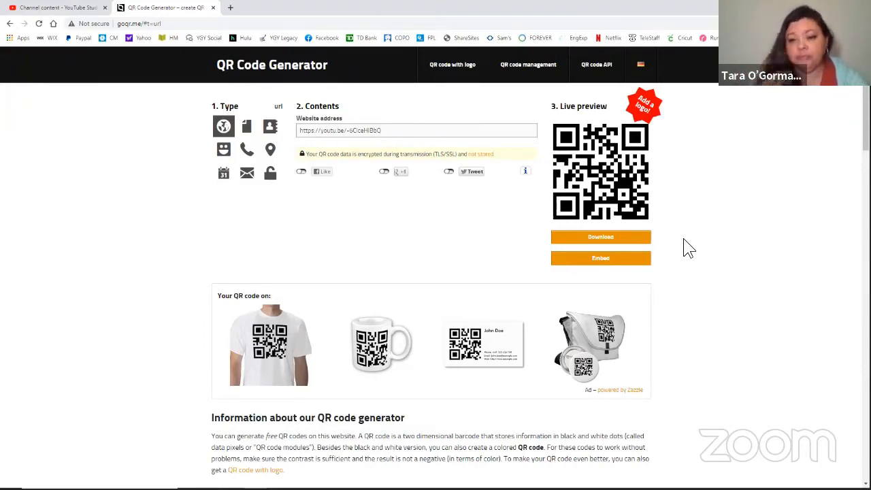
- Render the youtu.be link's QR code in the Live preview
{"action": "left_click", "coordinate": [417, 129]}
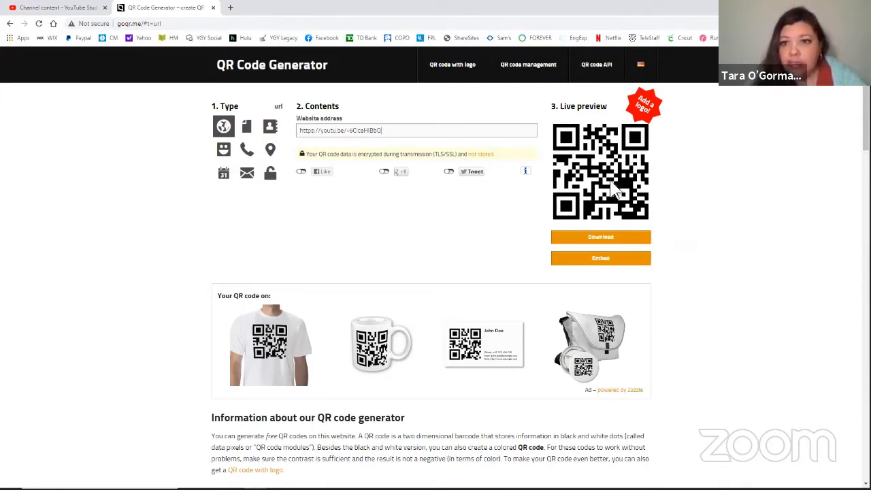
{"action": "mouse_move", "coordinate": [680, 247]}
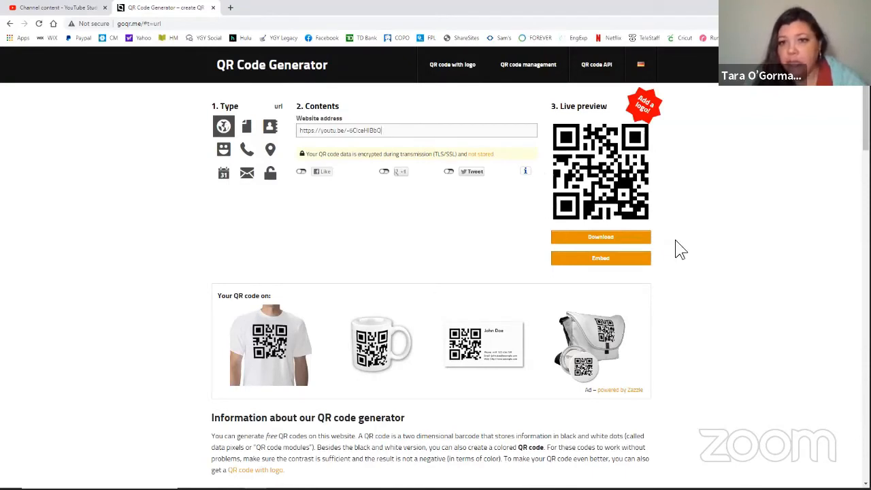
{"action": "mouse_move", "coordinate": [675, 246]}
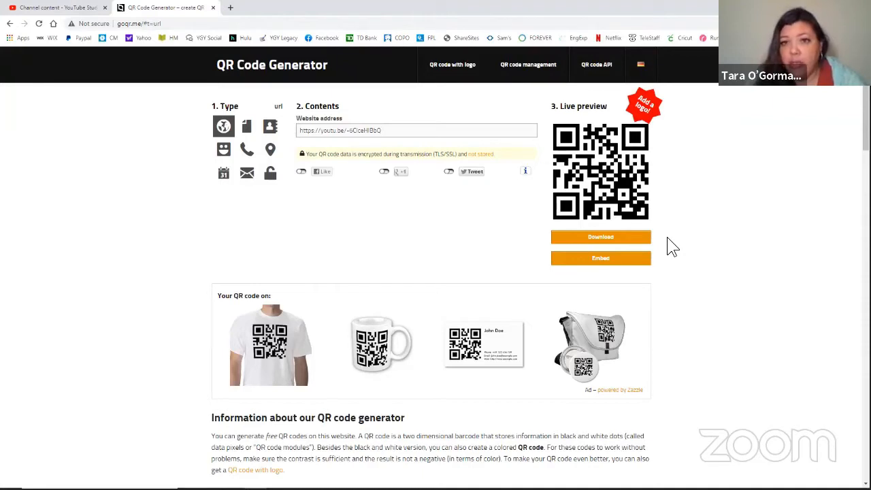
{"action": "mouse_move", "coordinate": [623, 239]}
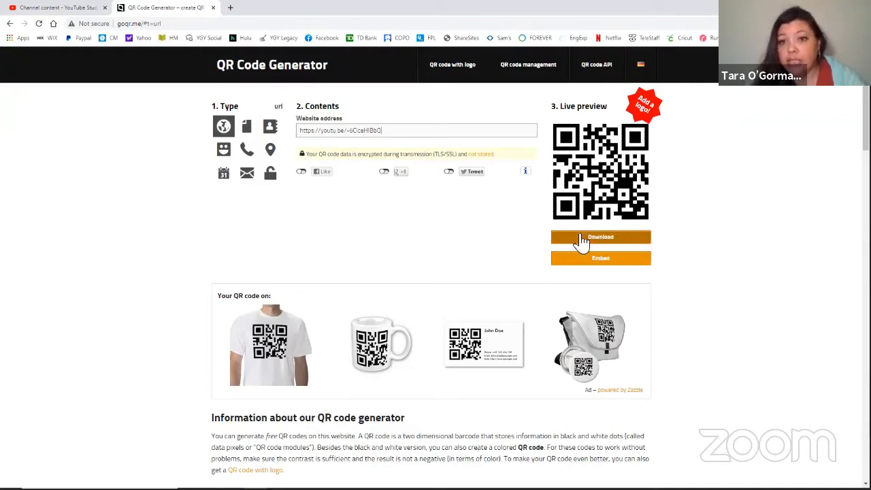
- Download the video link's QR code as a JPEG image at size 400
{"action": "left_click", "coordinate": [600, 237]}
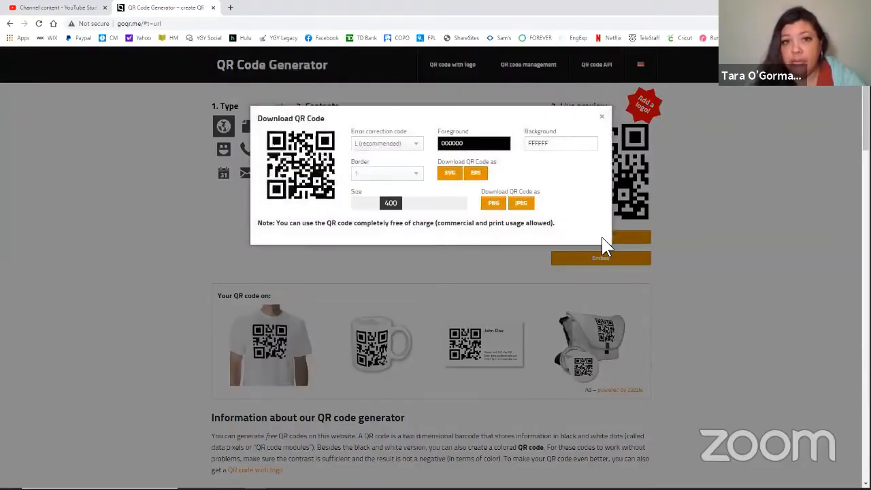
{"action": "mouse_move", "coordinate": [353, 226]}
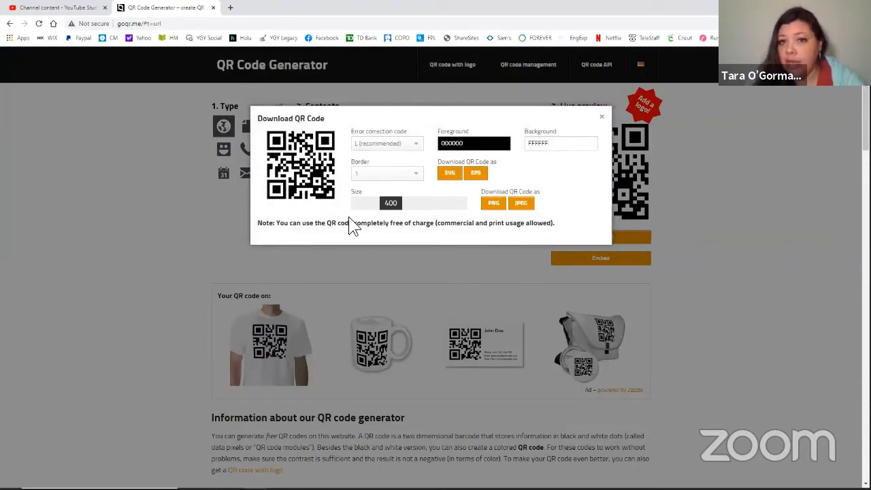
{"action": "mouse_move", "coordinate": [359, 208]}
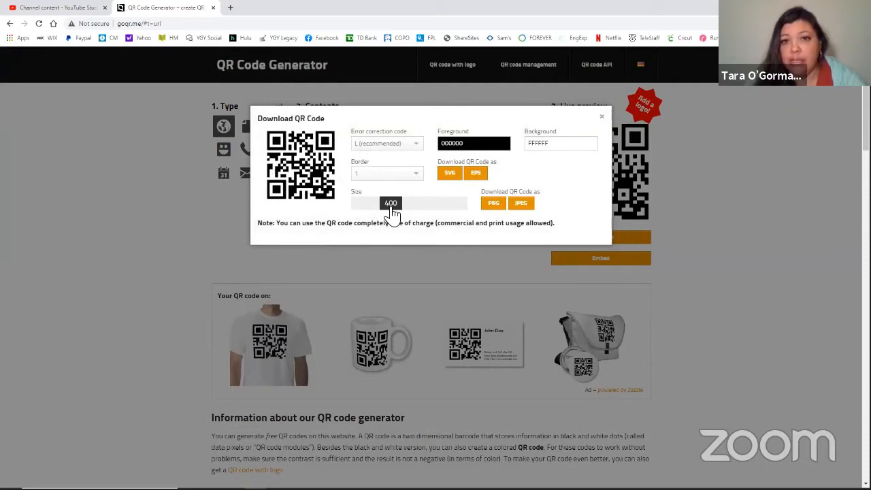
{"action": "mouse_move", "coordinate": [383, 209]}
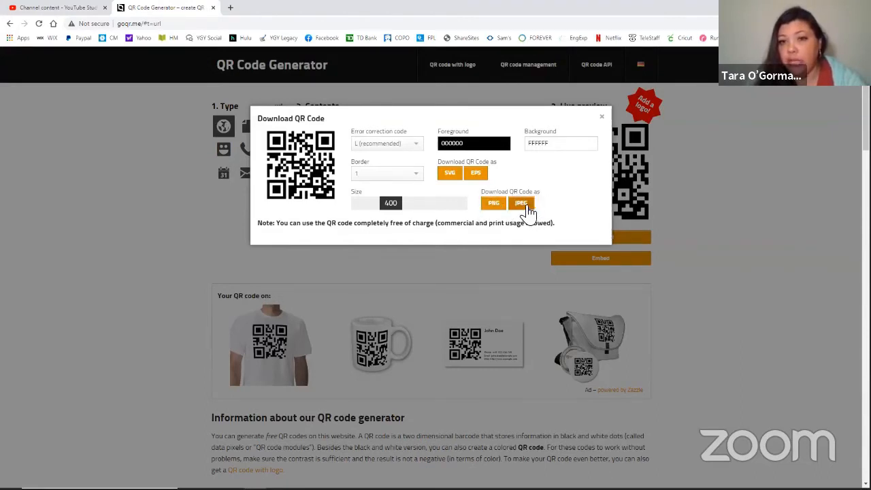
{"action": "left_click", "coordinate": [522, 202]}
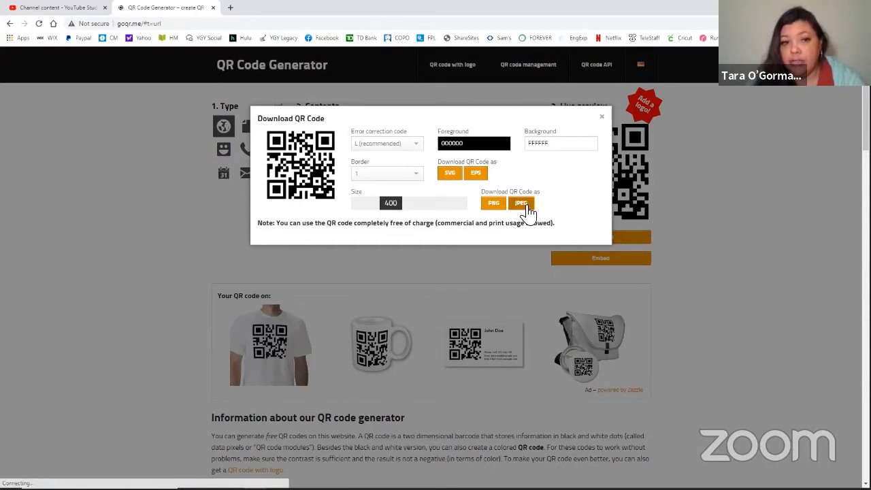
{"action": "left_click", "coordinate": [523, 203]}
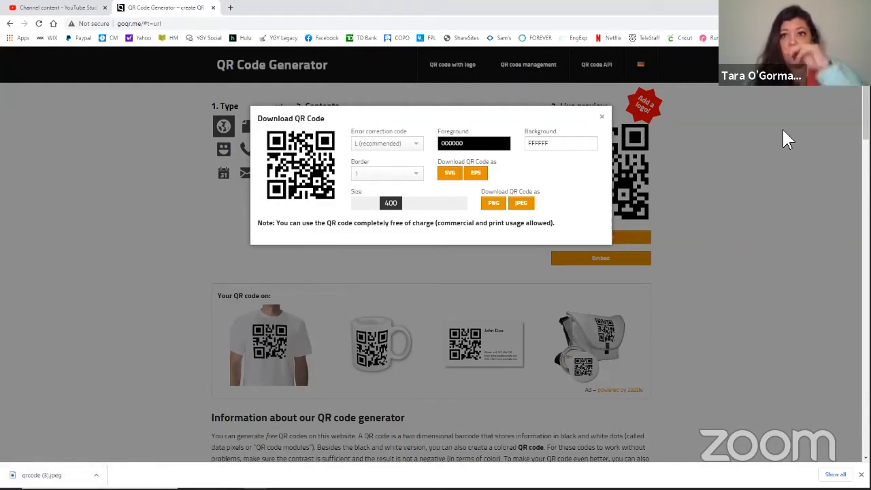
{"action": "mouse_move", "coordinate": [607, 199]}
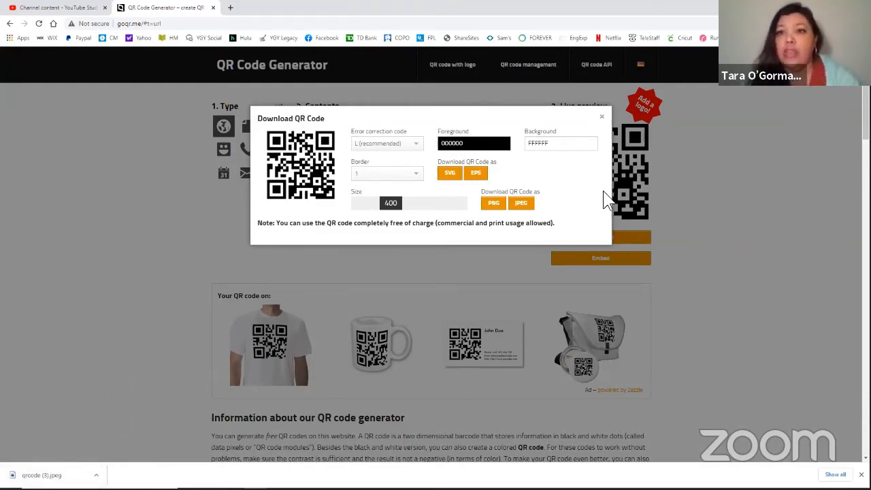
{"action": "mouse_move", "coordinate": [82, 415]}
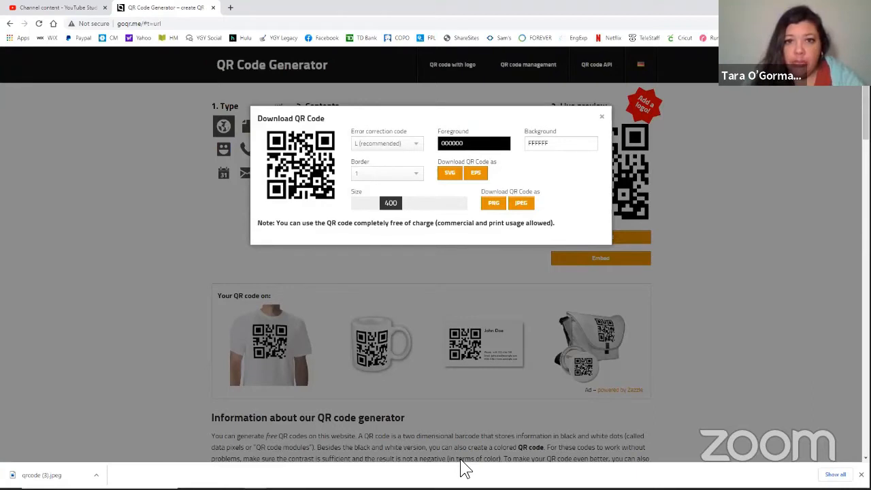
{"action": "mouse_move", "coordinate": [595, 126]}
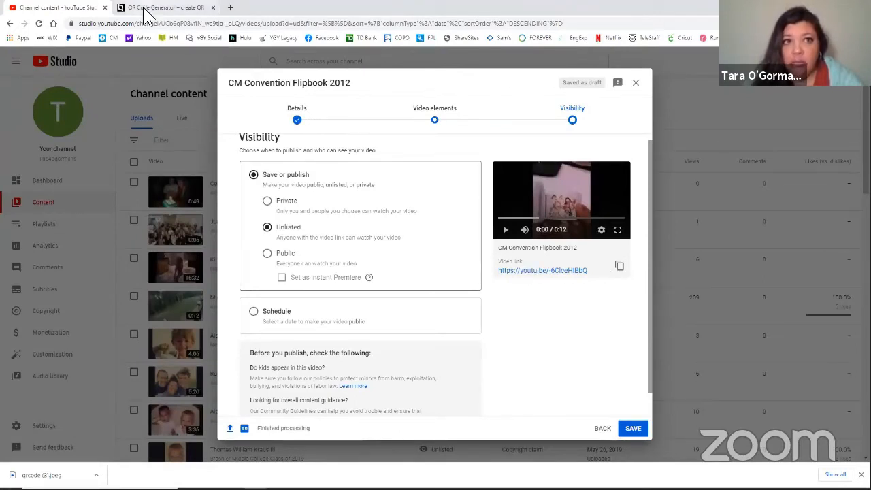
{"action": "left_click", "coordinate": [164, 7]}
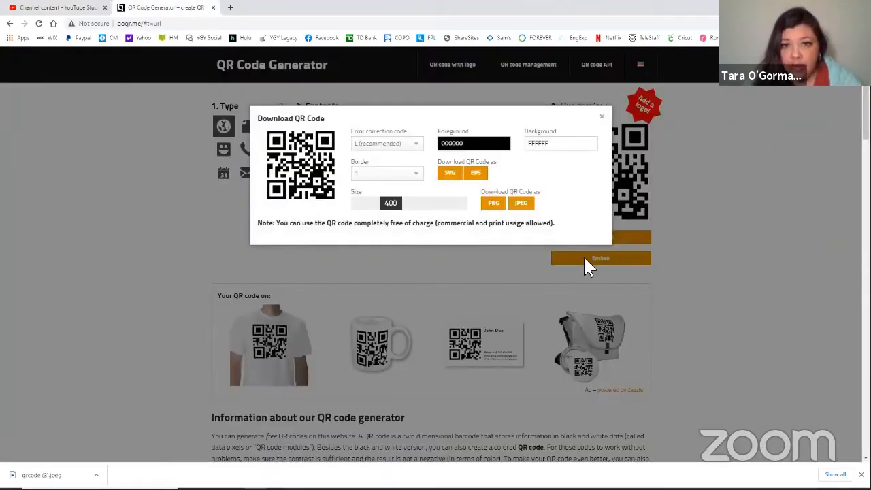
{"action": "mouse_move", "coordinate": [156, 400]}
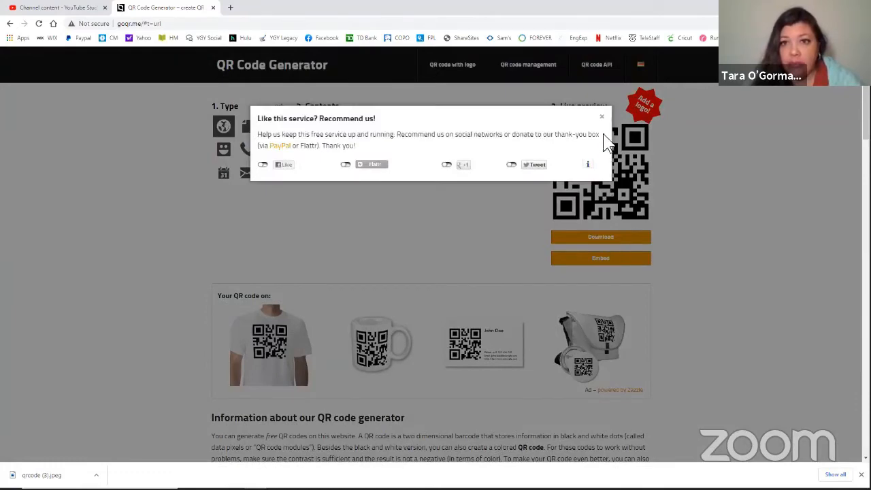
- Dismiss the goqr.me popup and save the video as Unlisted in YouTube Studio
{"action": "left_click", "coordinate": [602, 116]}
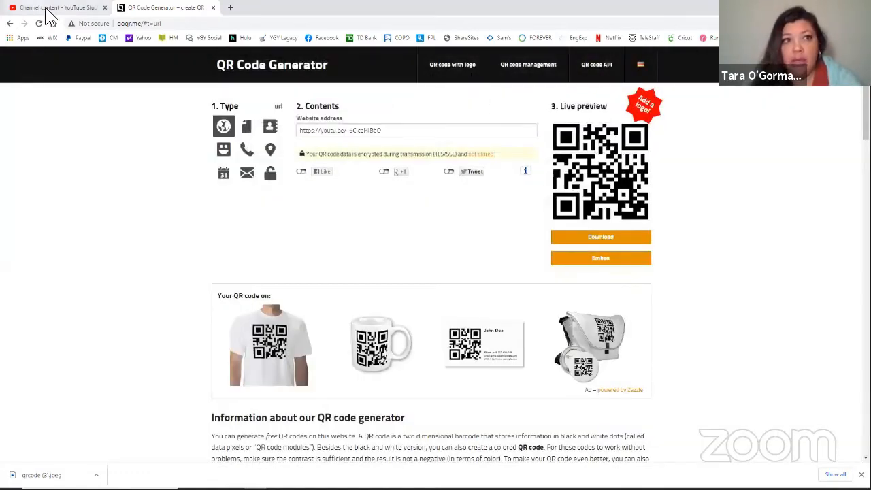
{"action": "left_click", "coordinate": [55, 8]}
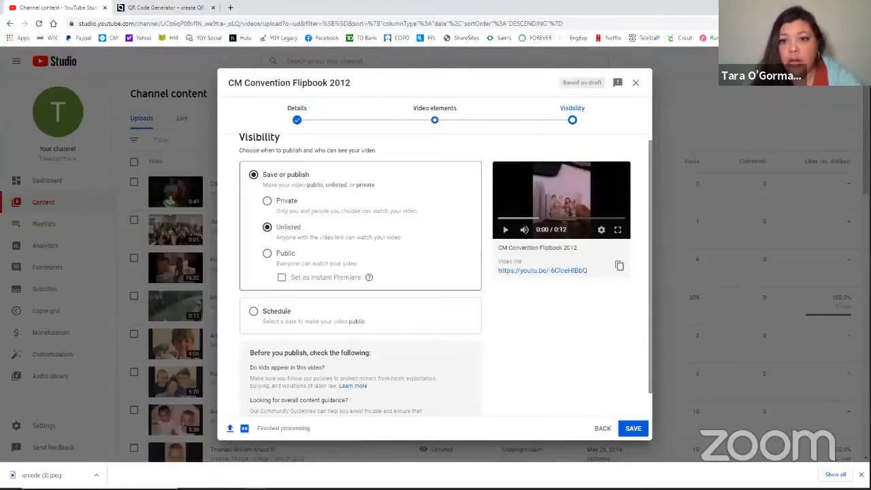
{"action": "left_click", "coordinate": [632, 428]}
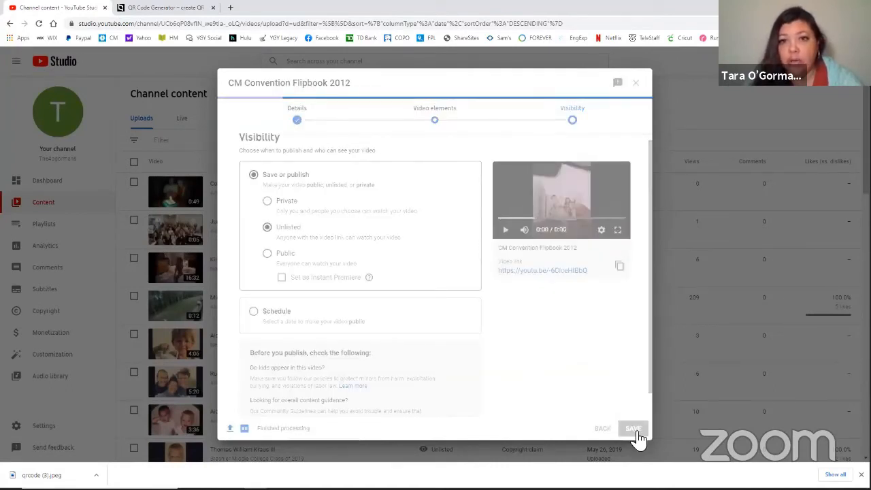
{"action": "left_click", "coordinate": [633, 428]}
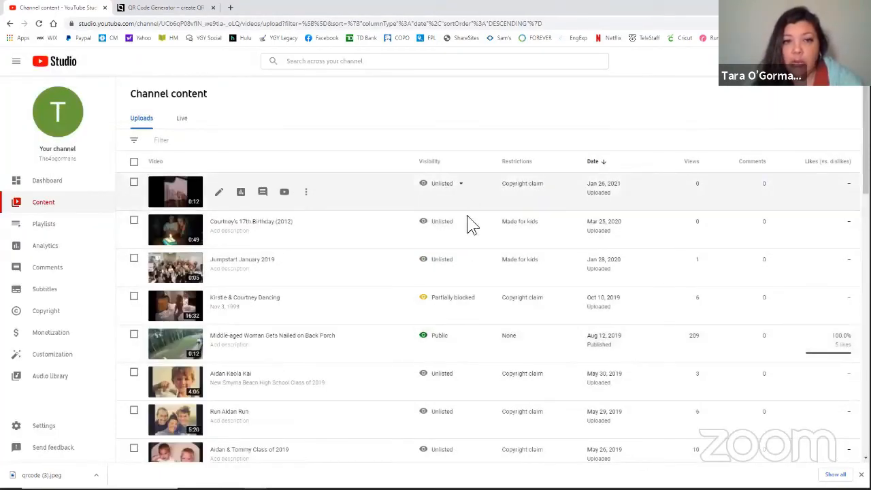
{"action": "mouse_move", "coordinate": [360, 255]}
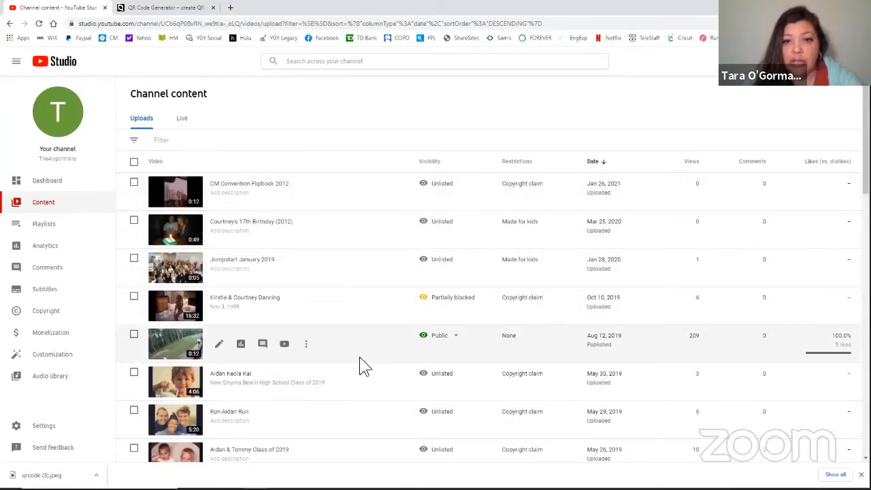
{"action": "mouse_move", "coordinate": [439, 330]}
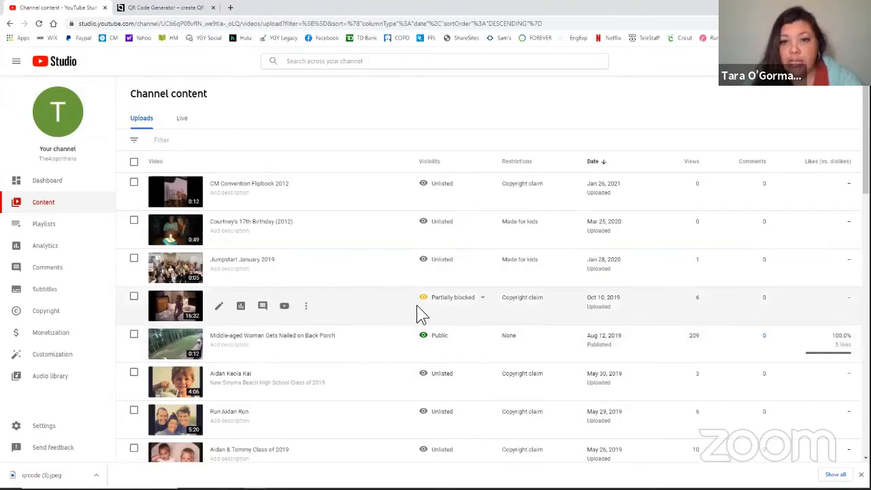
{"action": "mouse_move", "coordinate": [381, 316]}
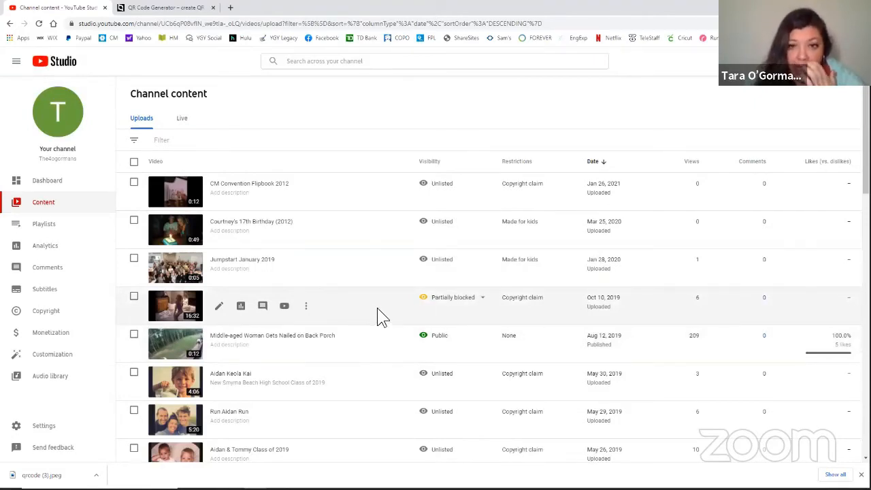
{"action": "mouse_move", "coordinate": [352, 321]}
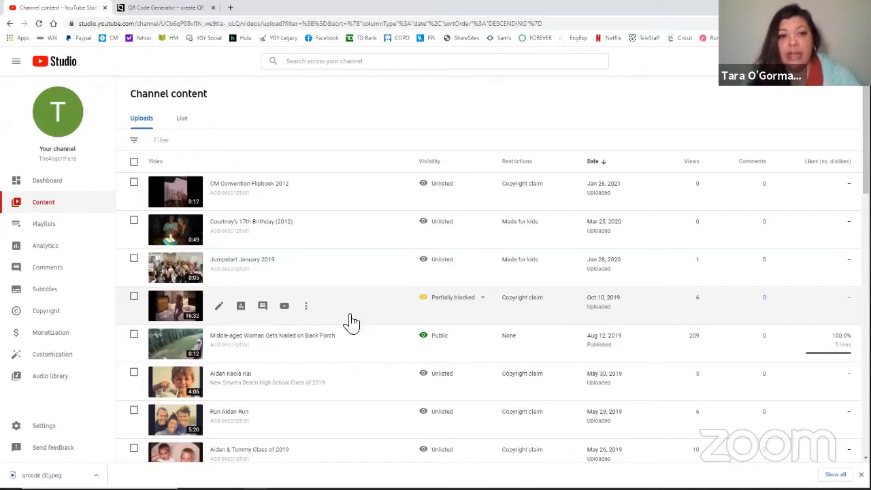
{"action": "mouse_move", "coordinate": [383, 317]}
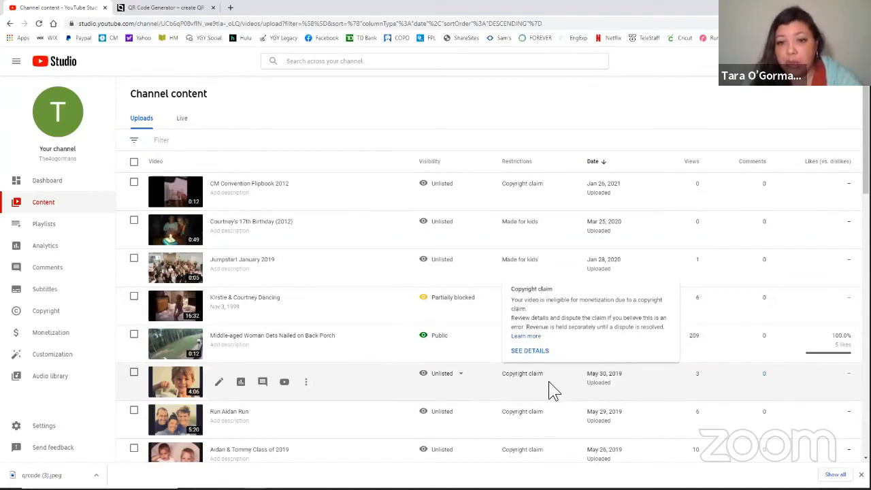
{"action": "mouse_move", "coordinate": [483, 393]}
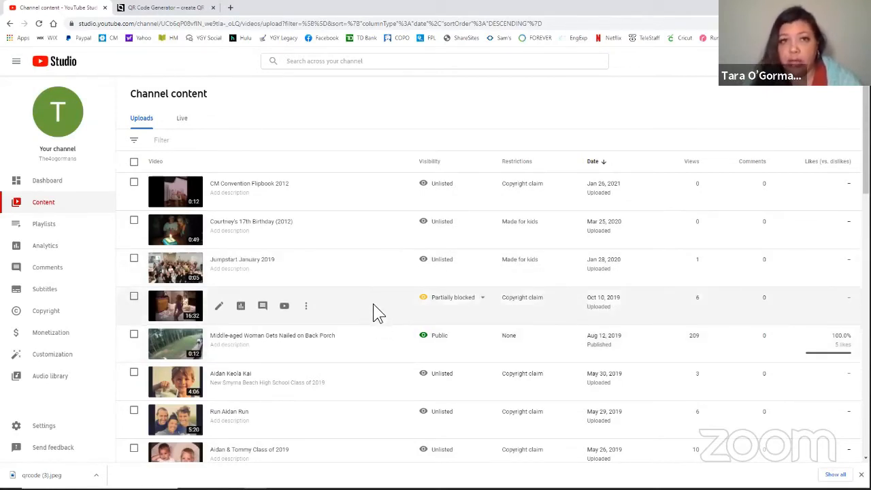
{"action": "mouse_move", "coordinate": [386, 317]}
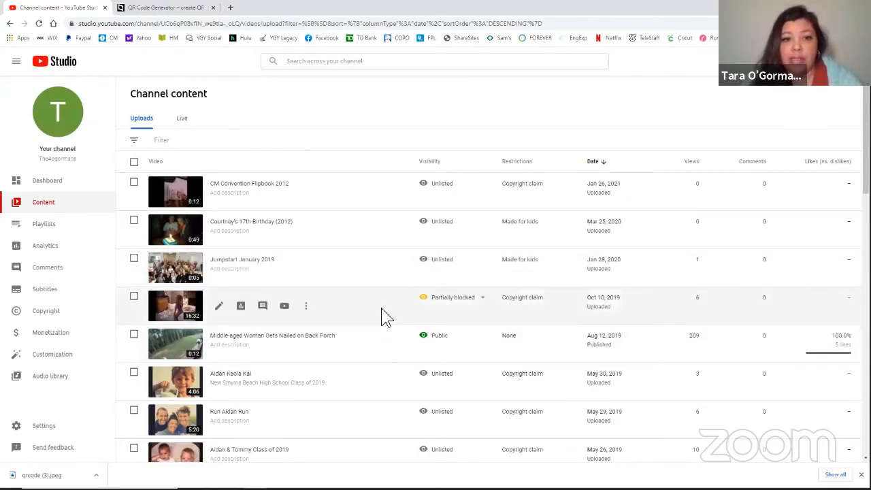
{"action": "mouse_move", "coordinate": [304, 131]}
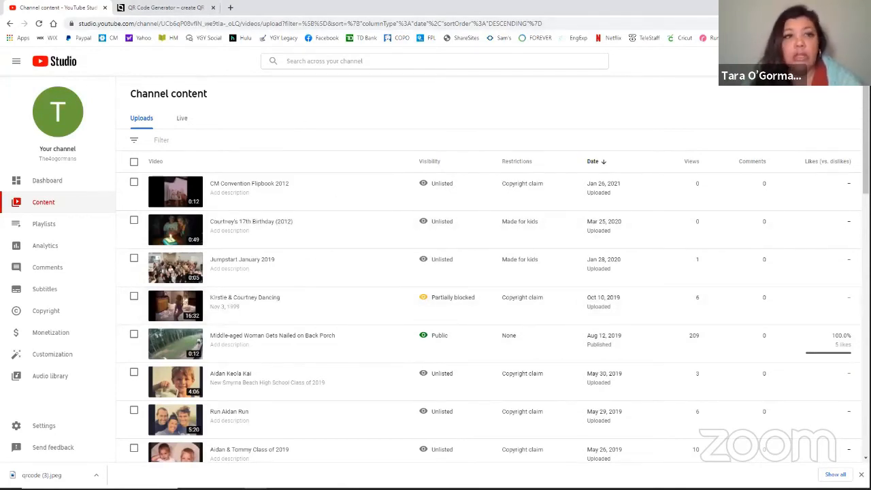
- Switch back to the goQR.me QR Code Generator showing the youtu.be link's code
{"action": "left_click", "coordinate": [167, 8]}
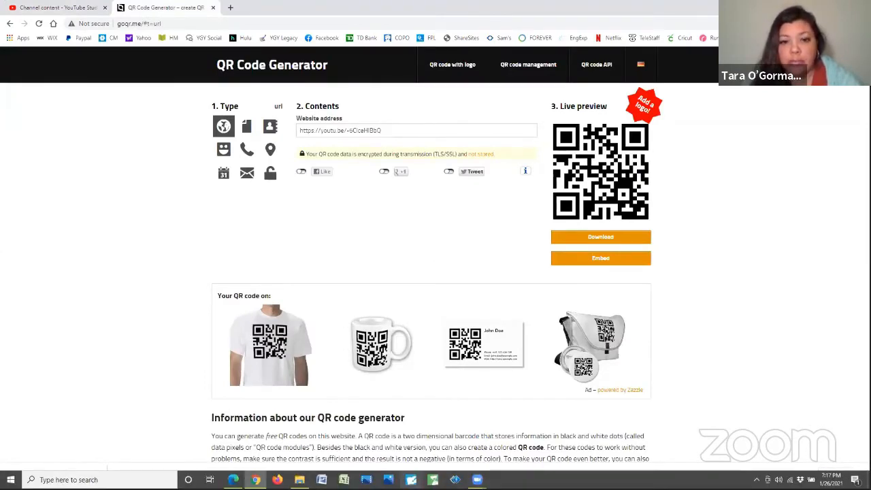
- Launch Artisan and open the 2012 Vol 2 Family Album from recent projects
{"action": "left_click", "coordinate": [600, 236]}
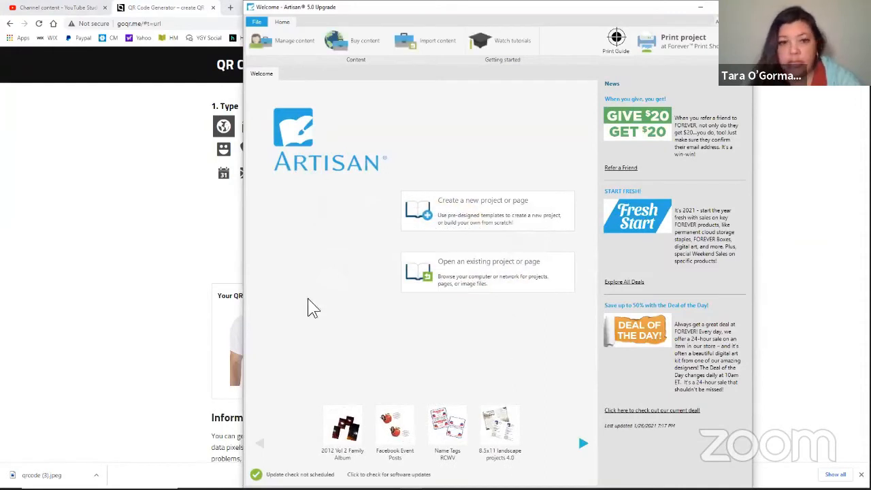
{"action": "mouse_move", "coordinate": [167, 346]}
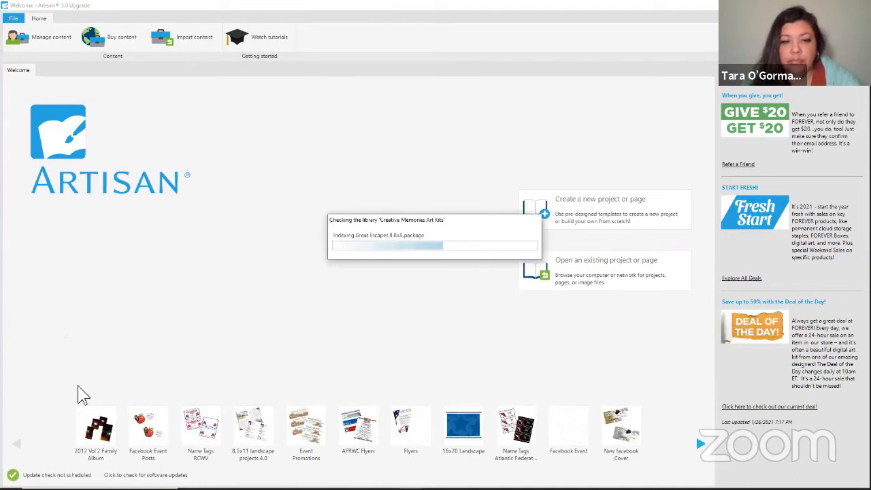
{"action": "mouse_move", "coordinate": [85, 442]}
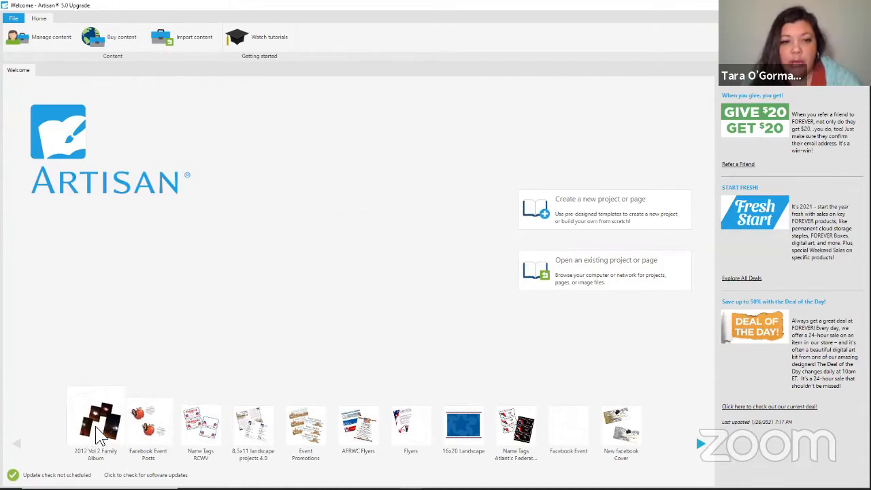
{"action": "left_click", "coordinate": [585, 282]}
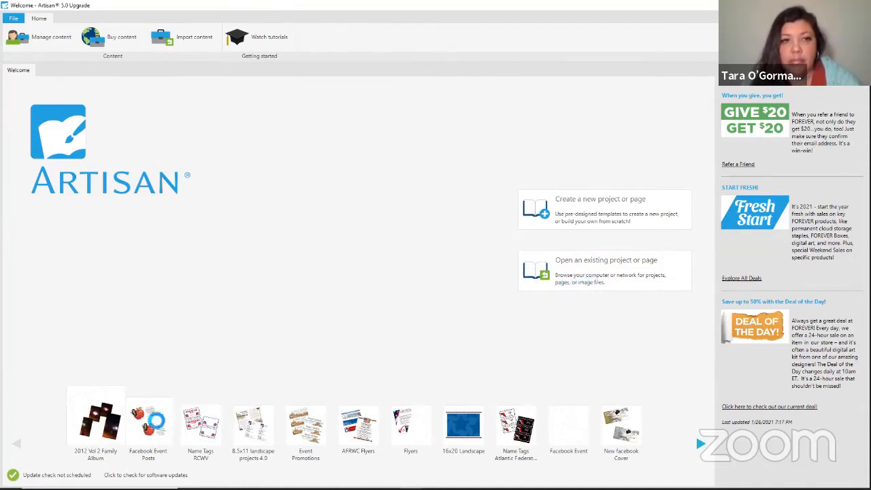
{"action": "mouse_move", "coordinate": [266, 353]}
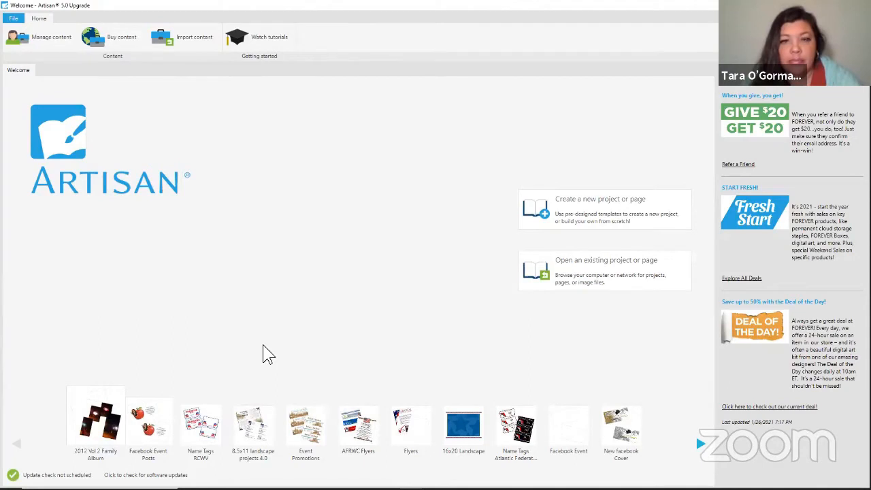
{"action": "mouse_move", "coordinate": [663, 139]}
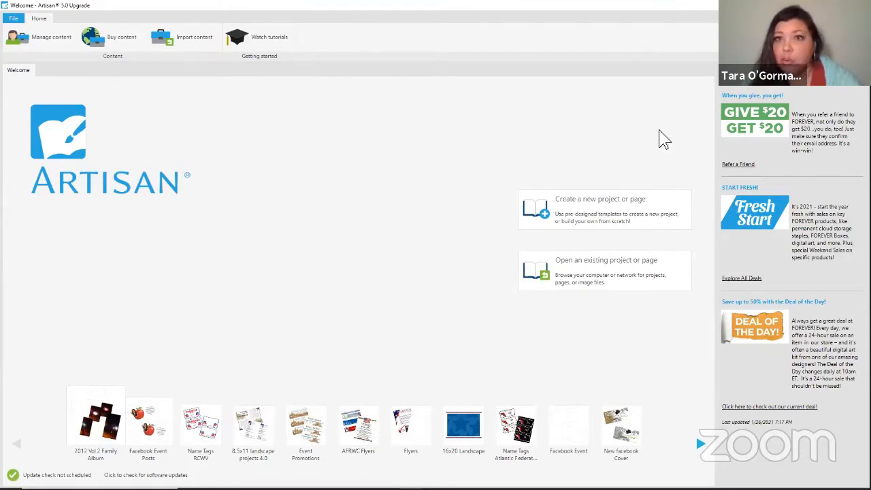
{"action": "mouse_move", "coordinate": [789, 139]}
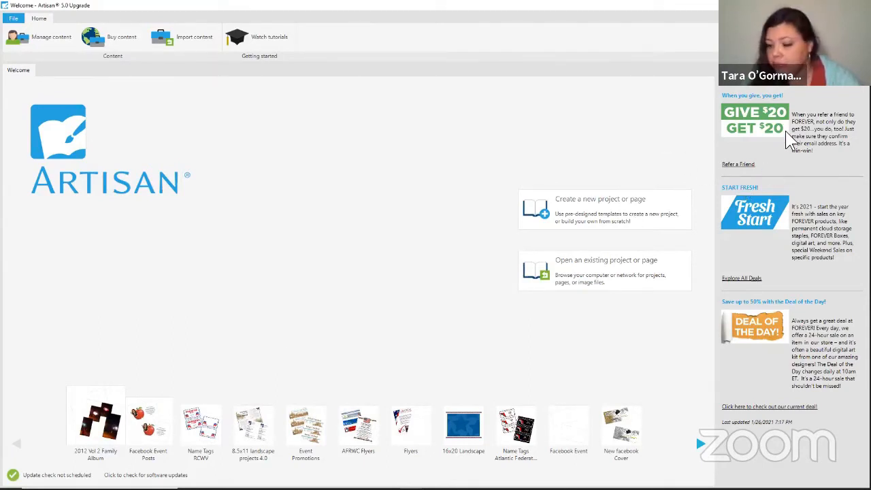
{"action": "double_click", "coordinate": [95, 416]}
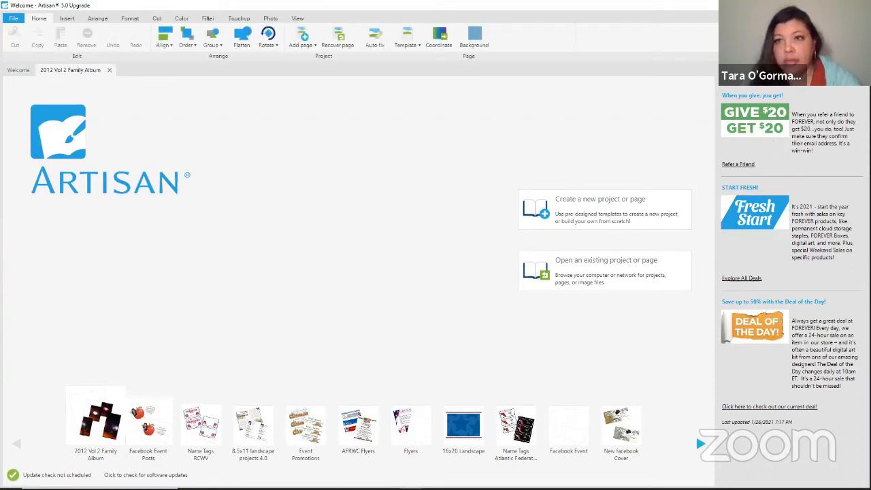
{"action": "left_click", "coordinate": [109, 70]}
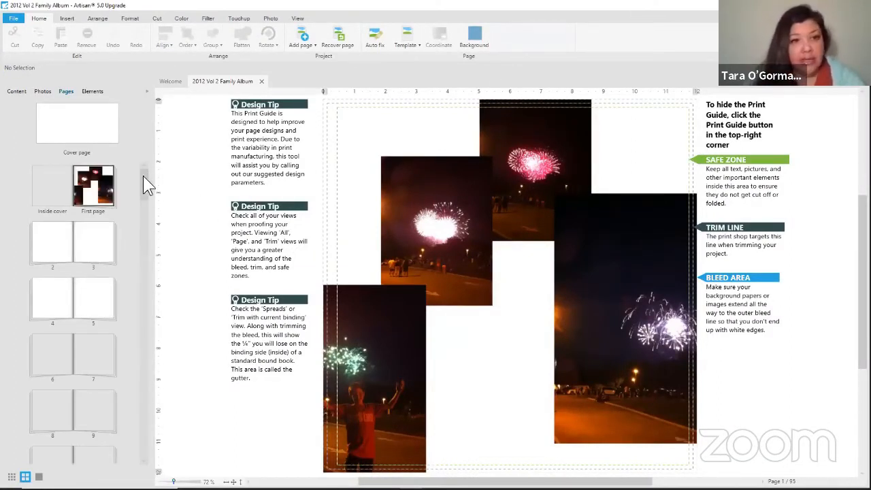
- Go to album pages 12–13 and show them as a two-page spread
{"action": "scroll", "scroll_direction": "down", "scroll_amount": 3}
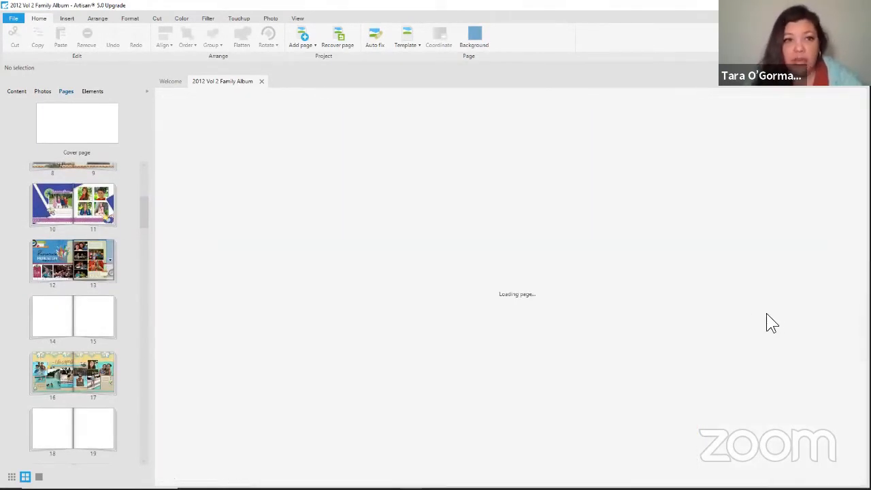
{"action": "mouse_move", "coordinate": [719, 351]}
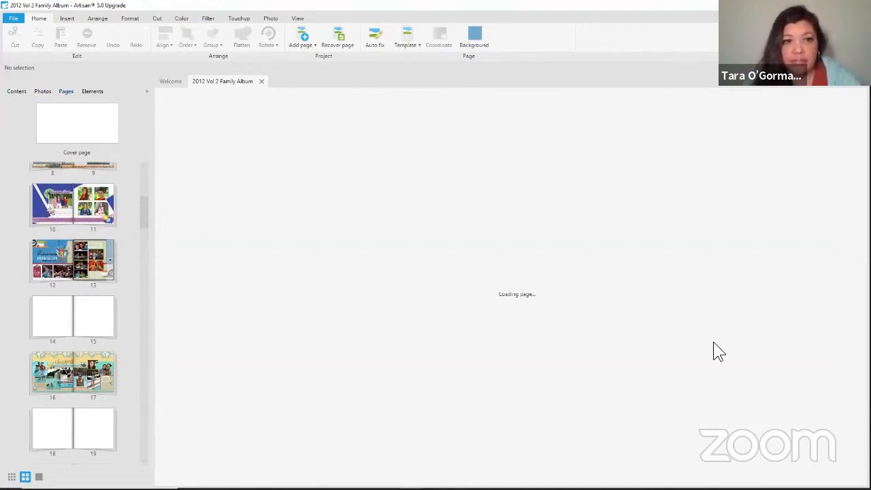
{"action": "mouse_move", "coordinate": [593, 376]}
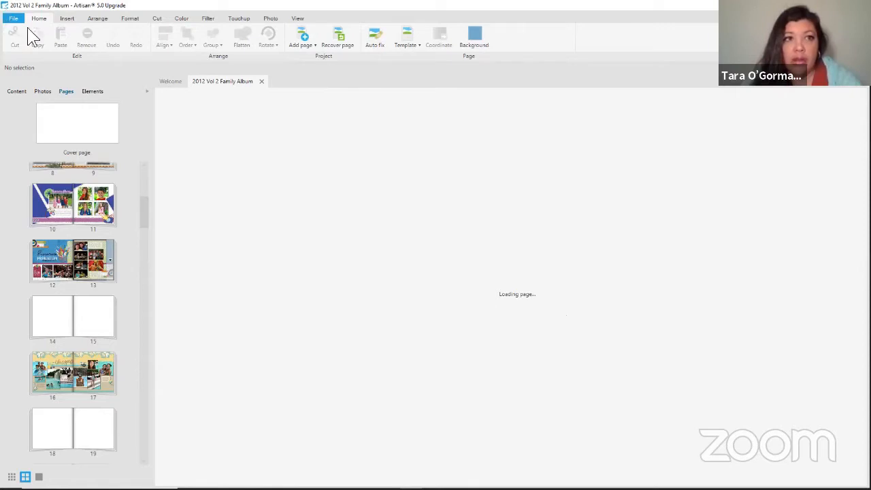
{"action": "mouse_move", "coordinate": [304, 26]}
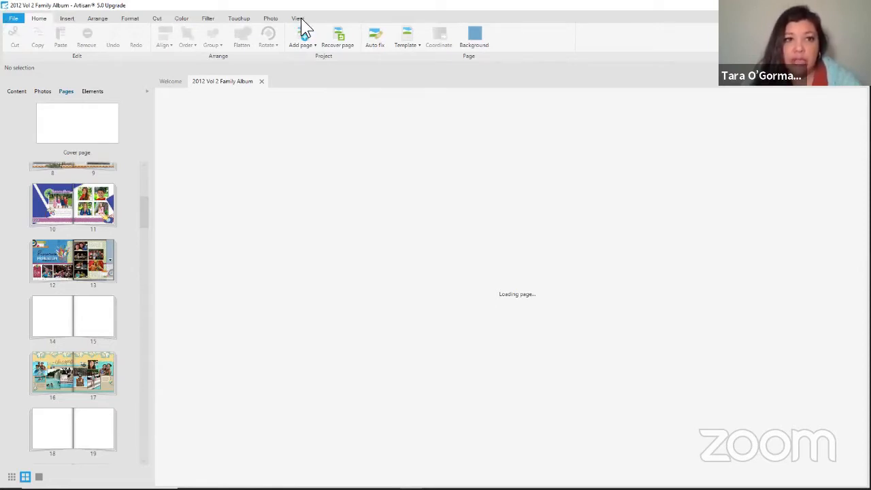
{"action": "left_click", "coordinate": [297, 19]}
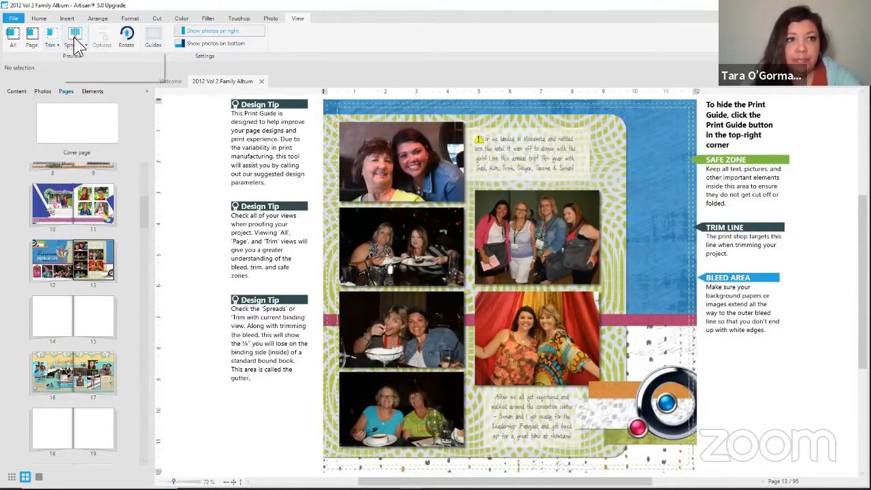
{"action": "left_click", "coordinate": [75, 34]}
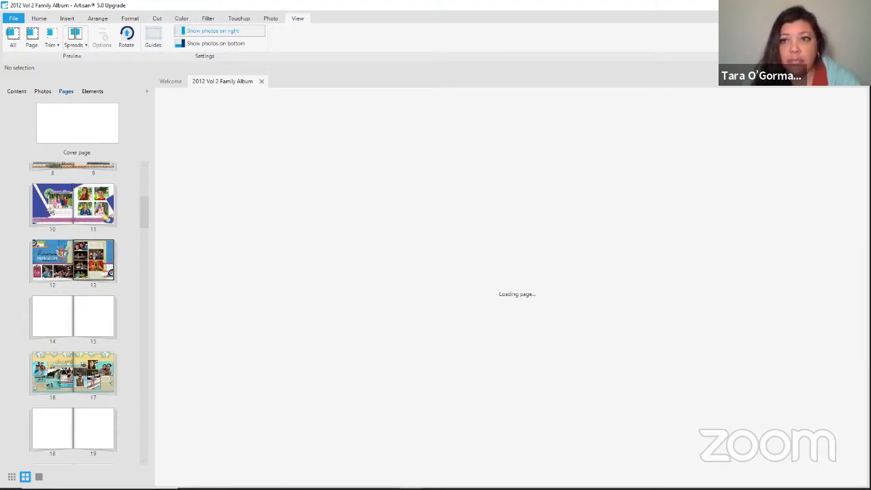
{"action": "left_click", "coordinate": [59, 38]}
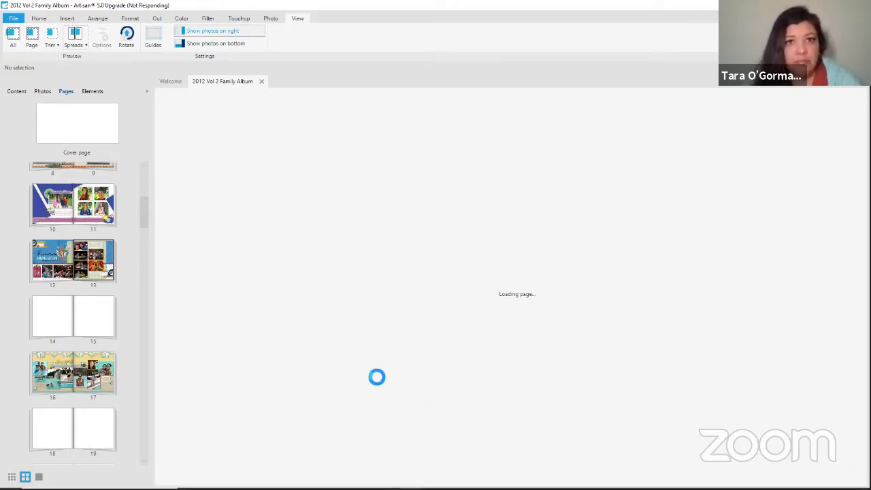
{"action": "mouse_move", "coordinate": [343, 456]}
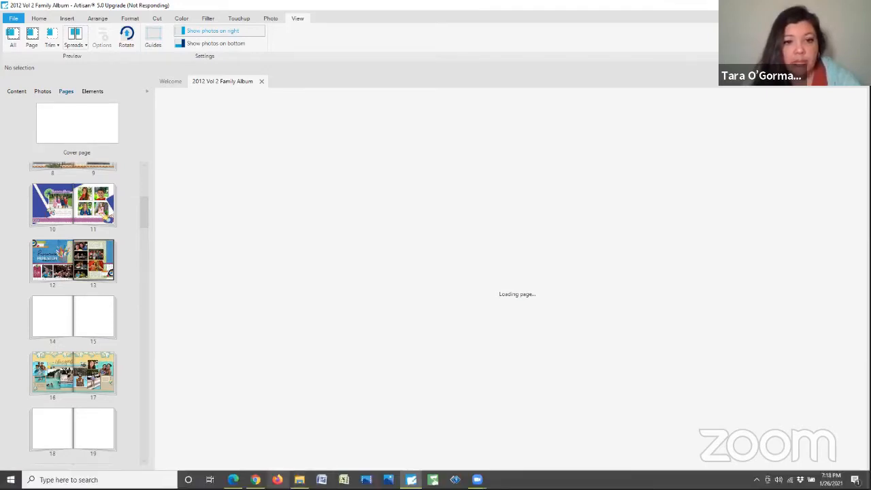
{"action": "mouse_move", "coordinate": [255, 479]}
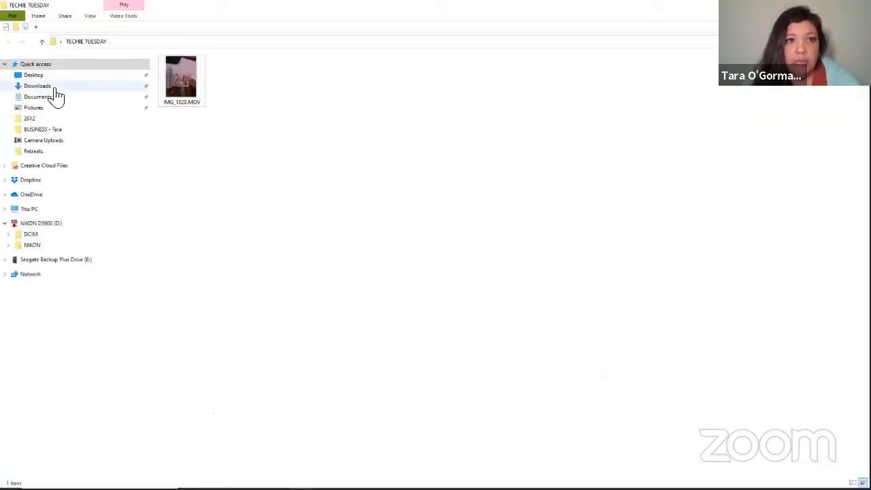
- Open Downloads to locate today's qrcode (3).jpeg, then return to goQR.me
{"action": "left_click", "coordinate": [37, 86]}
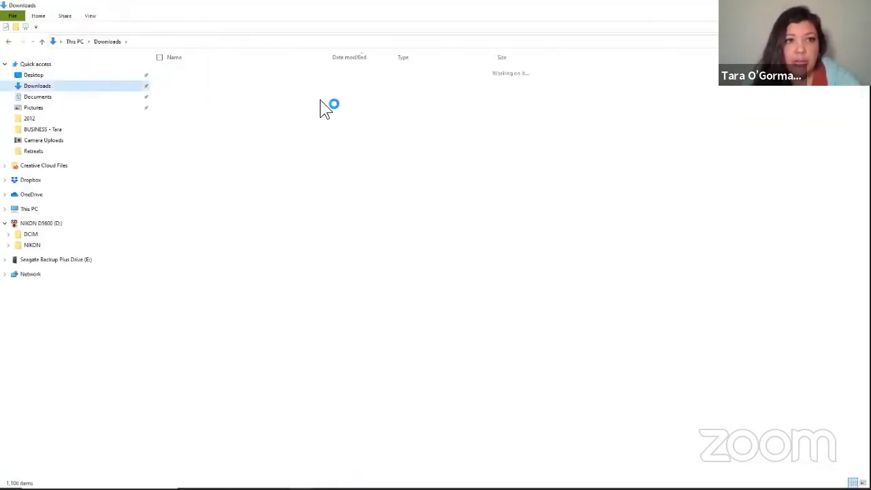
{"action": "left_click", "coordinate": [37, 86]}
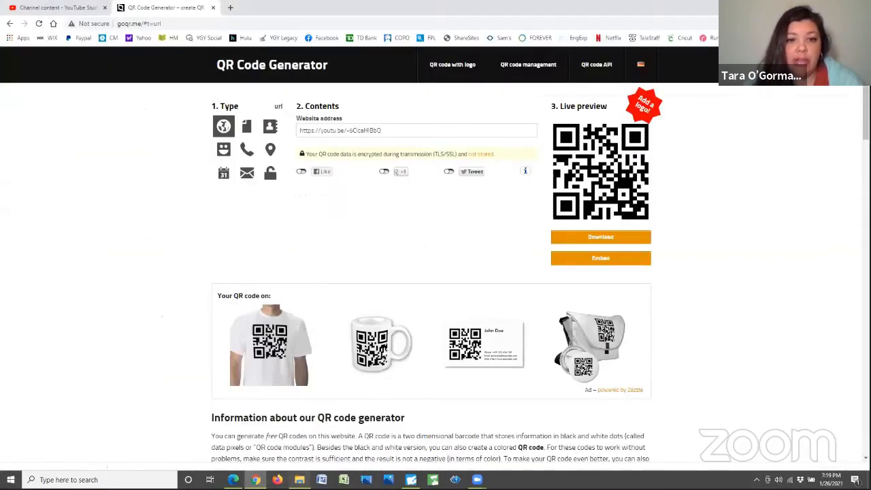
{"action": "left_click", "coordinate": [600, 237]}
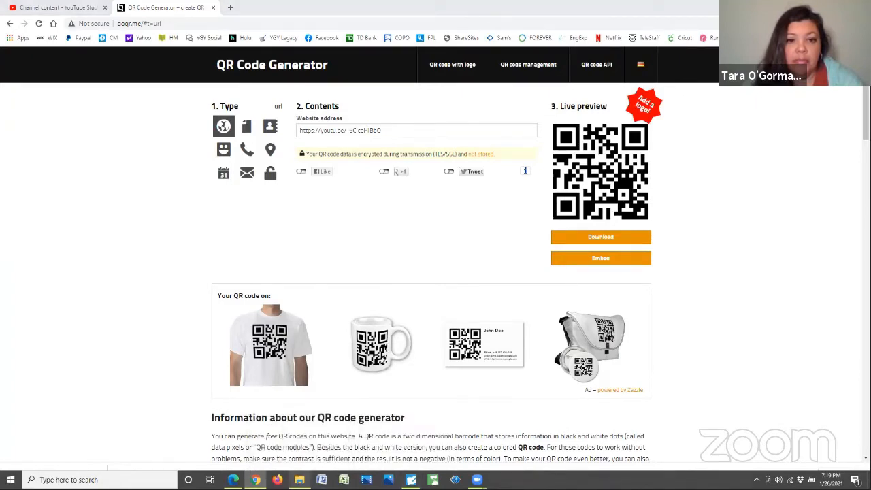
{"action": "mouse_move", "coordinate": [587, 347]}
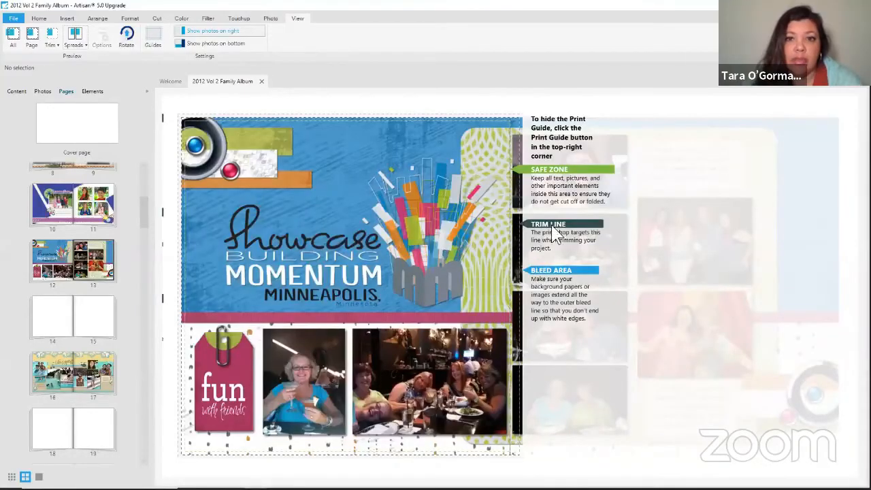
{"action": "mouse_move", "coordinate": [343, 79]}
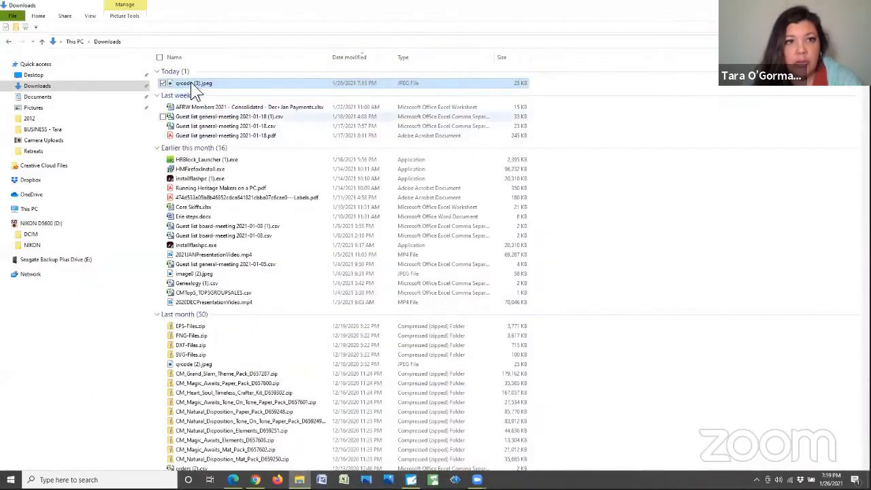
- Paste the qrcode (3).jpeg image into the TECHIE TUESDAY folder
{"action": "right_click", "coordinate": [193, 82]}
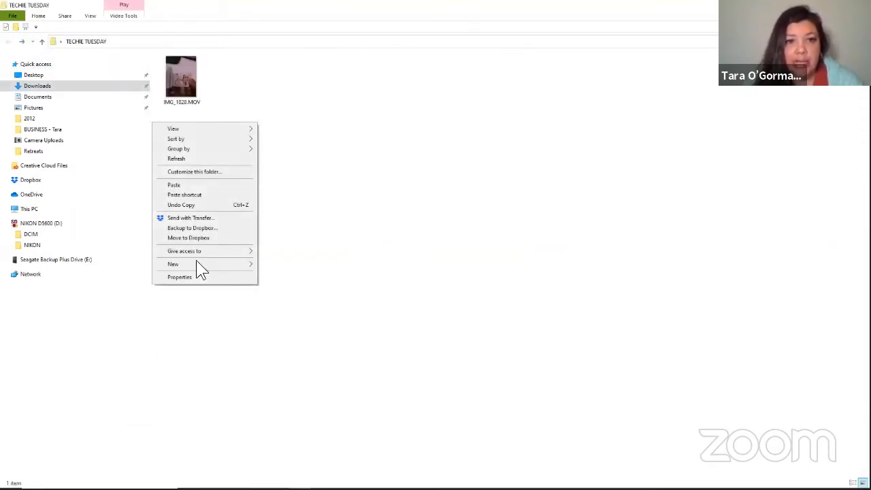
{"action": "left_click", "coordinate": [173, 184]}
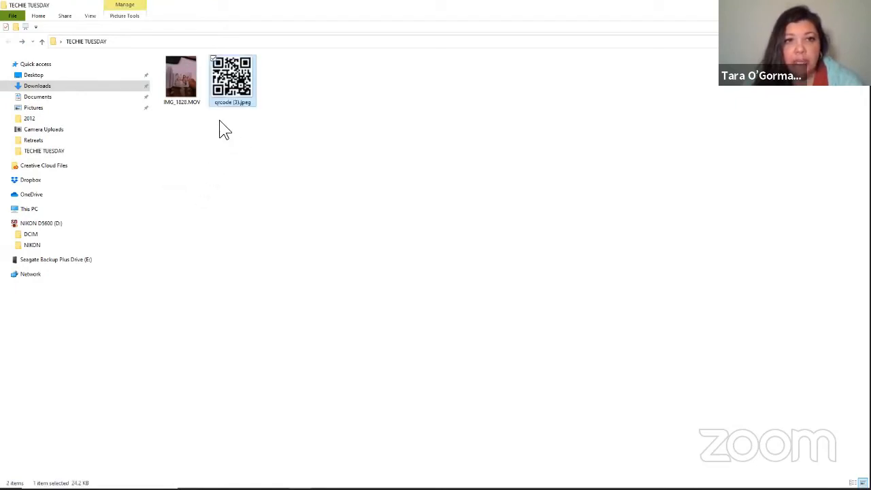
{"action": "mouse_move", "coordinate": [232, 114]}
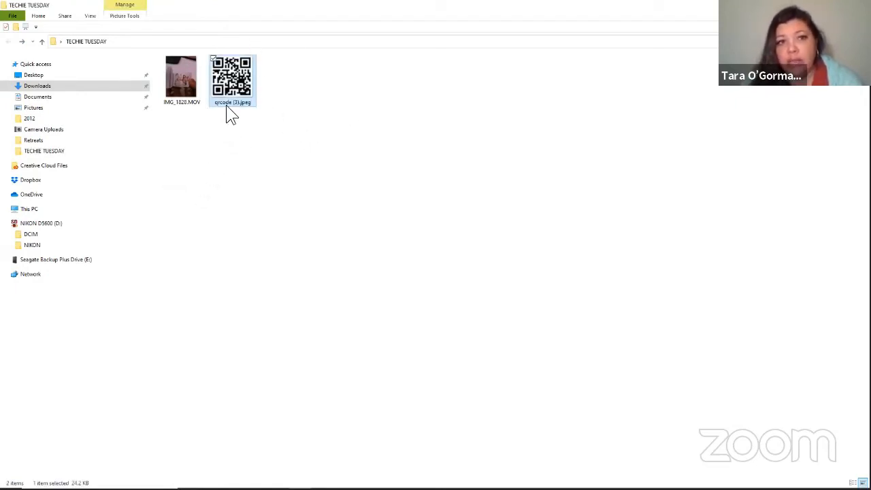
{"action": "mouse_move", "coordinate": [305, 133]}
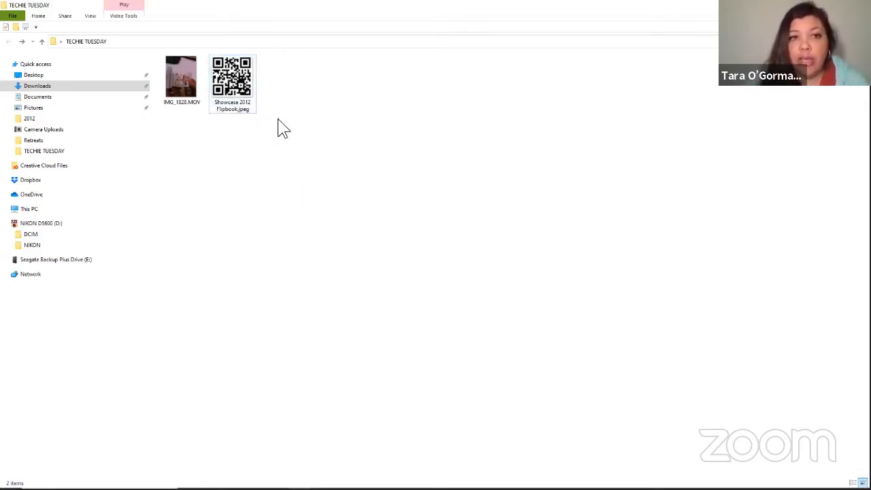
{"action": "mouse_move", "coordinate": [342, 131]}
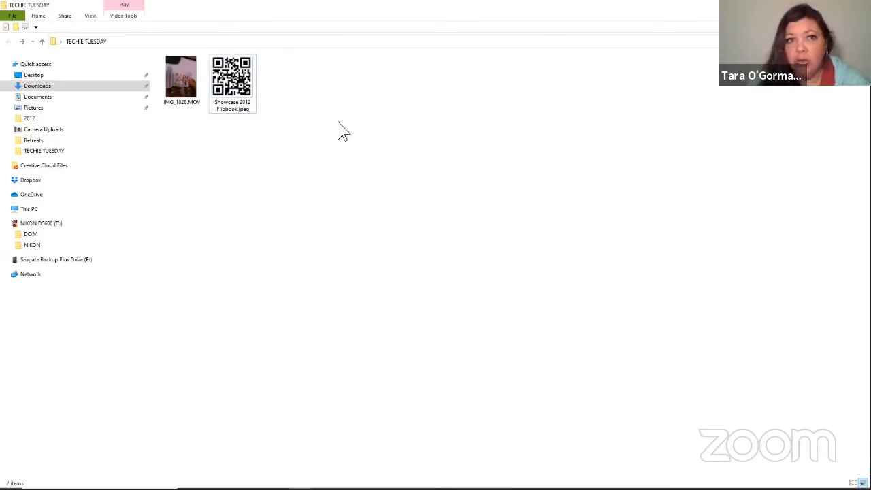
{"action": "mouse_move", "coordinate": [255, 129]}
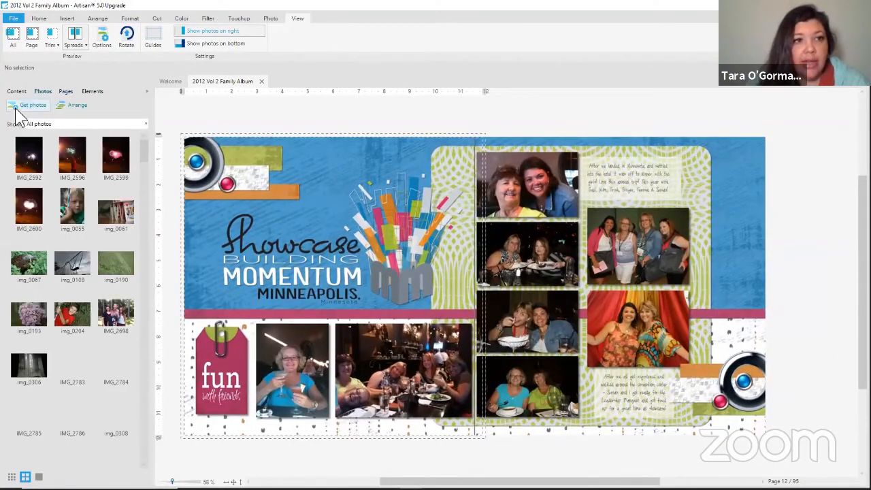
- Import Showcase 2012 Flipbook.jpeg from Desktop > TECHIE TUESDAY into the album
{"action": "left_click", "coordinate": [33, 104]}
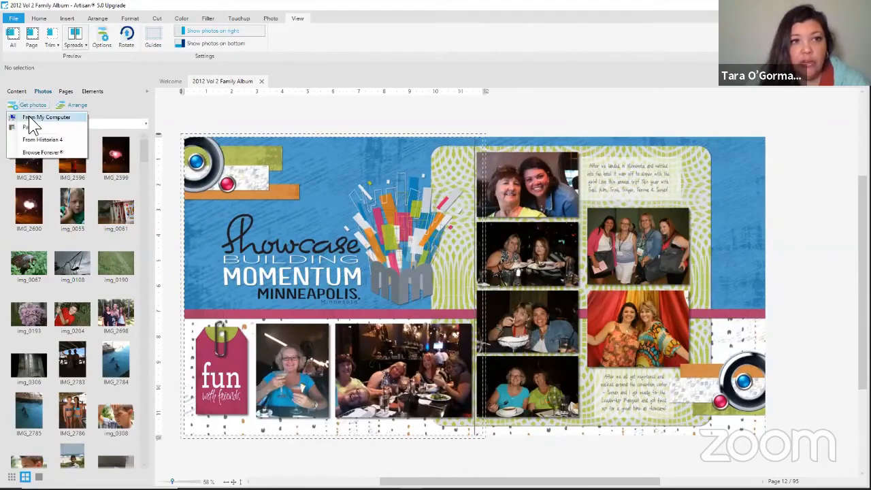
{"action": "left_click", "coordinate": [48, 117]}
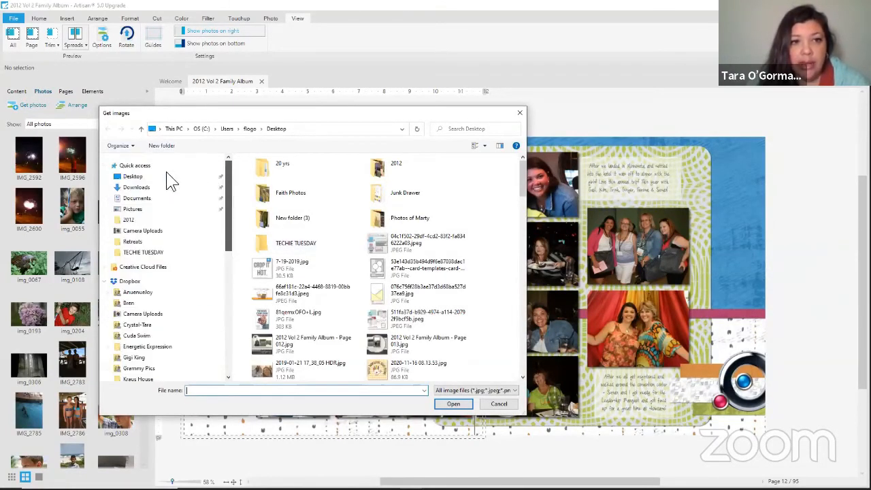
{"action": "left_click", "coordinate": [133, 176]}
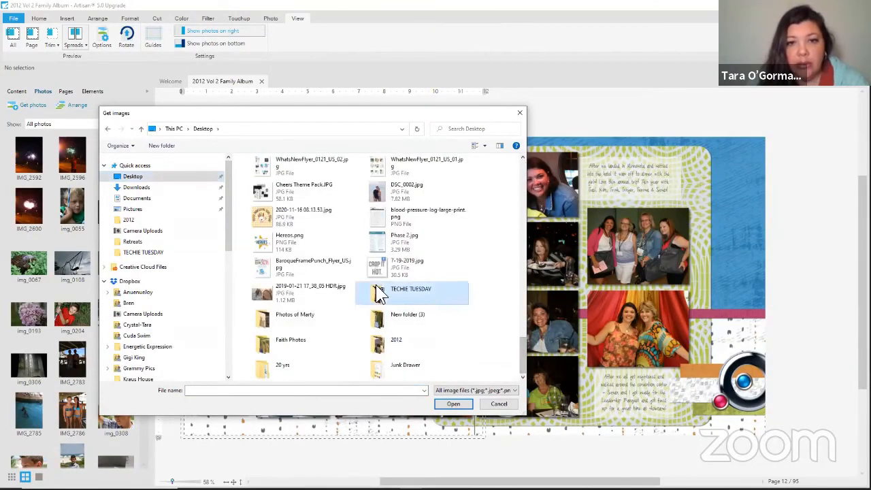
{"action": "double_click", "coordinate": [411, 288]}
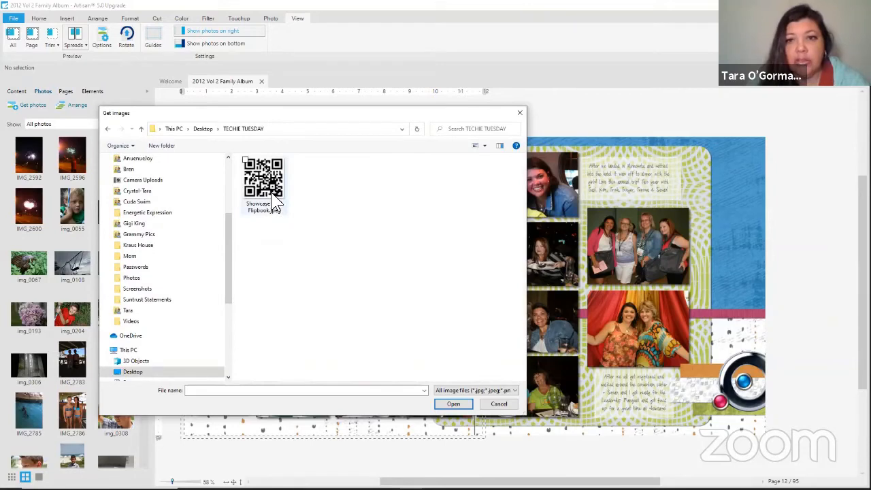
{"action": "left_click", "coordinate": [264, 180]}
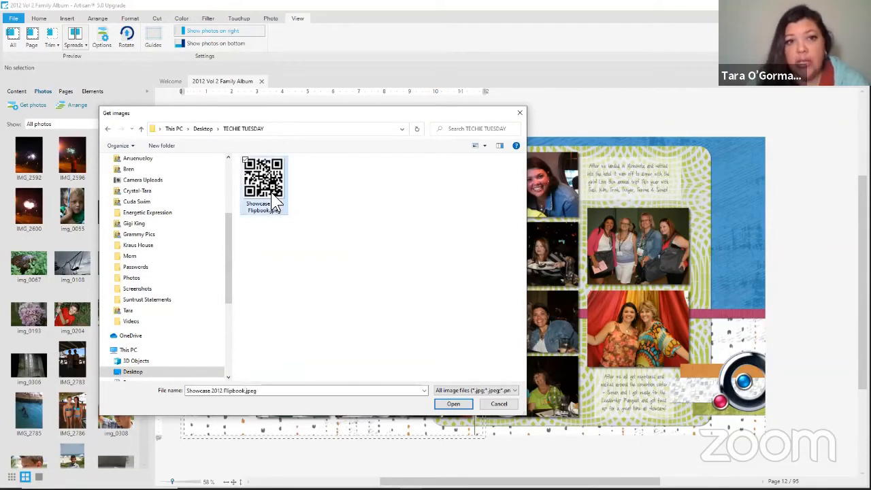
{"action": "left_click", "coordinate": [452, 403]}
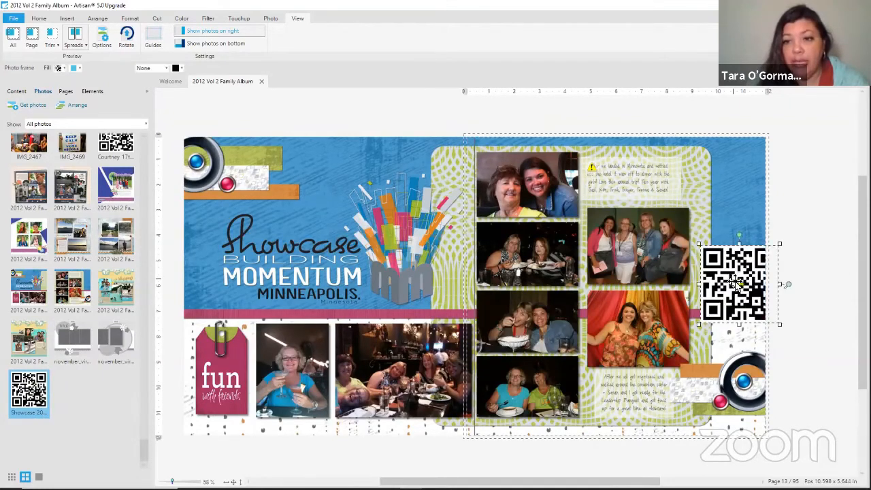
- Resize the QR code to a small square and place it above the red stripe
{"action": "left_click_drag", "start_coordinate": [734, 283], "coordinate": [693, 284]}
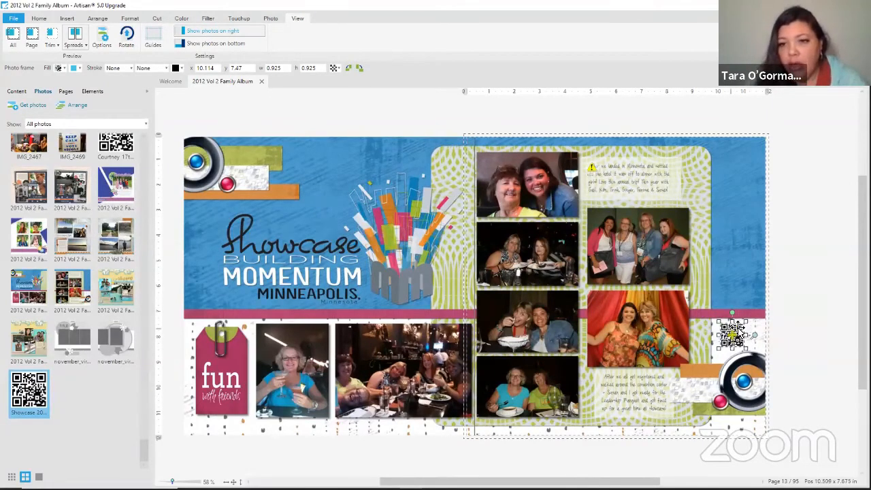
{"action": "left_click_drag", "start_coordinate": [731, 334], "coordinate": [731, 340]}
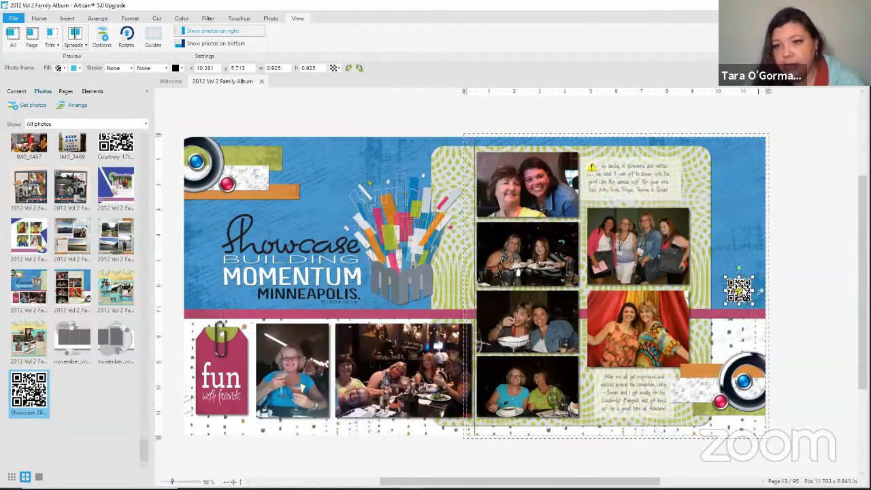
{"action": "left_click_drag", "start_coordinate": [738, 289], "coordinate": [707, 357]}
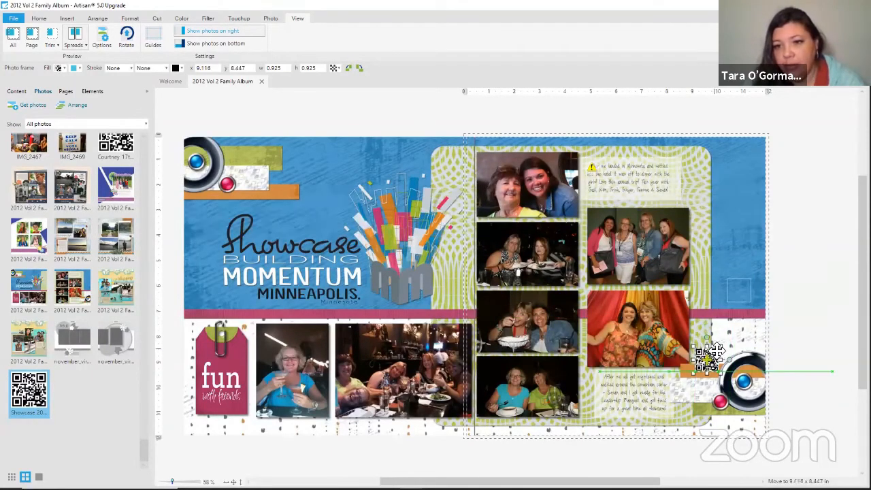
{"action": "left_click_drag", "start_coordinate": [707, 360], "coordinate": [742, 286]}
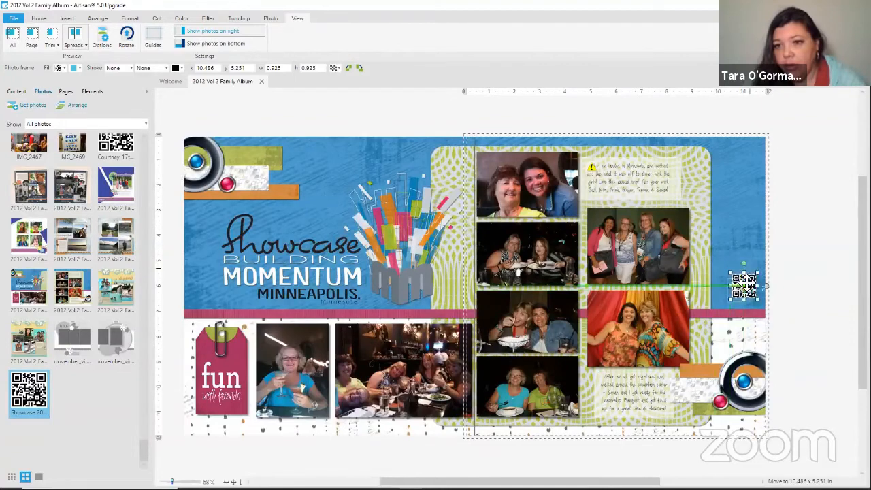
{"action": "left_click_drag", "start_coordinate": [741, 286], "coordinate": [737, 293]}
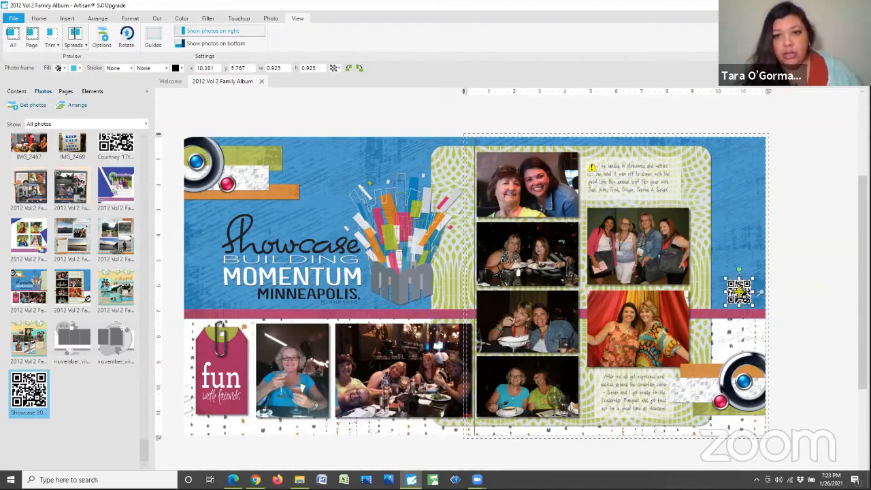
{"action": "mouse_move", "coordinate": [411, 479]}
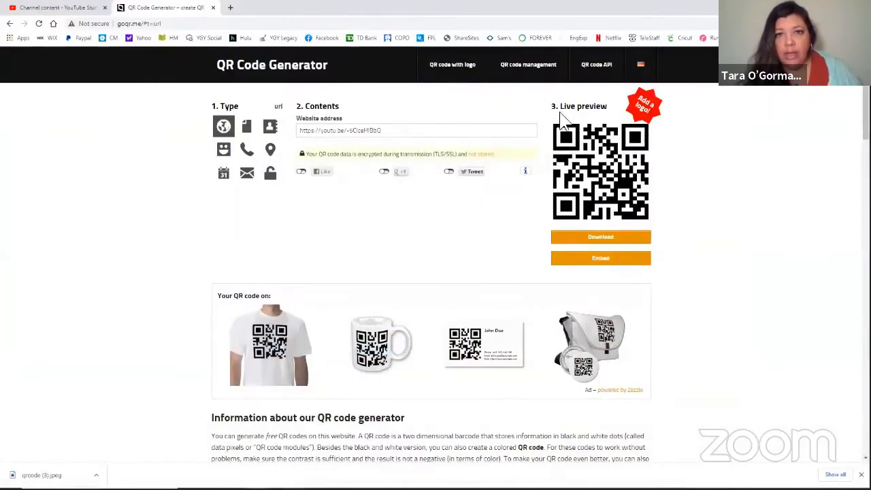
- Upload the newest recorded .mov video in YouTube Studio
{"action": "left_click", "coordinate": [54, 8]}
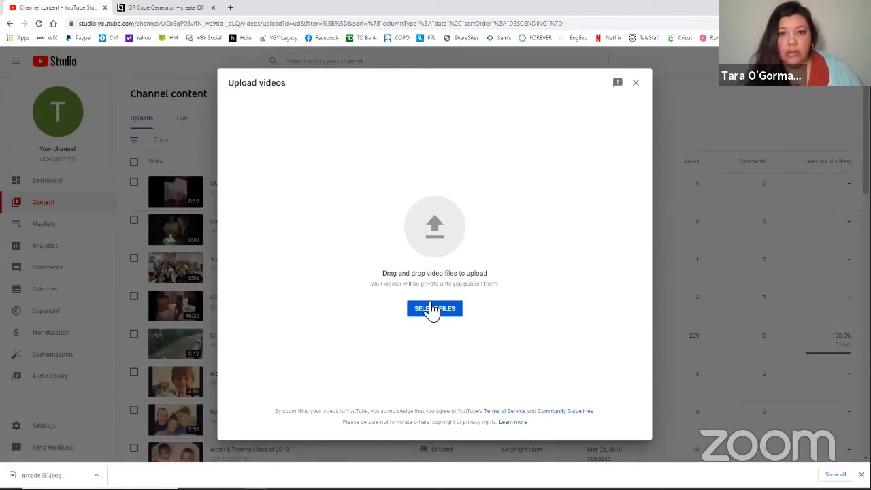
{"action": "left_click", "coordinate": [434, 308]}
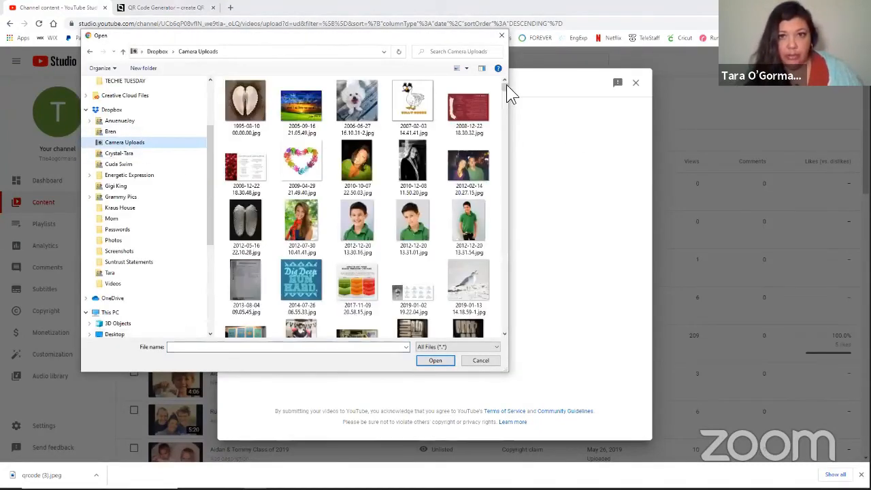
{"action": "scroll", "scroll_direction": "down", "scroll_amount": 3}
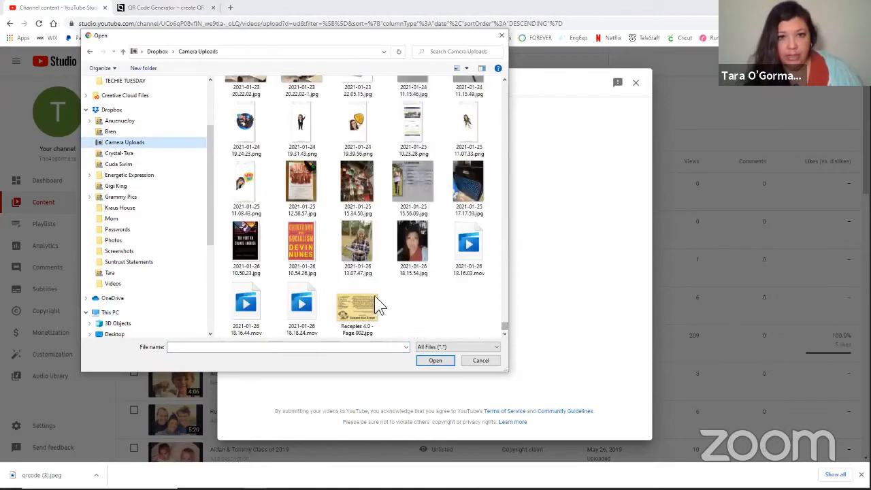
{"action": "left_click", "coordinate": [480, 360]}
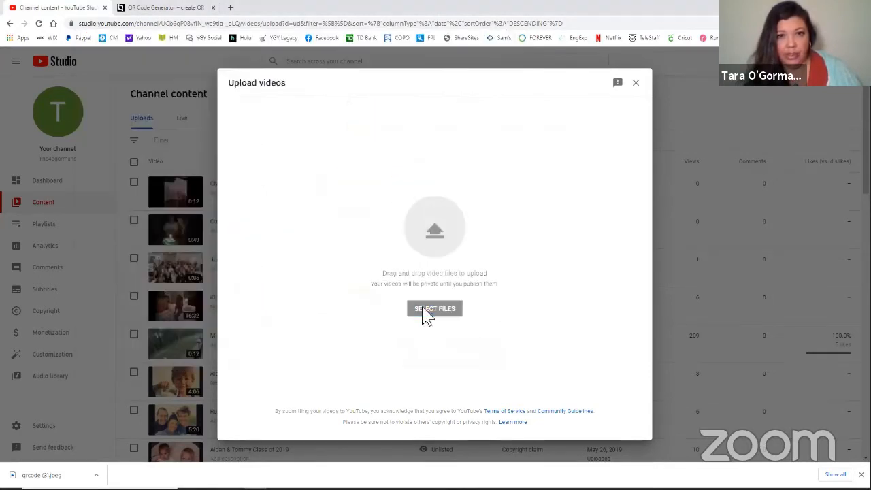
{"action": "mouse_move", "coordinate": [672, 340]}
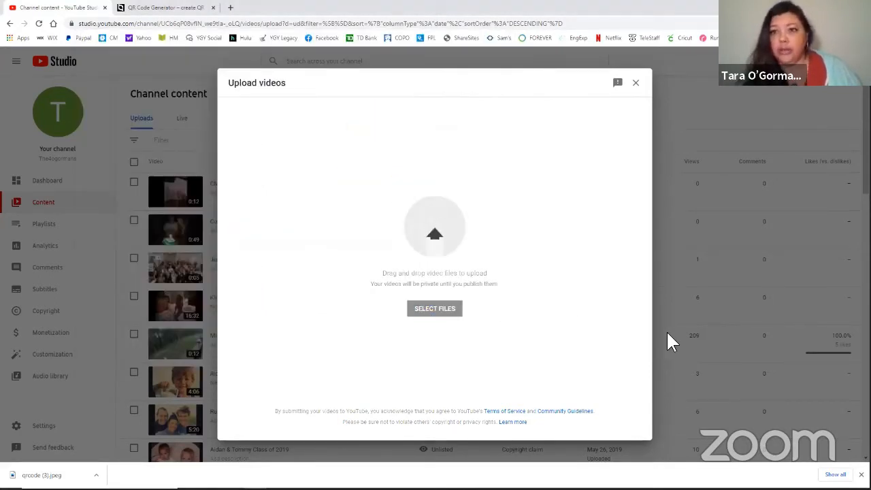
- Replace the default title with 'Happy Birthday Tina'
{"action": "left_click", "coordinate": [434, 308]}
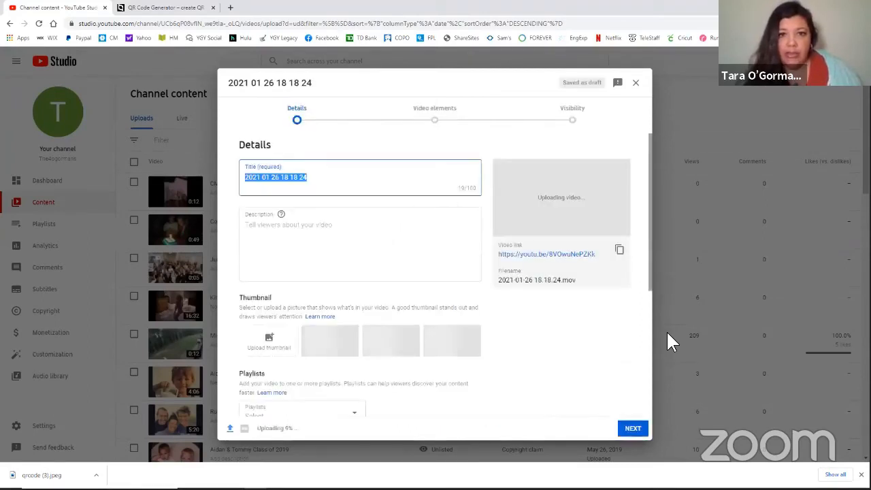
{"action": "mouse_move", "coordinate": [483, 319]}
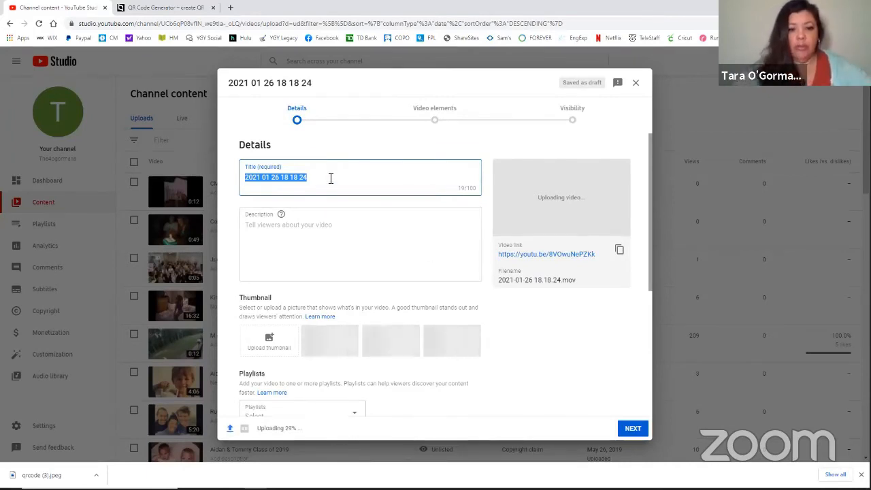
{"action": "type", "text": "Happy B"}
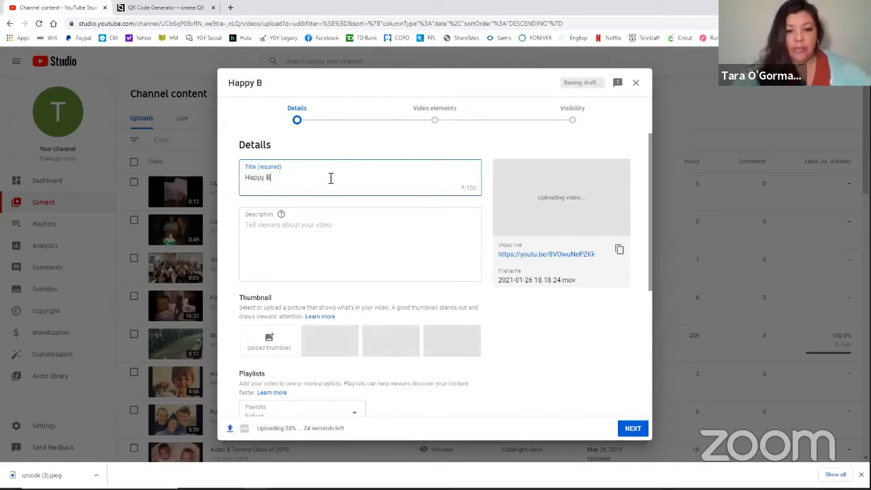
{"action": "type", "text": "irthday"}
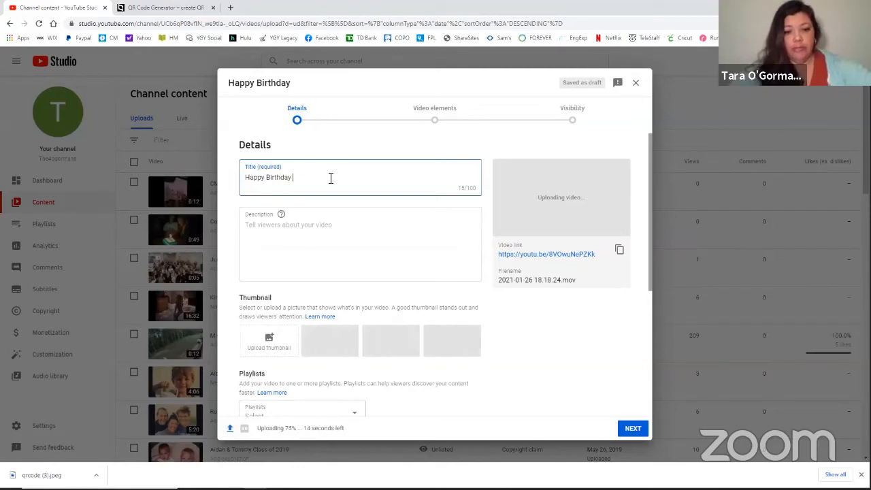
{"action": "type", "text": "Tina"}
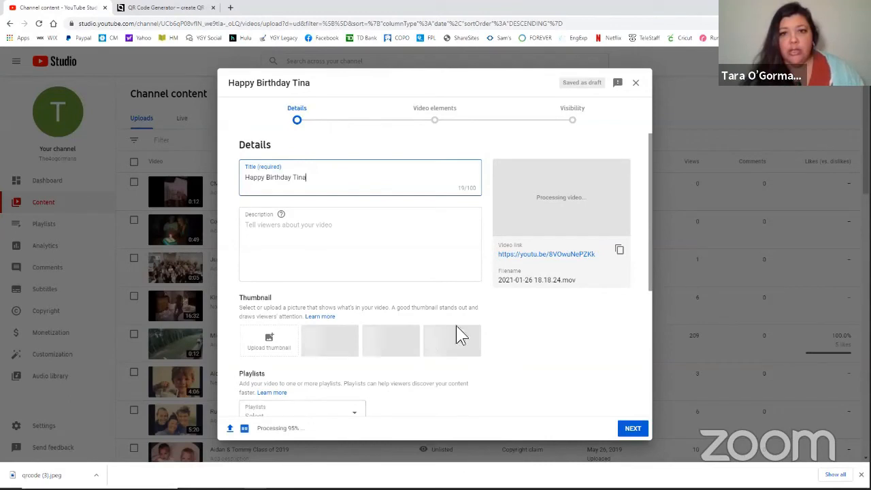
{"action": "mouse_move", "coordinate": [577, 257]}
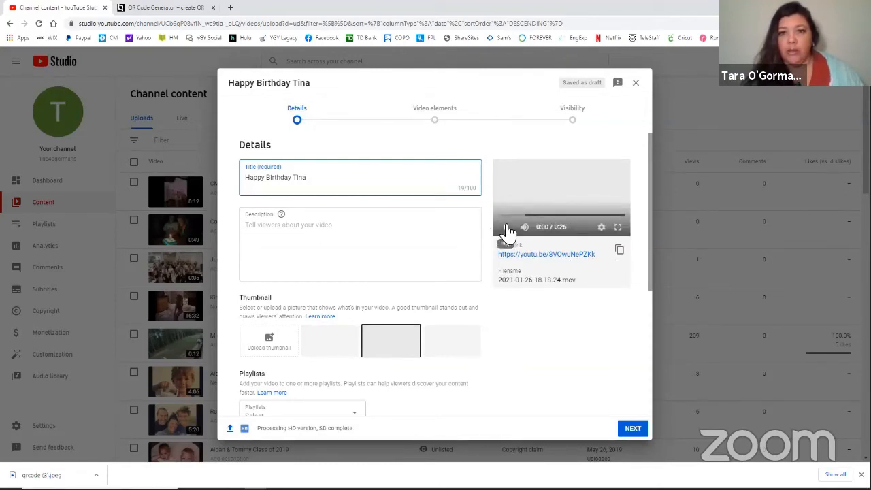
- Play the Happy Birthday Tina preview in the Details dialog, then stop it
{"action": "left_click", "coordinate": [506, 227]}
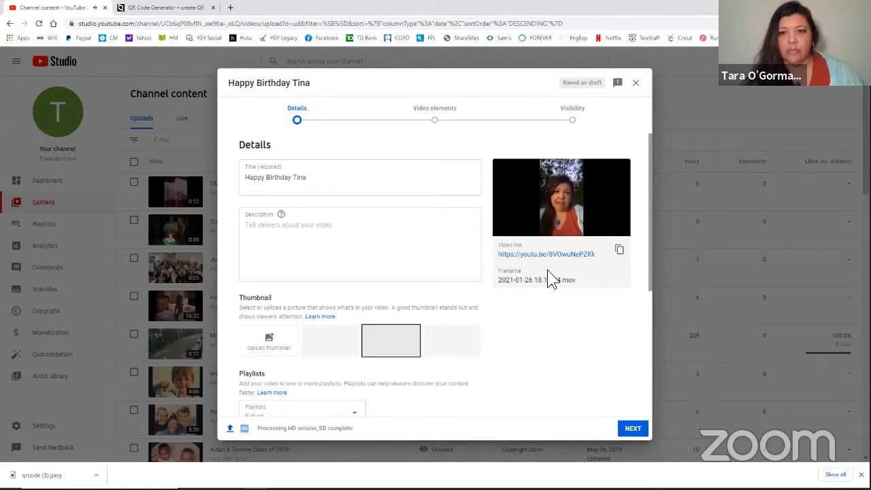
{"action": "left_click", "coordinate": [560, 198]}
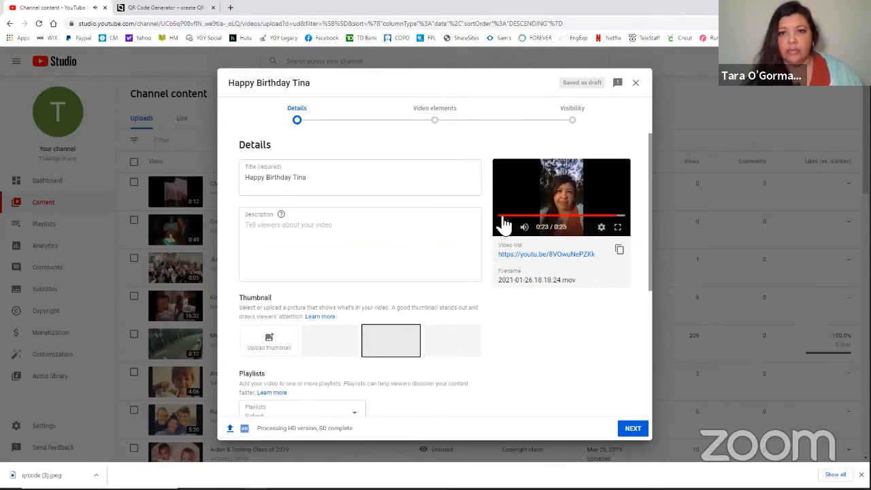
{"action": "left_click", "coordinate": [505, 227]}
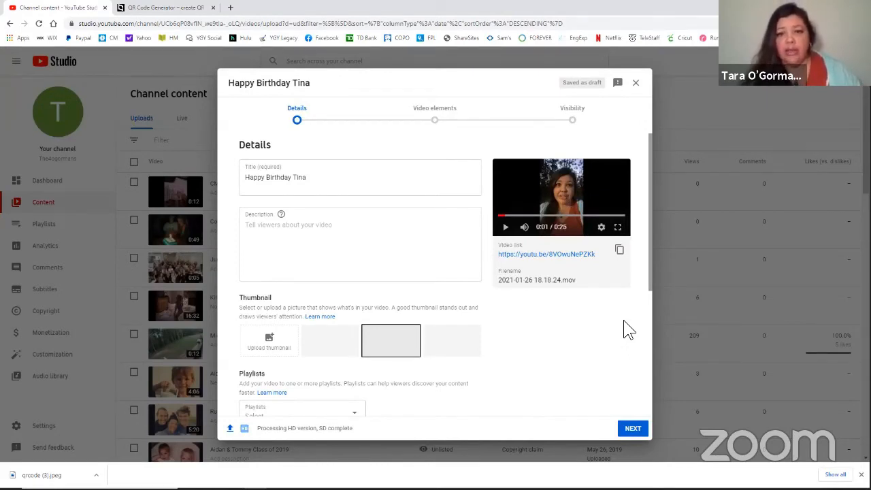
{"action": "mouse_move", "coordinate": [619, 332]}
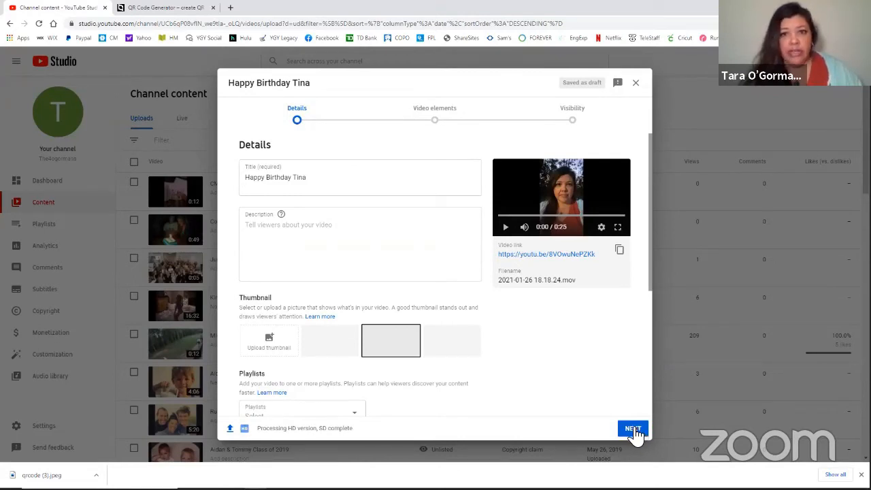
{"action": "mouse_move", "coordinate": [619, 249]}
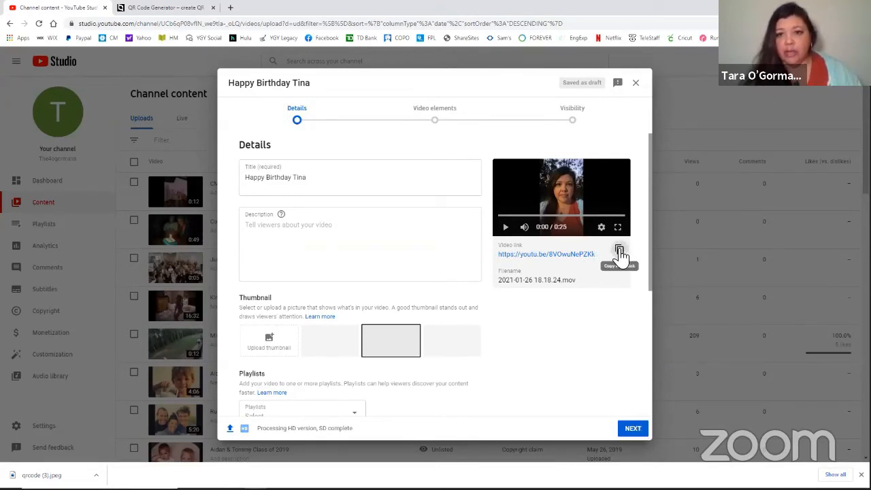
- Copy the video link and download its goQR.me QR code as a JPEG
{"action": "left_click", "coordinate": [618, 249]}
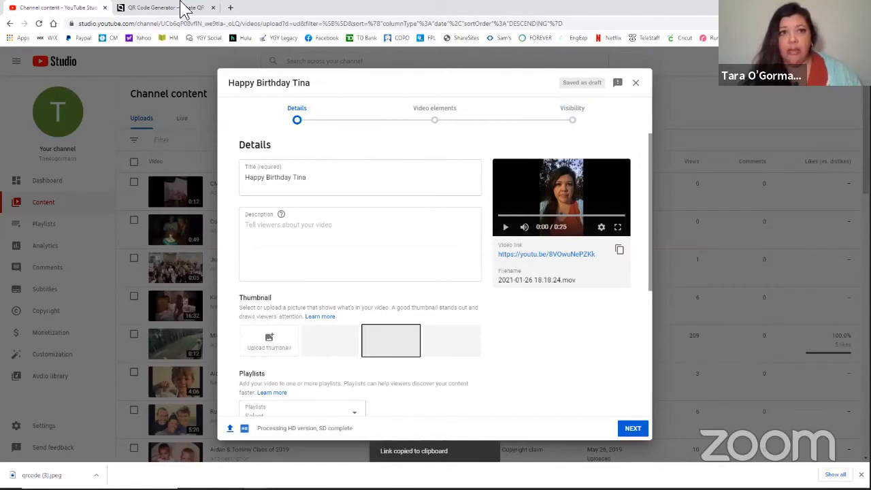
{"action": "left_click", "coordinate": [163, 7]}
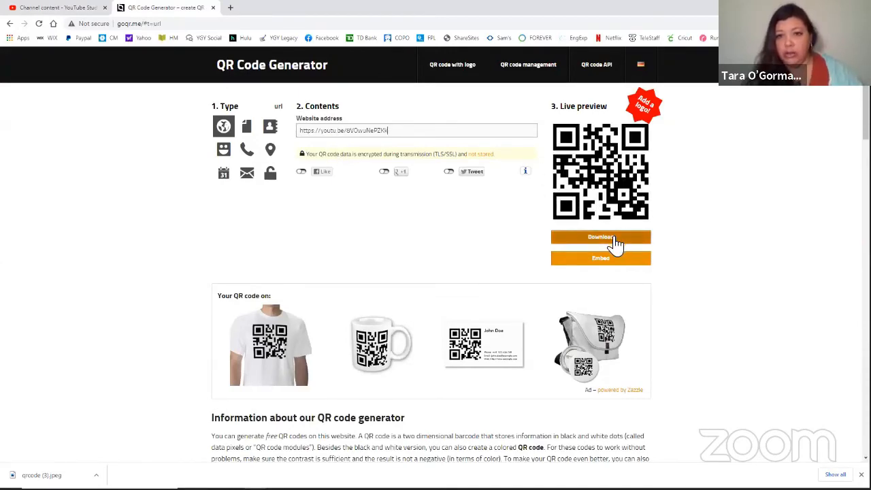
{"action": "left_click", "coordinate": [600, 237]}
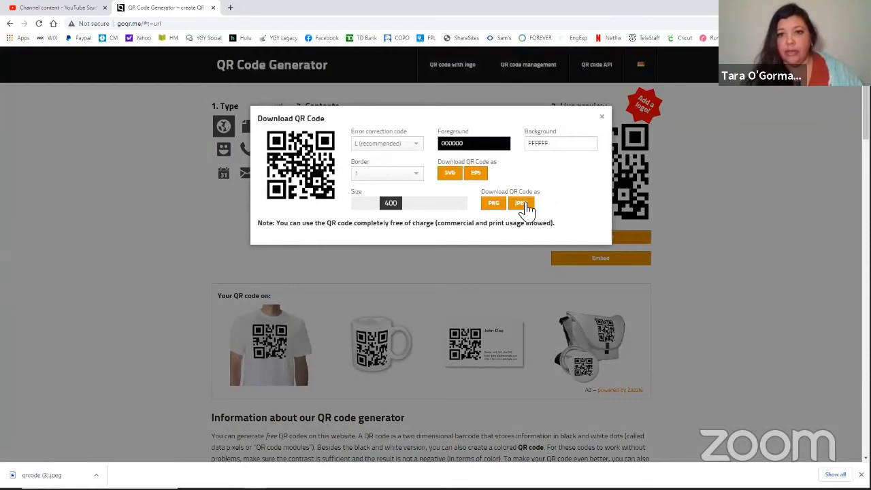
{"action": "left_click", "coordinate": [521, 203]}
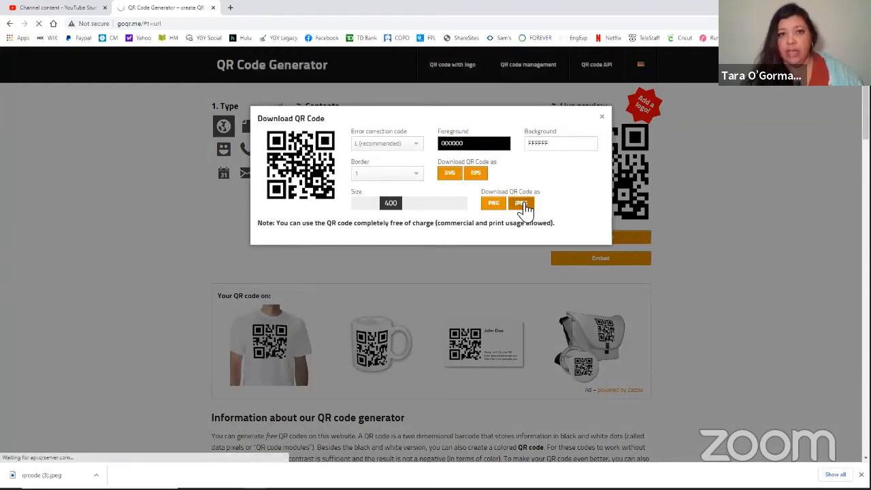
{"action": "left_click", "coordinate": [520, 202]}
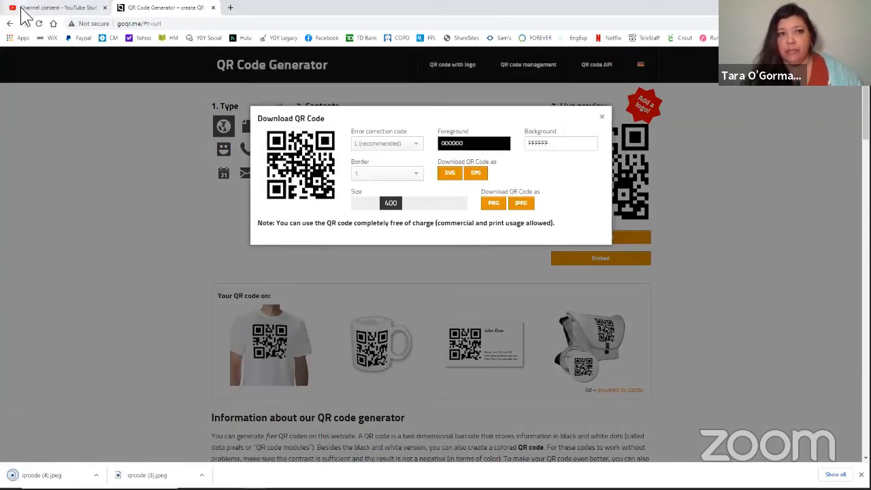
{"action": "left_click", "coordinate": [57, 8]}
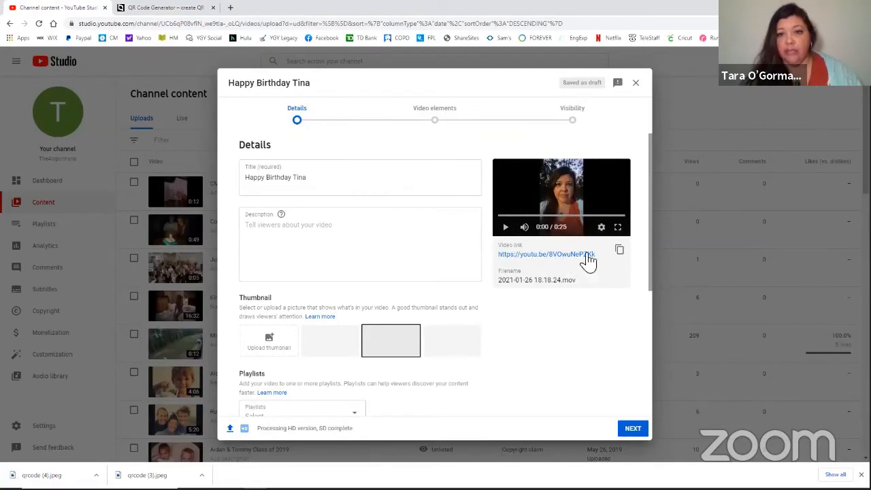
{"action": "mouse_move", "coordinate": [616, 425]}
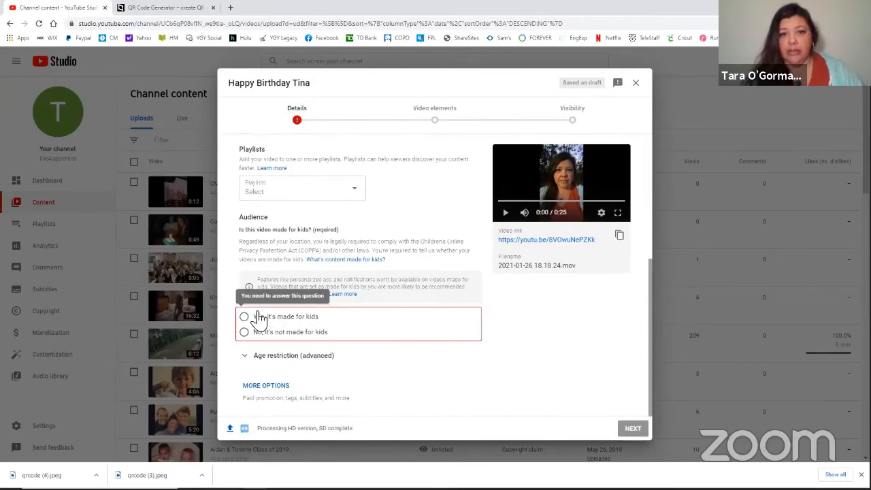
- Mark Happy Birthday Tina as not made for kids and save it as Unlisted
{"action": "left_click", "coordinate": [243, 332]}
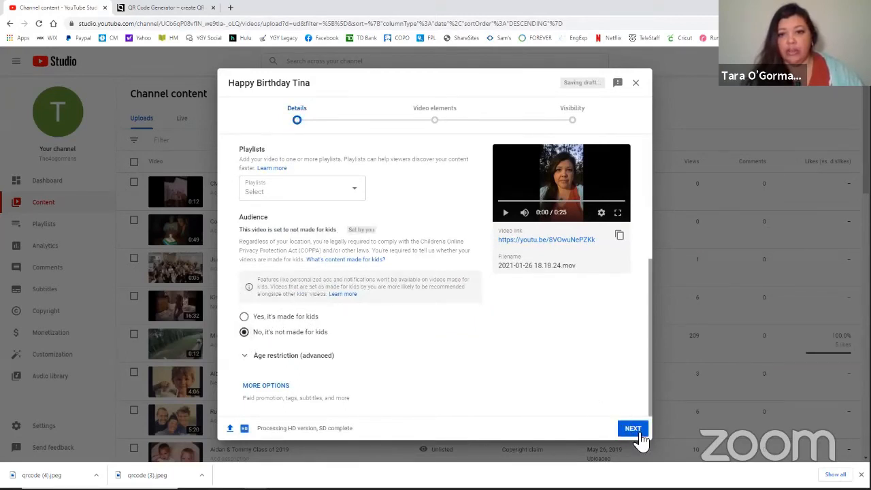
{"action": "left_click", "coordinate": [632, 427]}
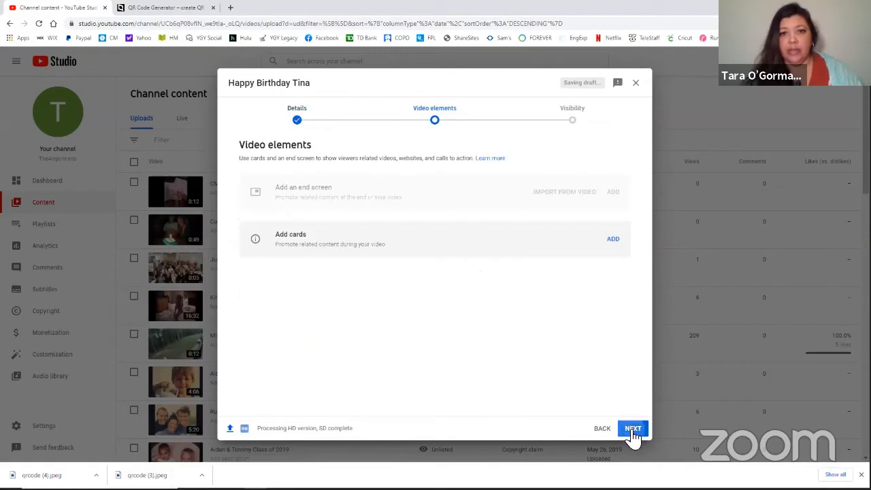
{"action": "left_click", "coordinate": [631, 428]}
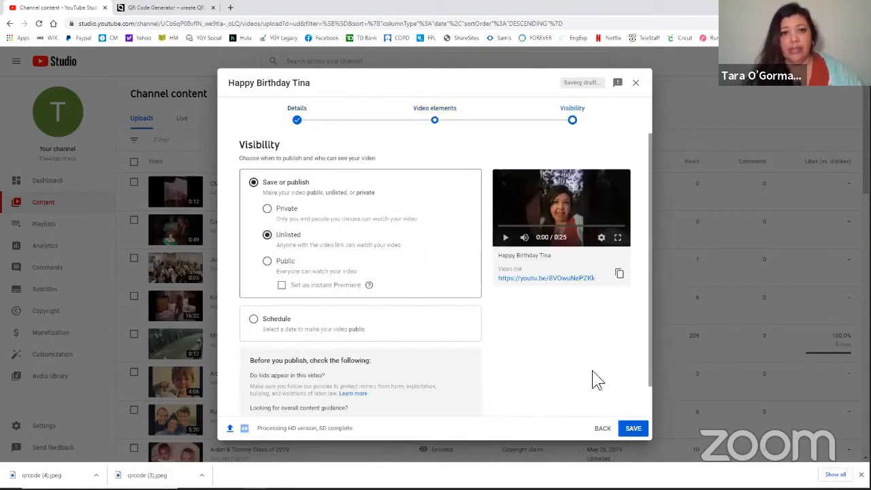
{"action": "left_click", "coordinate": [631, 427]}
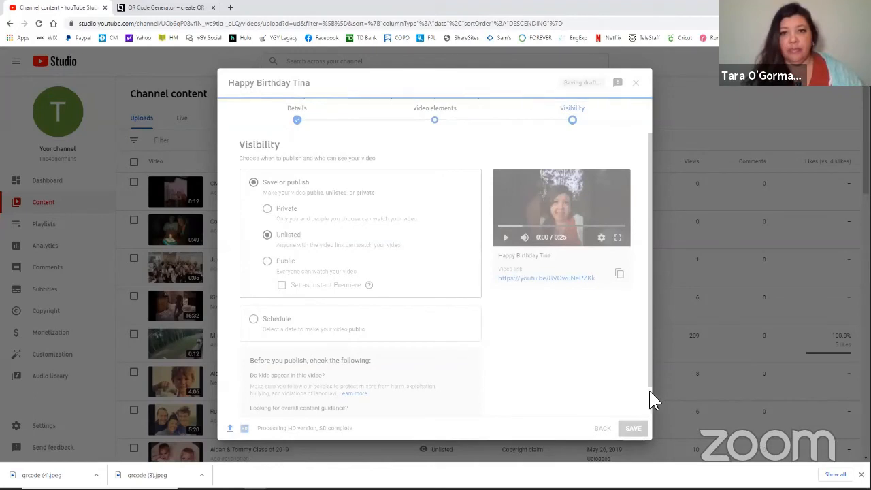
{"action": "left_click", "coordinate": [632, 428]}
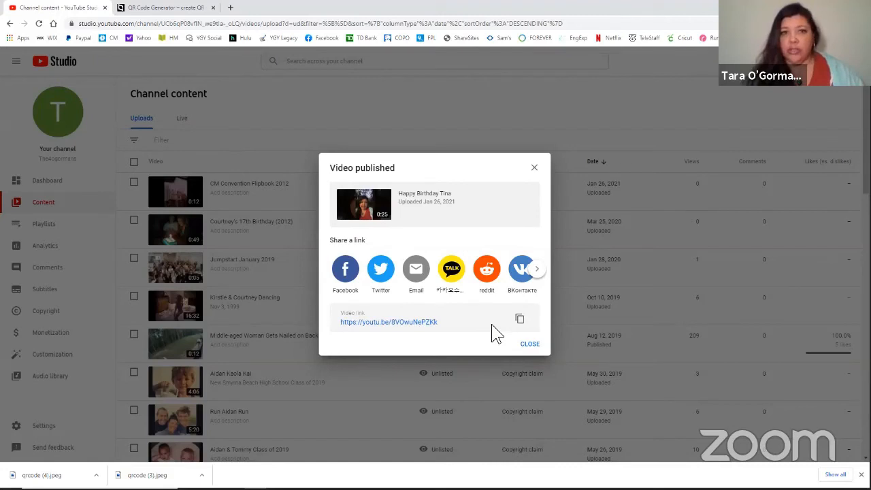
{"action": "mouse_move", "coordinate": [531, 312]}
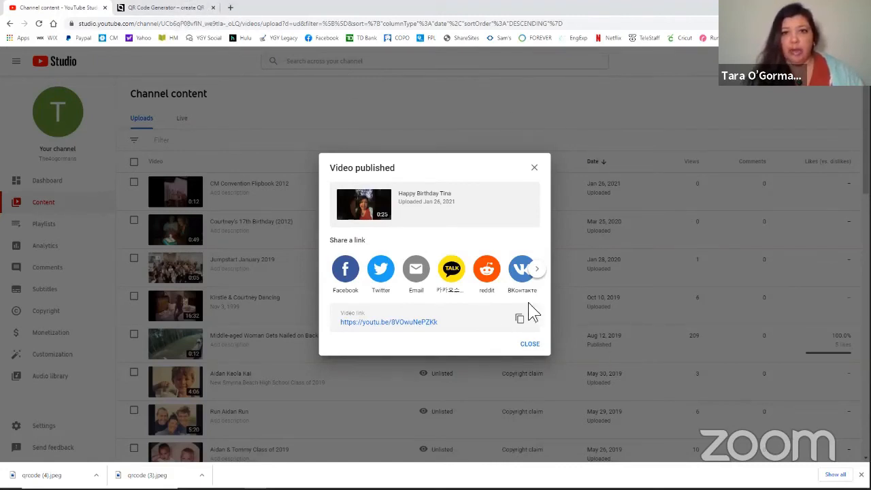
{"action": "mouse_move", "coordinate": [409, 336]}
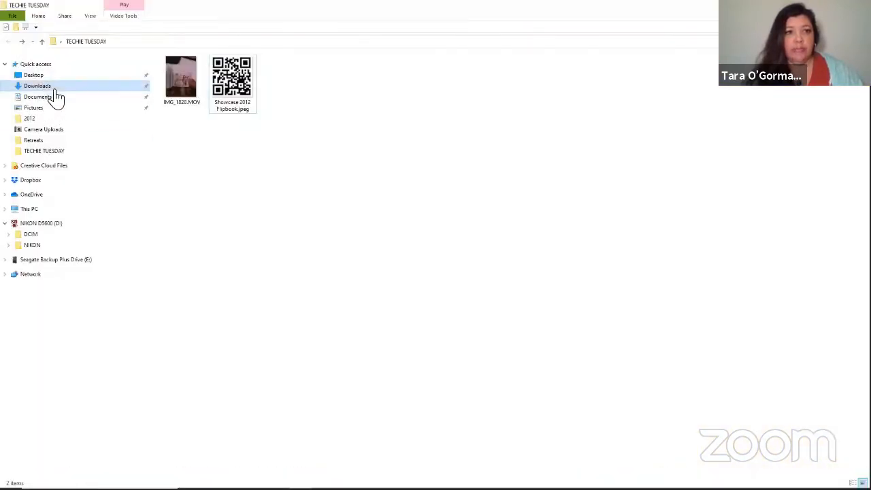
- Select qrcode (4).jpeg in Downloads and bring up its context menu to print
{"action": "left_click", "coordinate": [37, 86]}
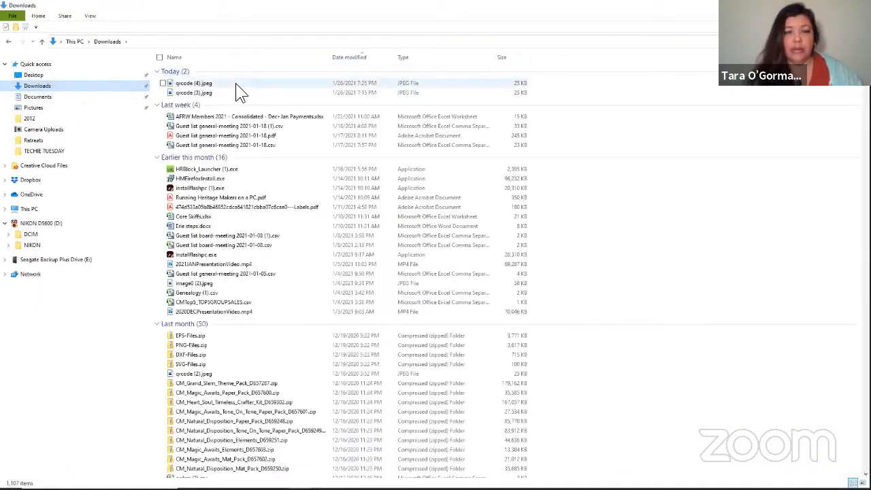
{"action": "left_click", "coordinate": [194, 83]}
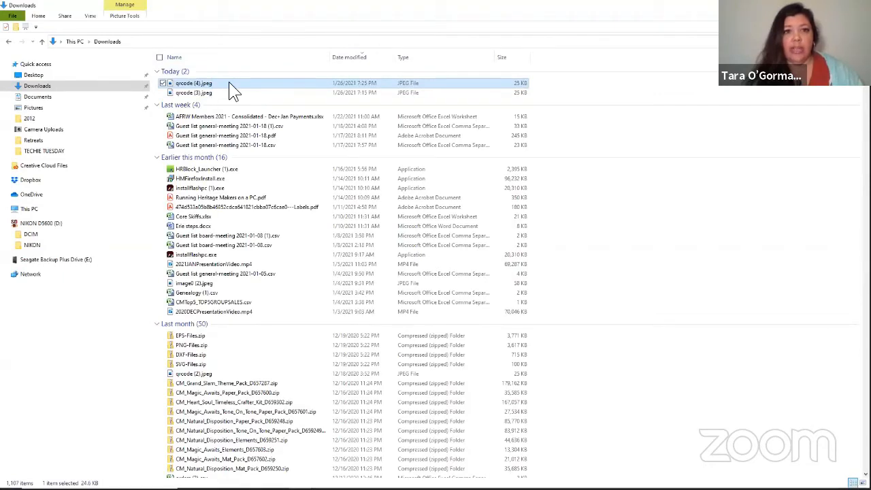
{"action": "right_click", "coordinate": [194, 82]}
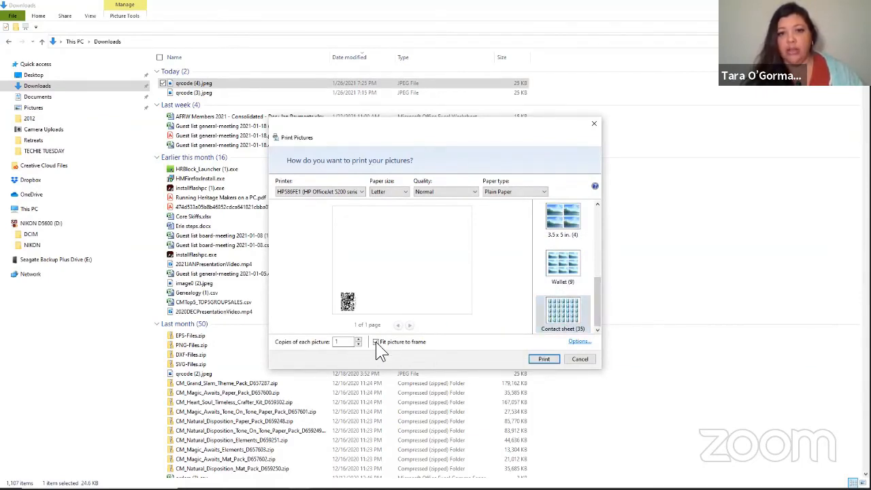
- Turn off 'Fit picture to frame' and raise copies of the QR code to four
{"action": "left_click", "coordinate": [375, 341]}
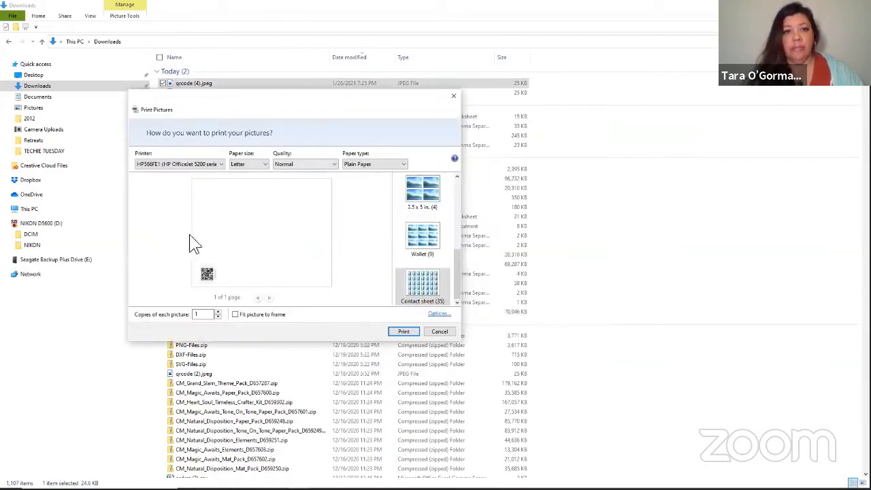
{"action": "mouse_move", "coordinate": [386, 306]}
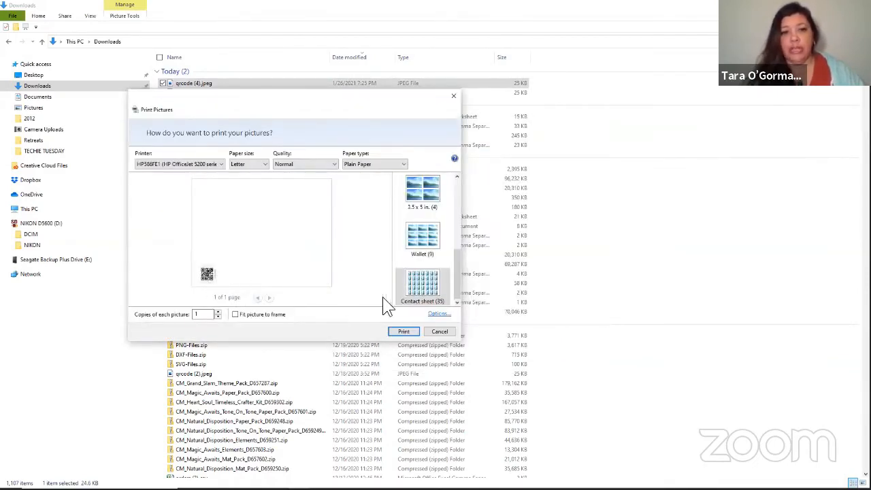
{"action": "mouse_move", "coordinate": [239, 252]}
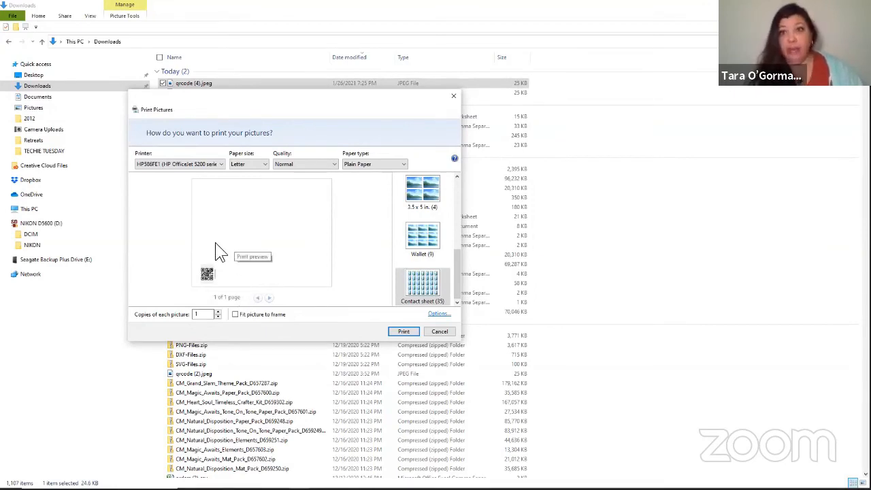
{"action": "mouse_move", "coordinate": [216, 262]}
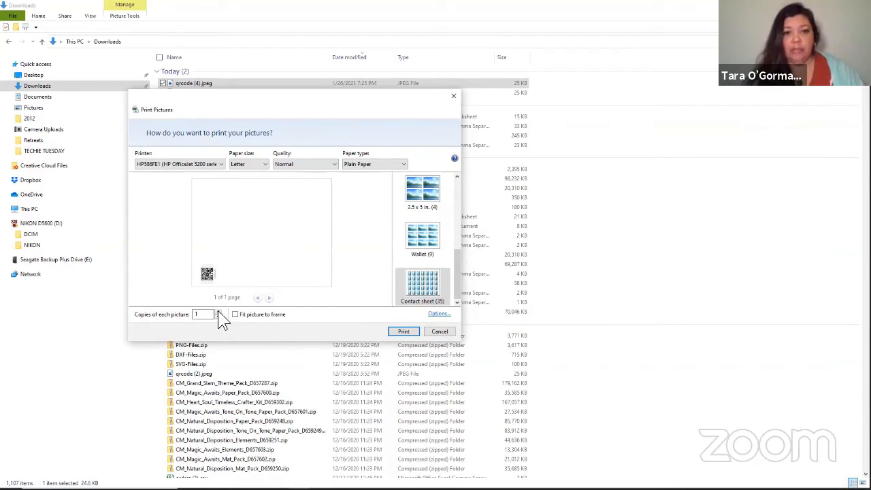
{"action": "left_click", "coordinate": [203, 314]}
{"action": "type", "text": "4"}
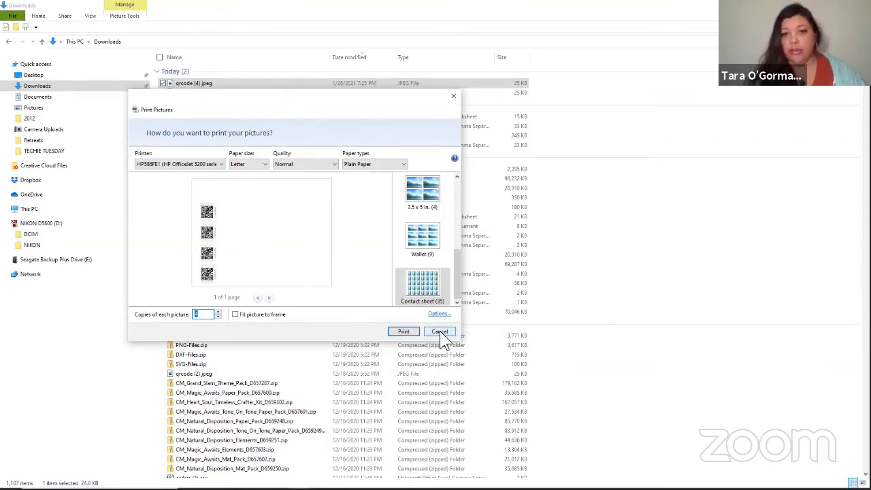
- Cancel Print Pictures and return to the 2012 Showcase spread in Artisan
{"action": "left_click", "coordinate": [439, 332]}
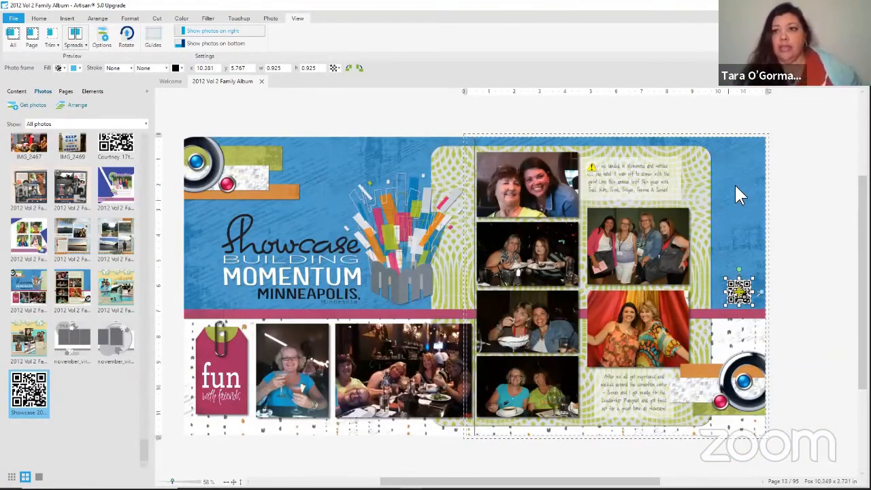
{"action": "mouse_move", "coordinate": [503, 35]}
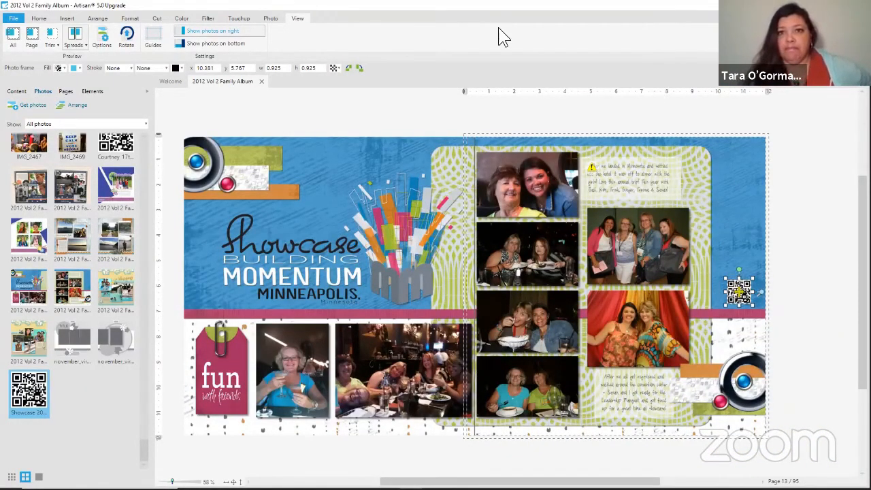